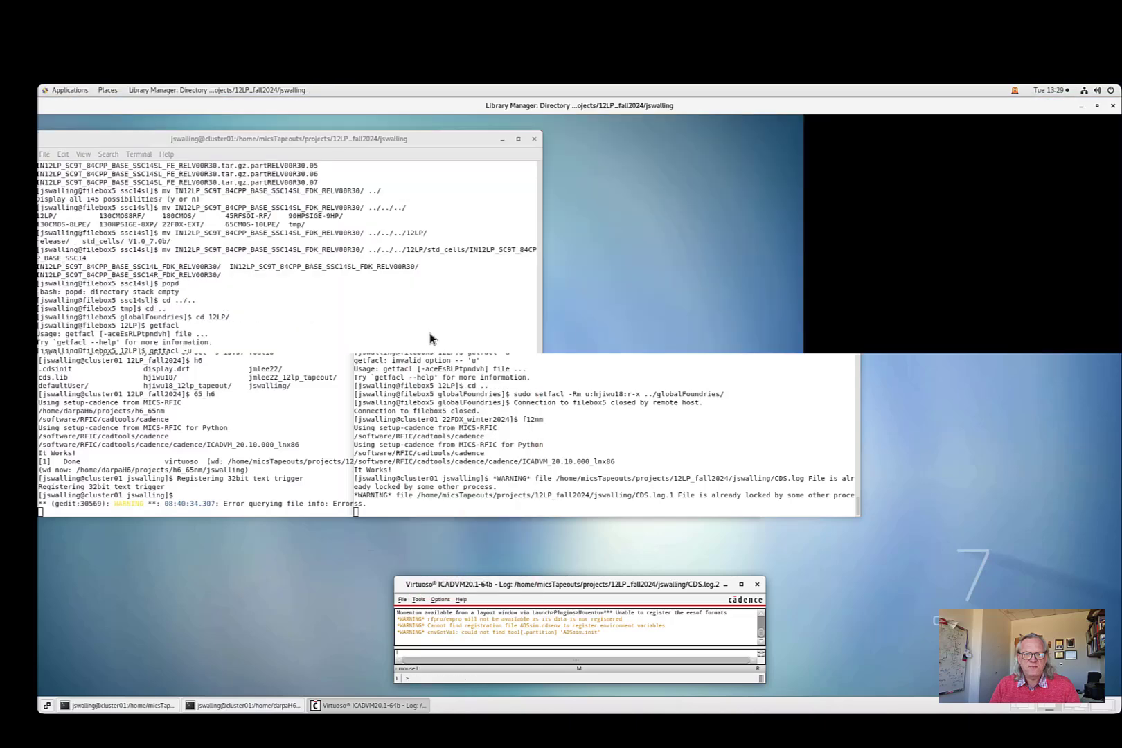
# - Bring the Library Manager forward and show its File menu
pyautogui.click(491, 705)
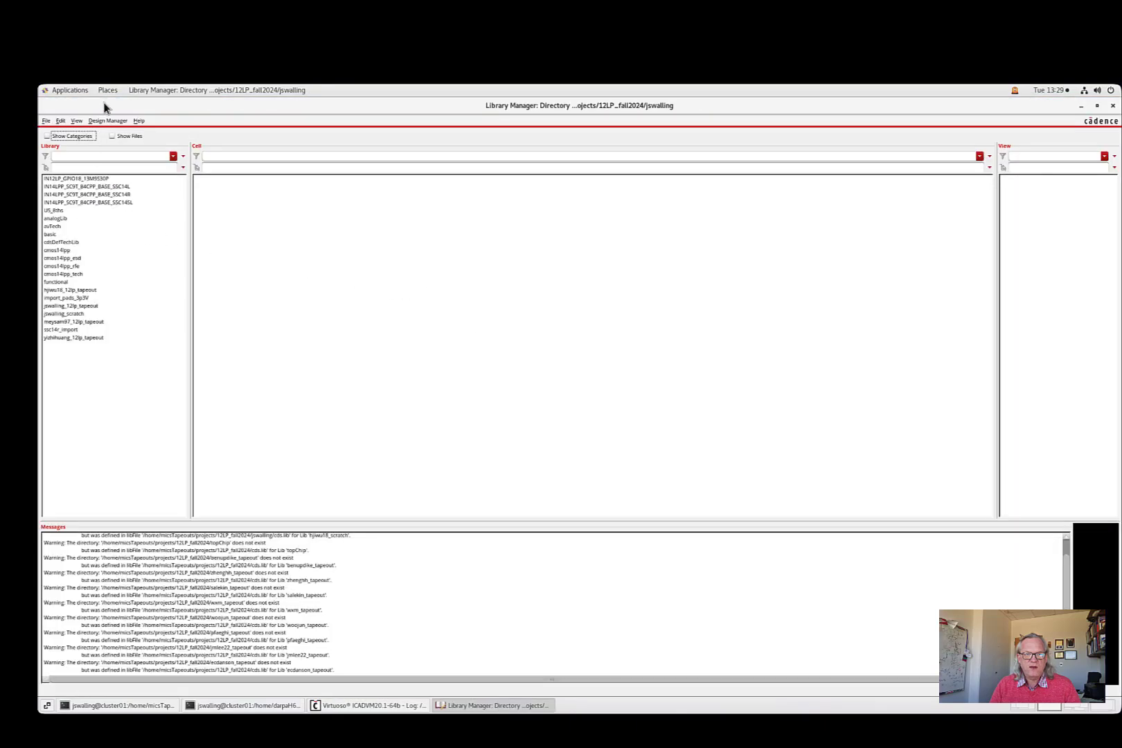
pyautogui.click(46, 119)
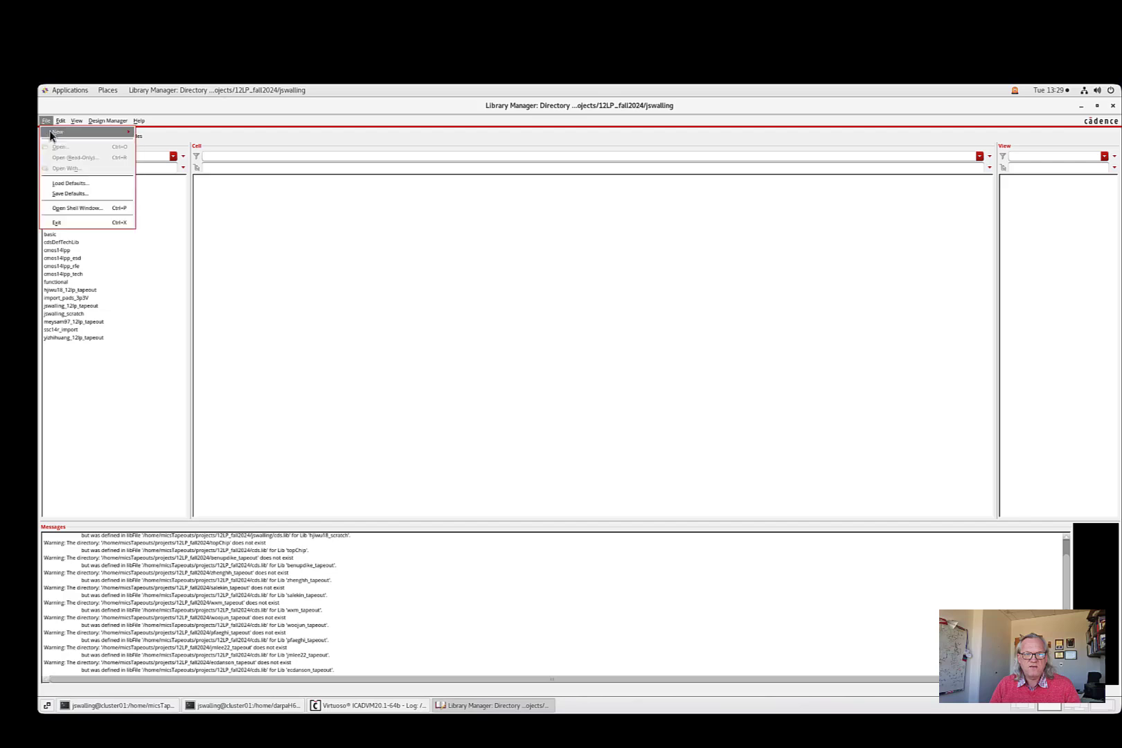
# - Create library IN12LP_GPIO33_13M9530P, choosing to attach an existing technology library
pyautogui.click(56, 132)
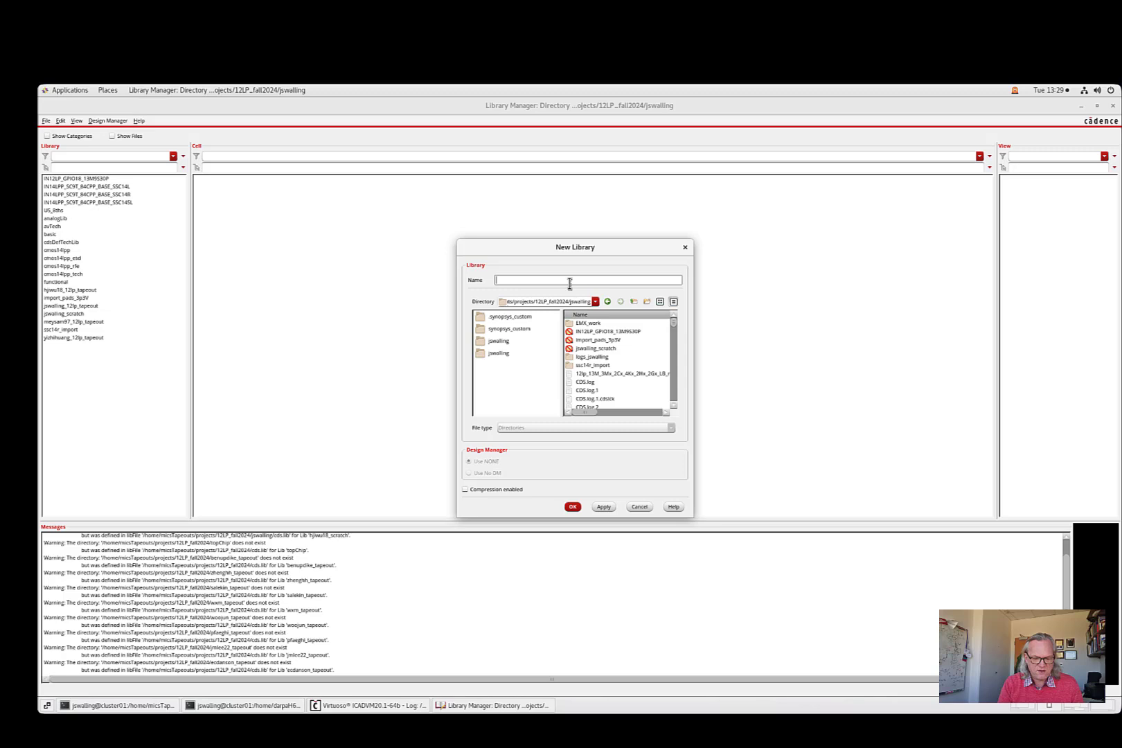
pyautogui.write('IN12')
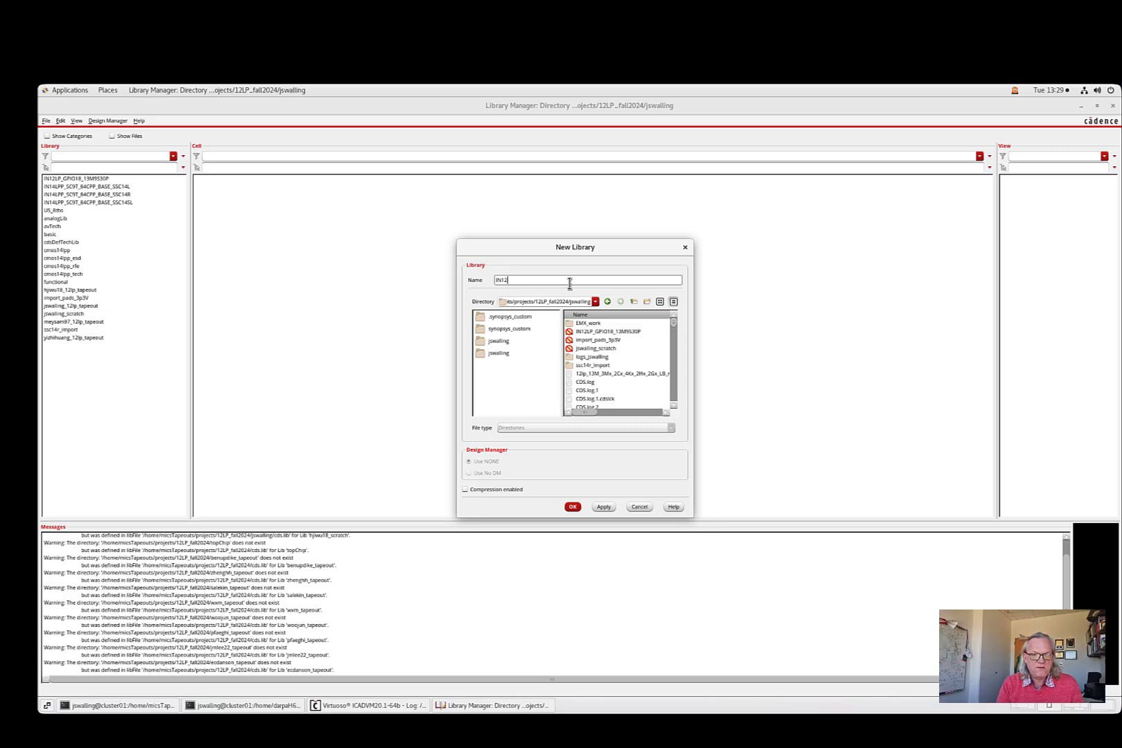
pyautogui.write('LP.')
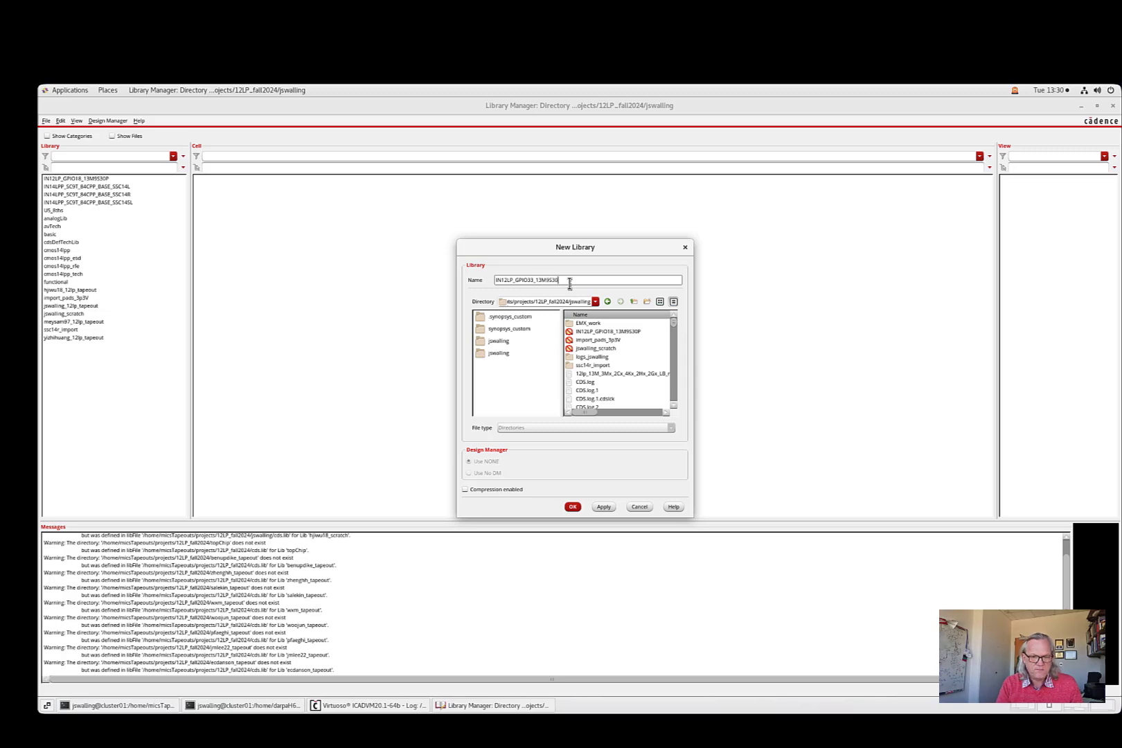
pyautogui.click(571, 506)
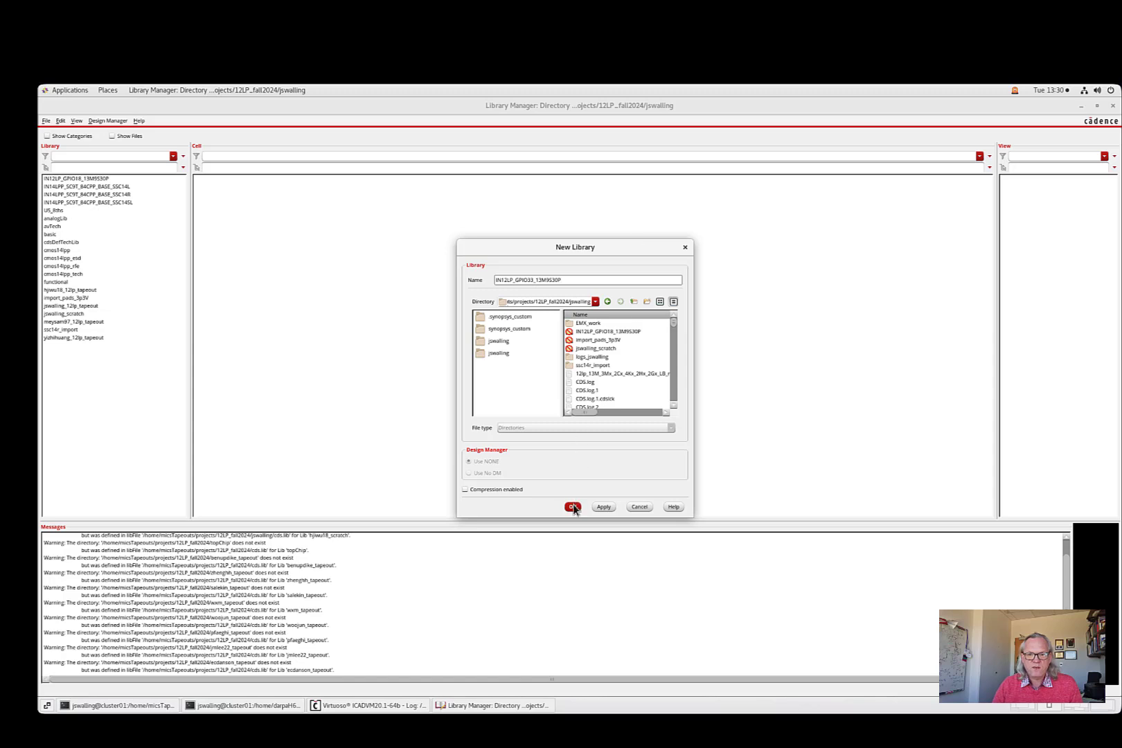
pyautogui.click(573, 507)
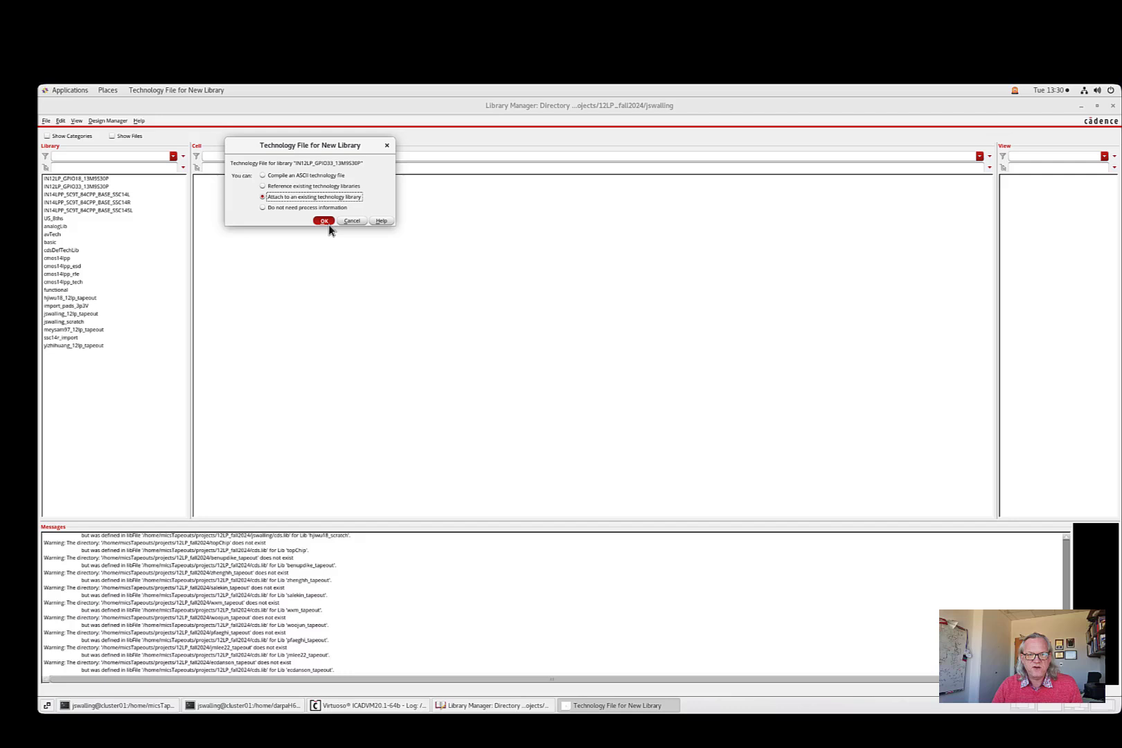
# - Attach IN12LP_GPIO33_13M9530P to cmos14lpp and select the new library
pyautogui.click(324, 220)
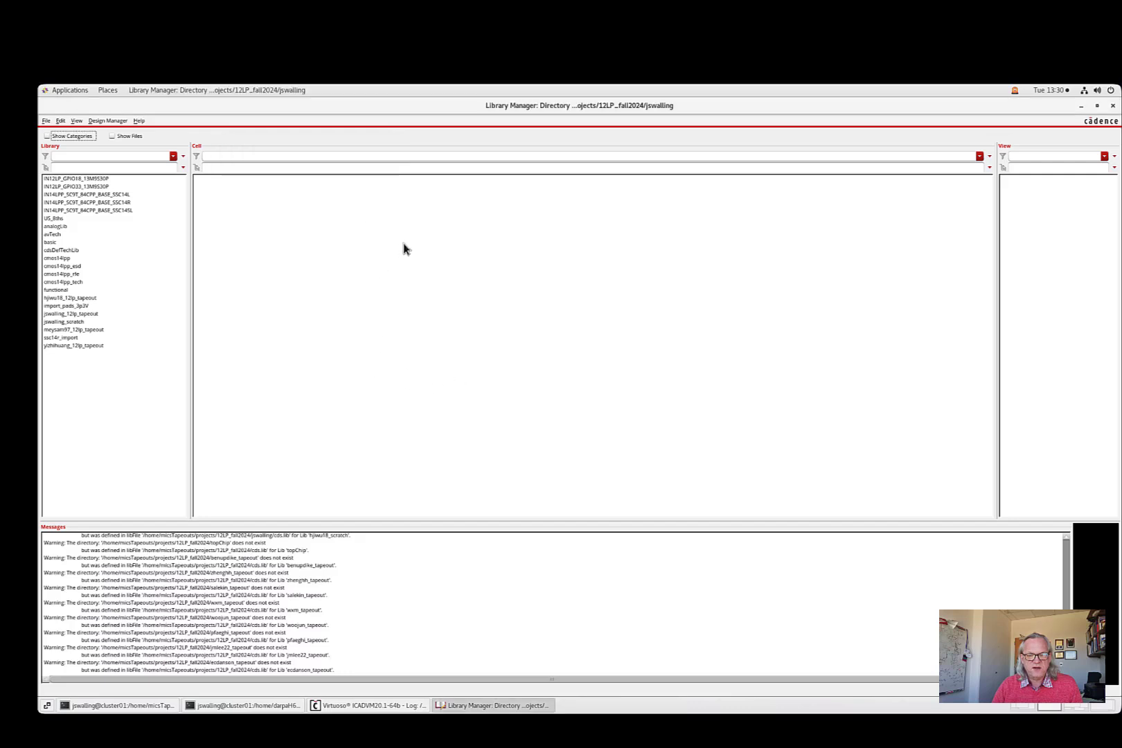
pyautogui.moveTo(513, 430)
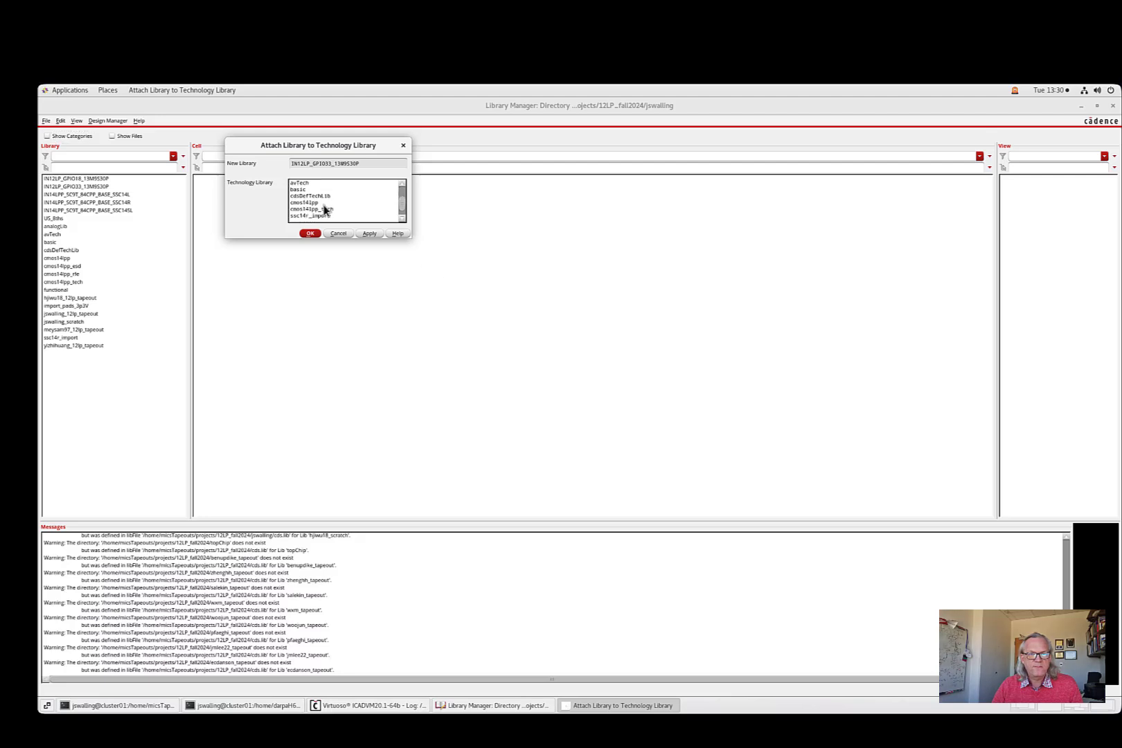
pyautogui.click(309, 232)
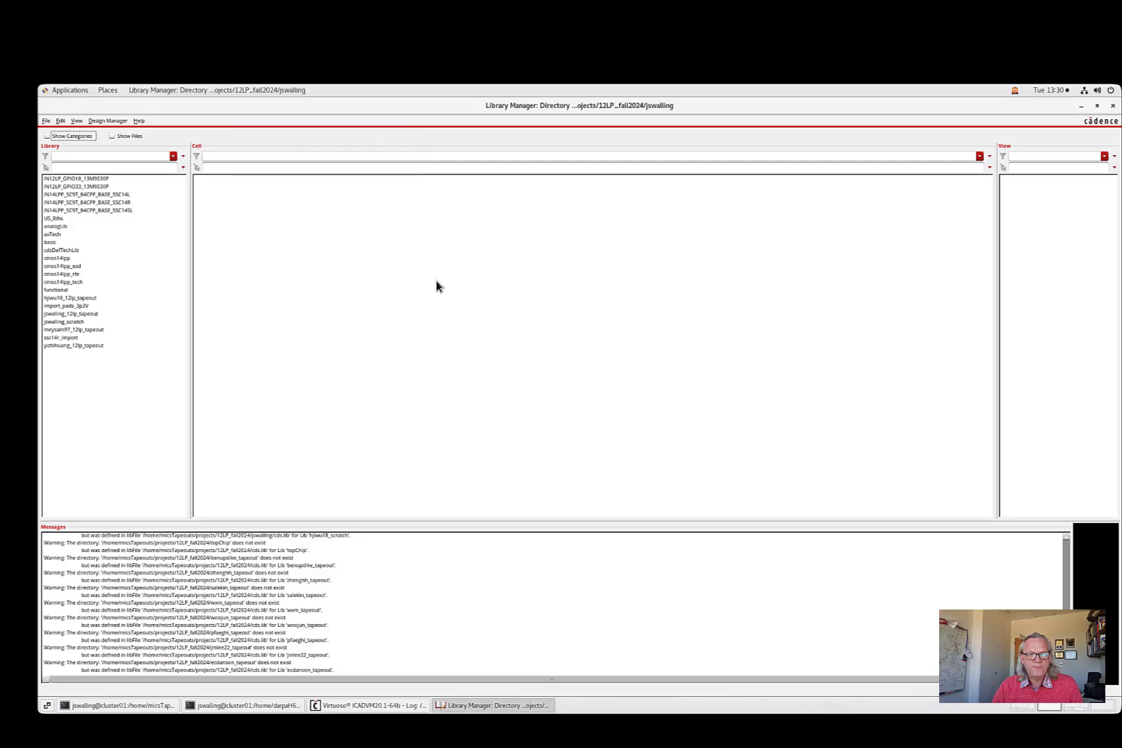
pyautogui.moveTo(107, 208)
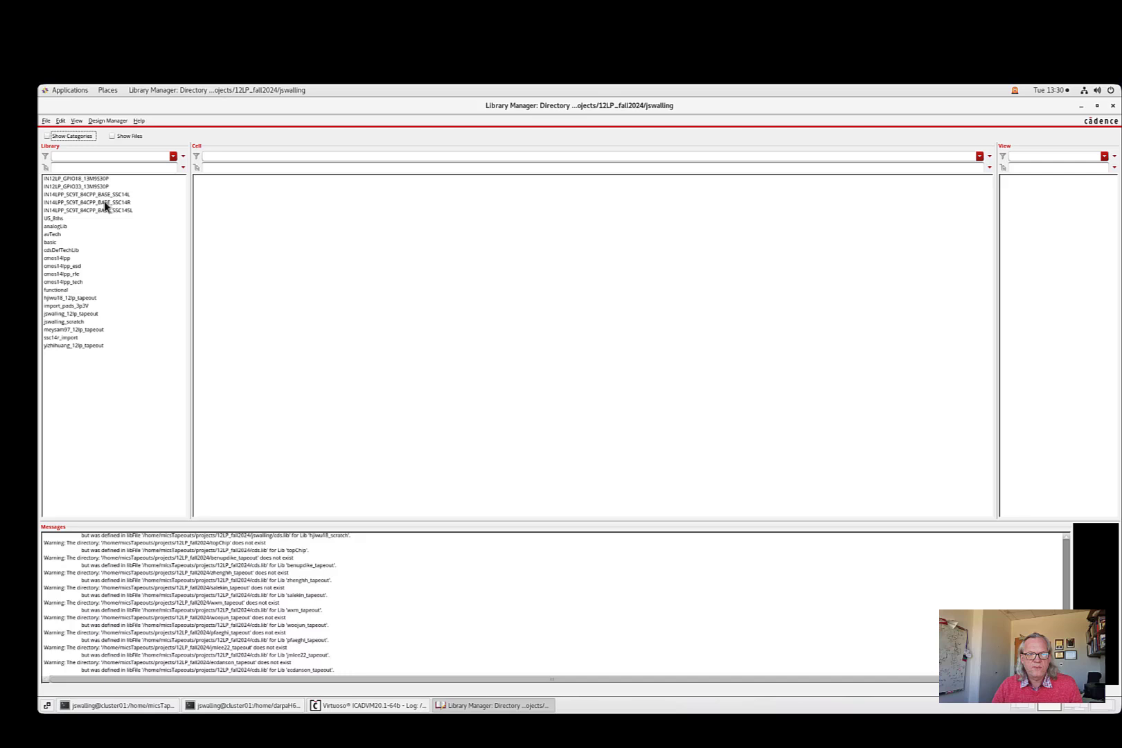
pyautogui.click(77, 187)
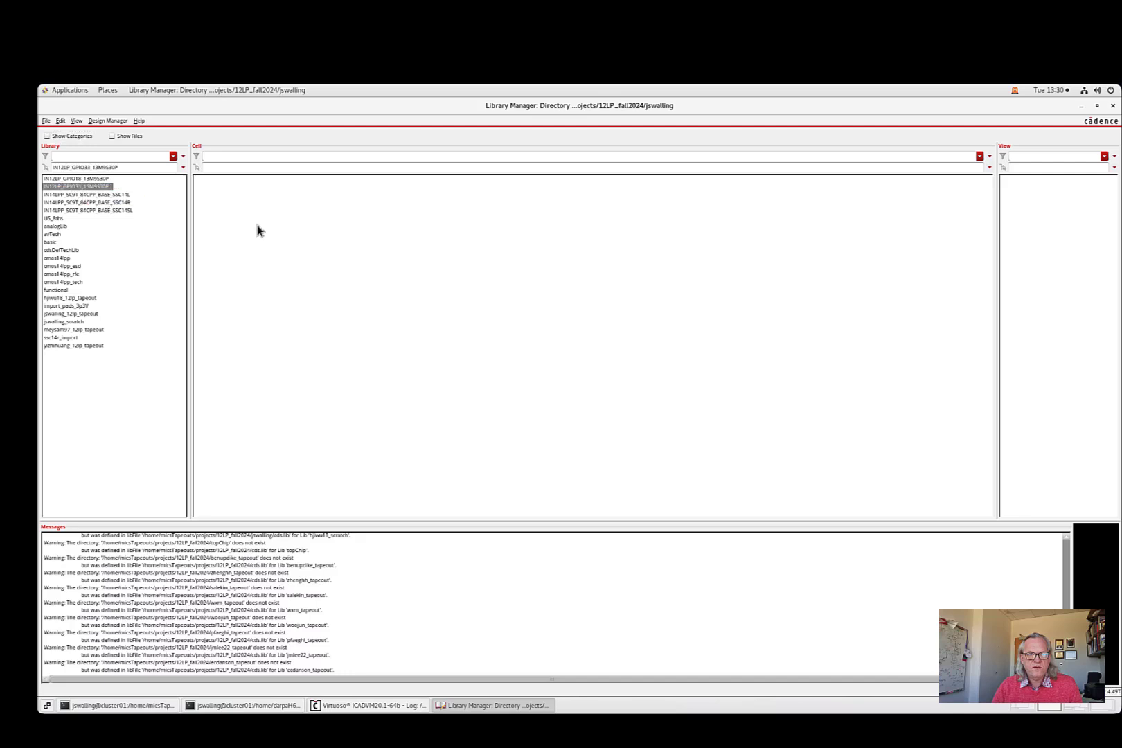
pyautogui.moveTo(406, 489)
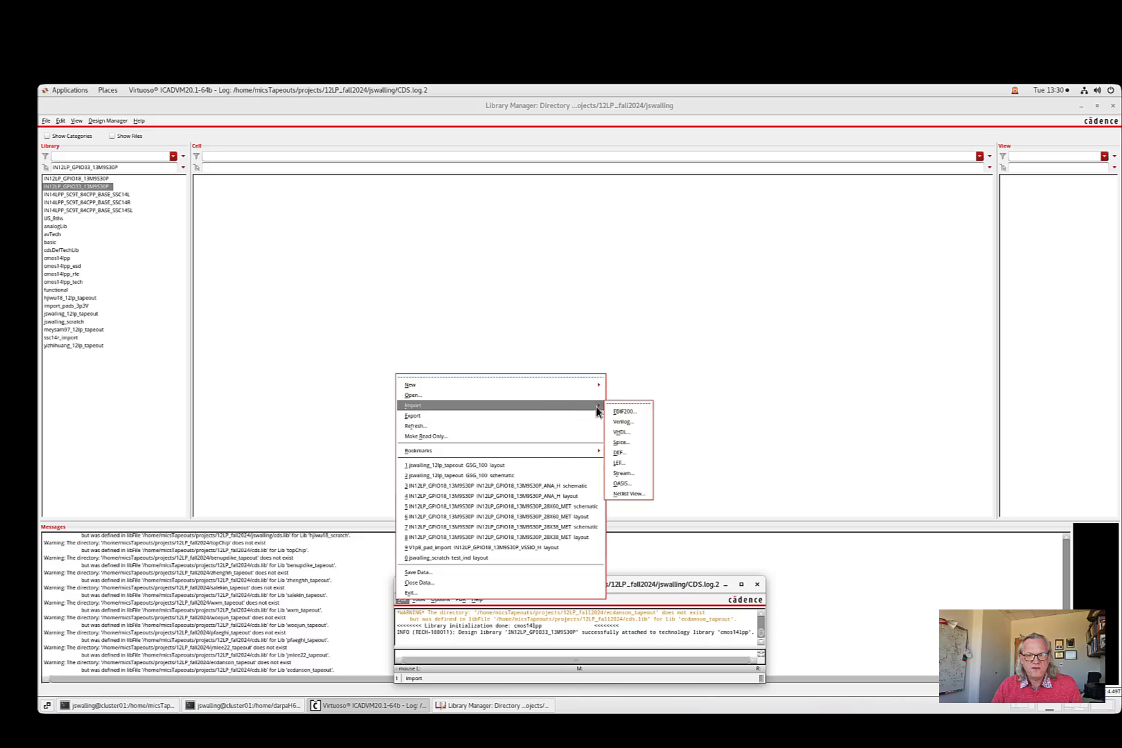
# - Start a Stream import and browse to std_cells/IN12LP_GPIO33_13M9530P/gds for the GDS file
pyautogui.click(622, 473)
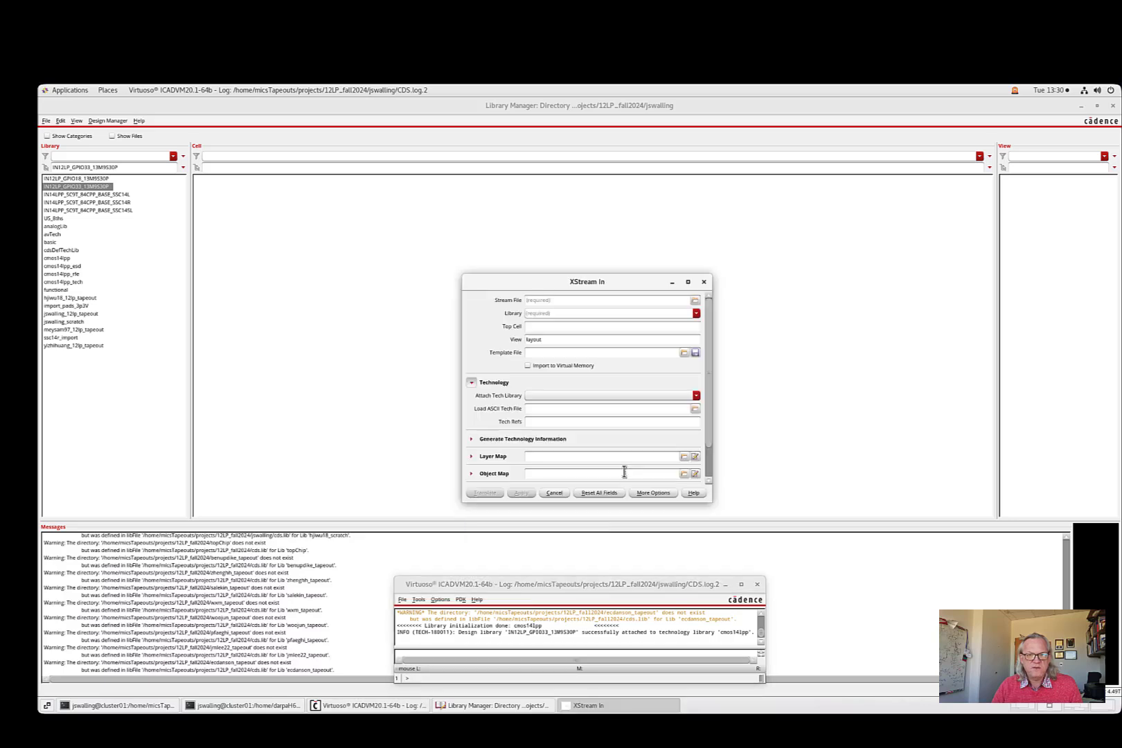
pyautogui.click(693, 300)
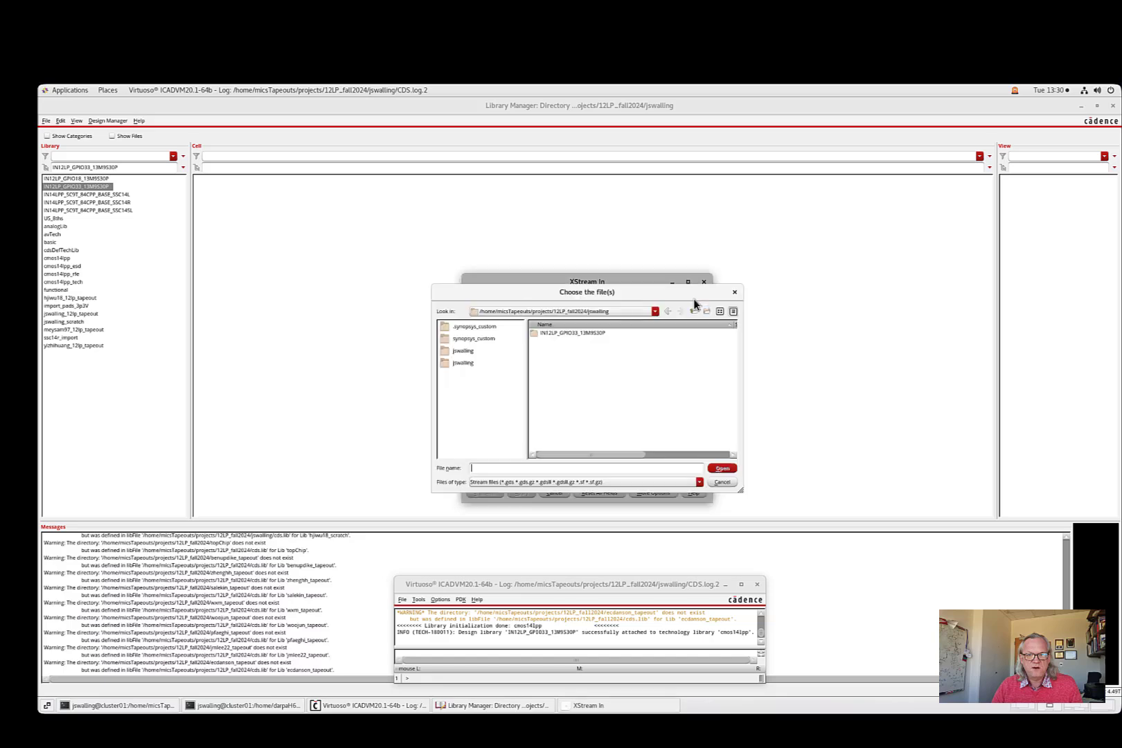
pyautogui.click(652, 311)
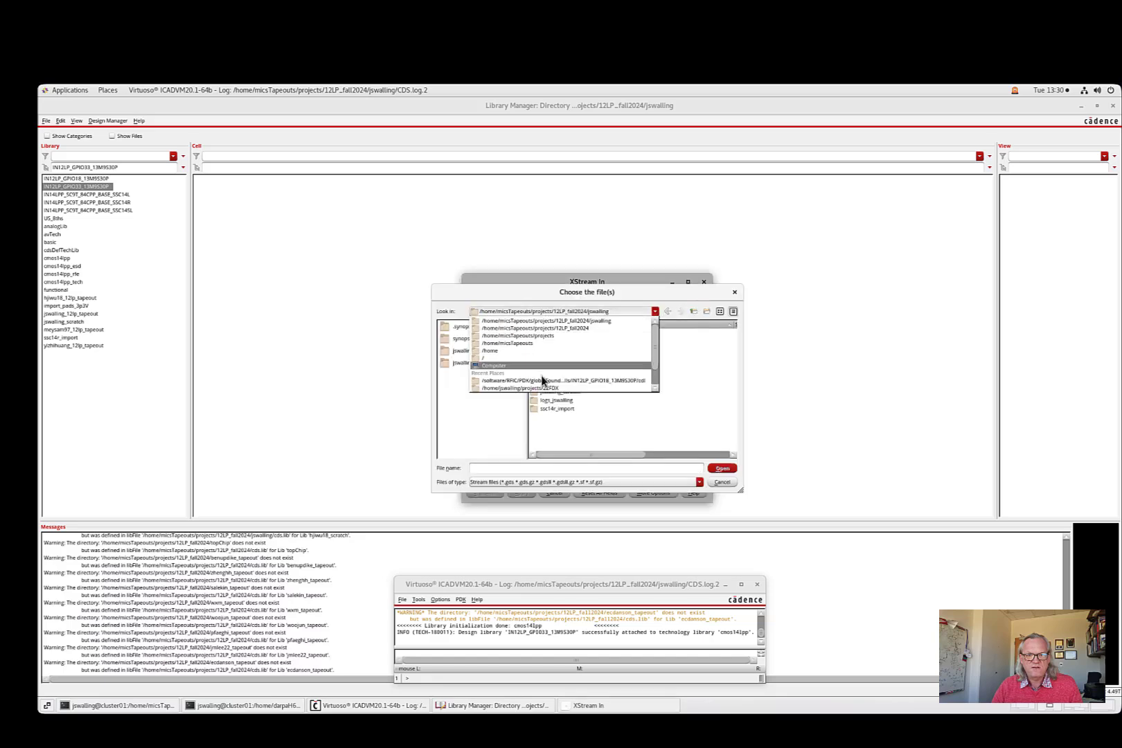
pyautogui.click(558, 380)
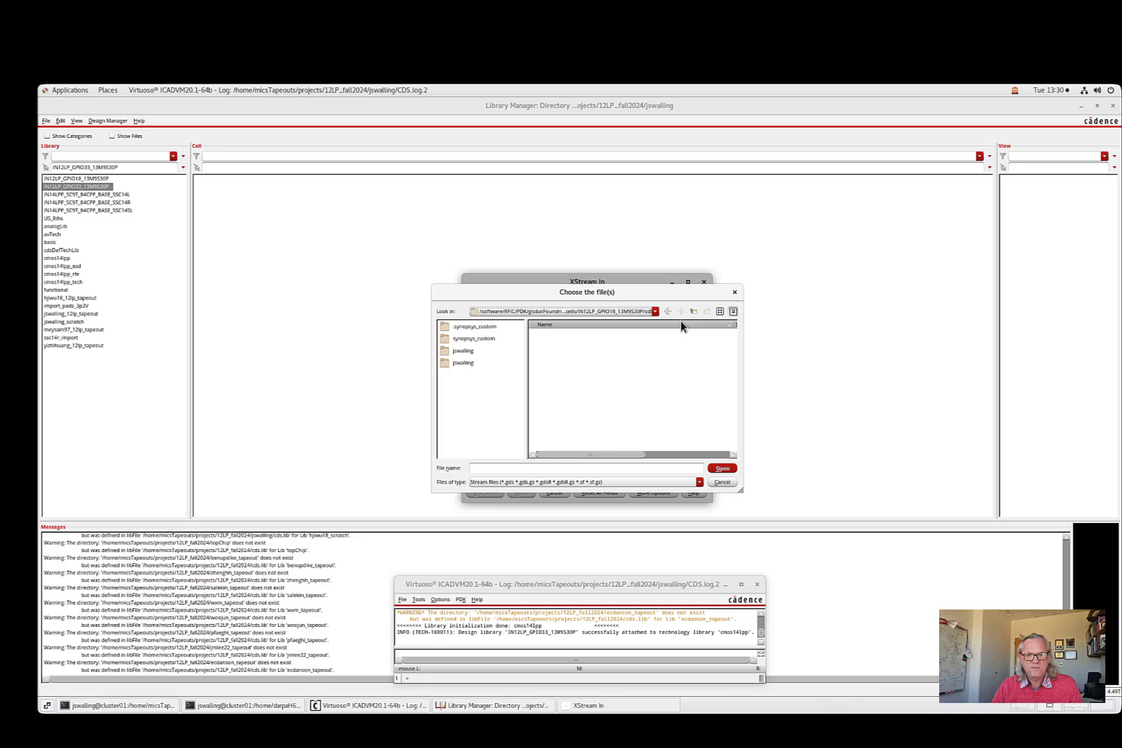
pyautogui.click(692, 311)
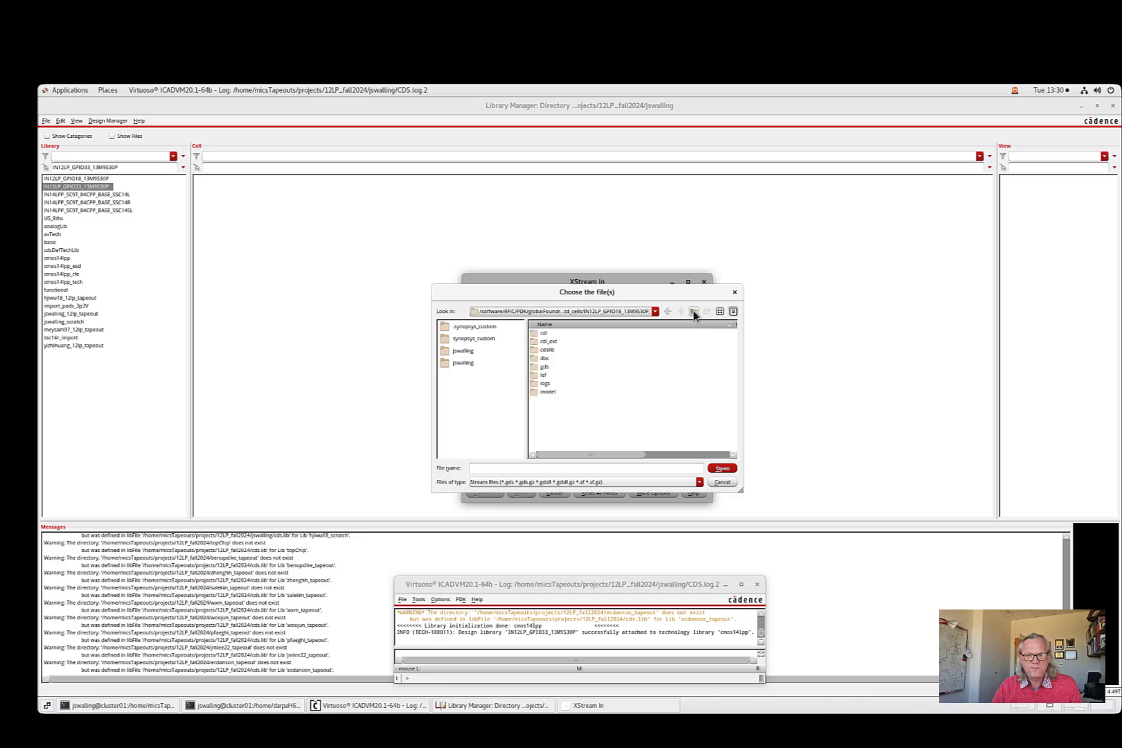
pyautogui.click(692, 311)
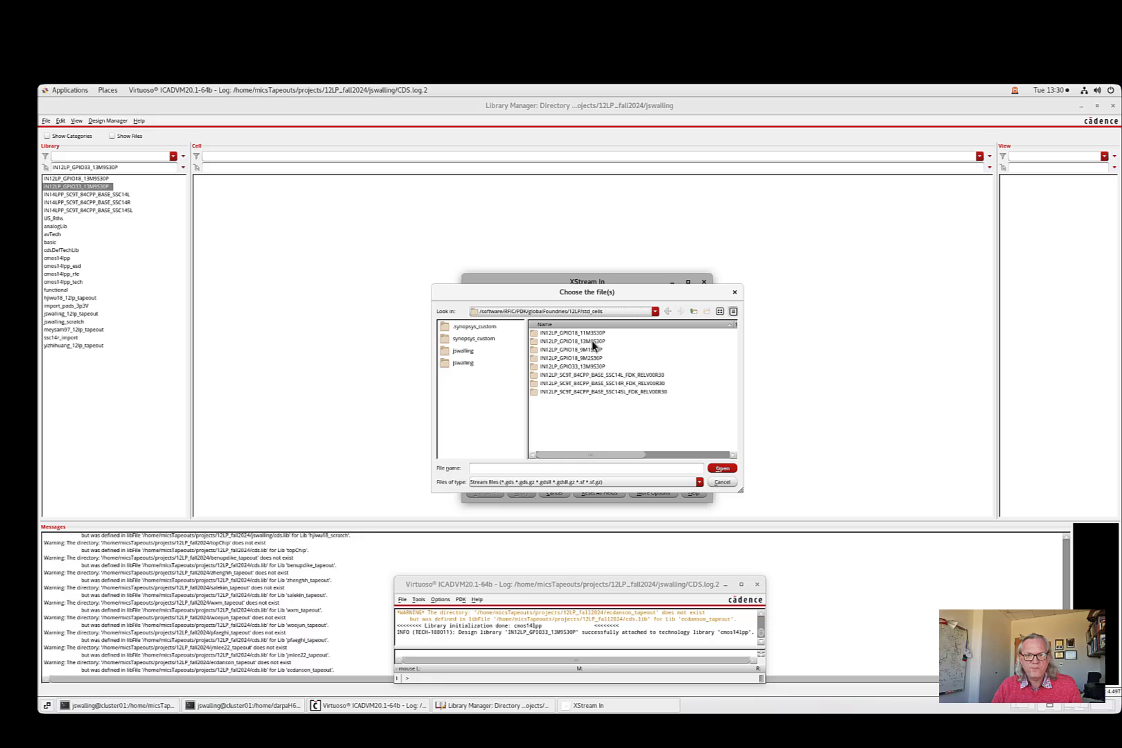
pyautogui.click(568, 365)
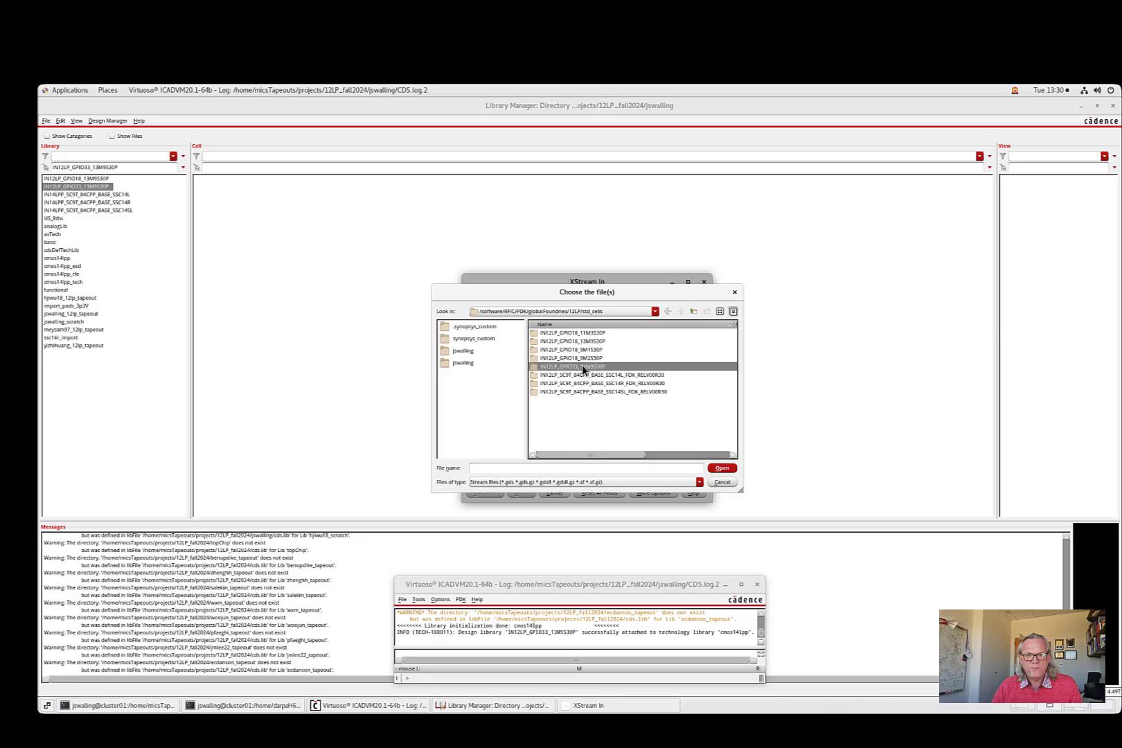
pyautogui.doubleClick(584, 366)
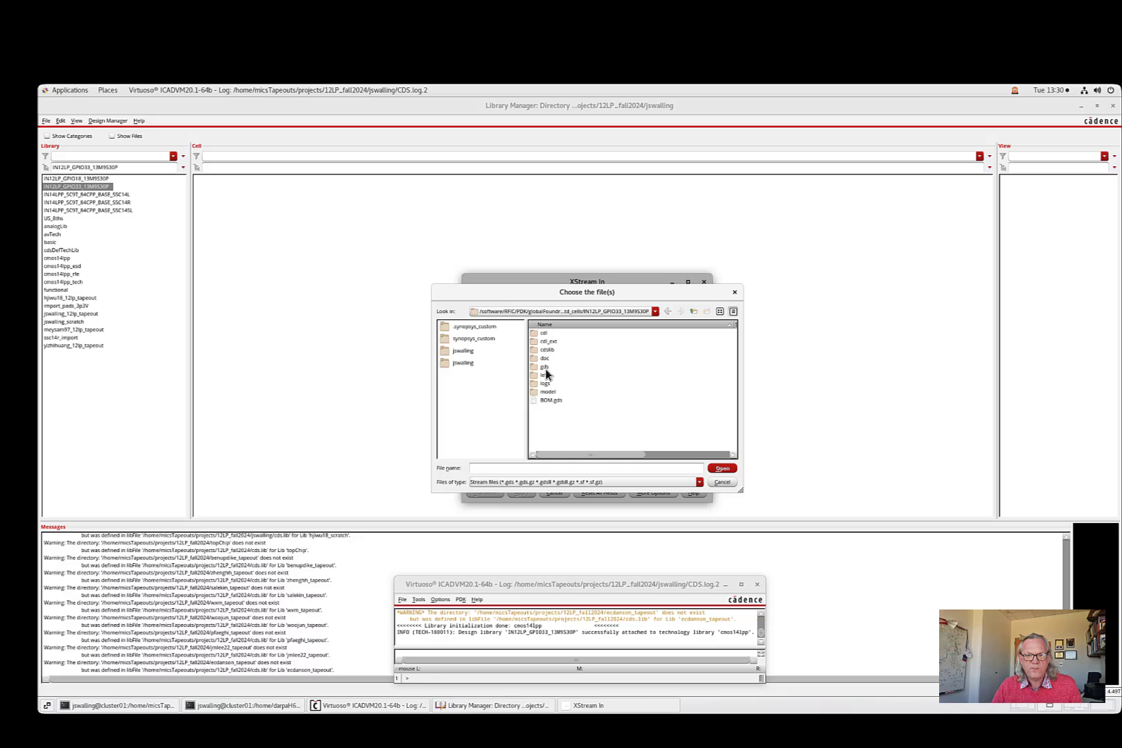
pyautogui.doubleClick(545, 366)
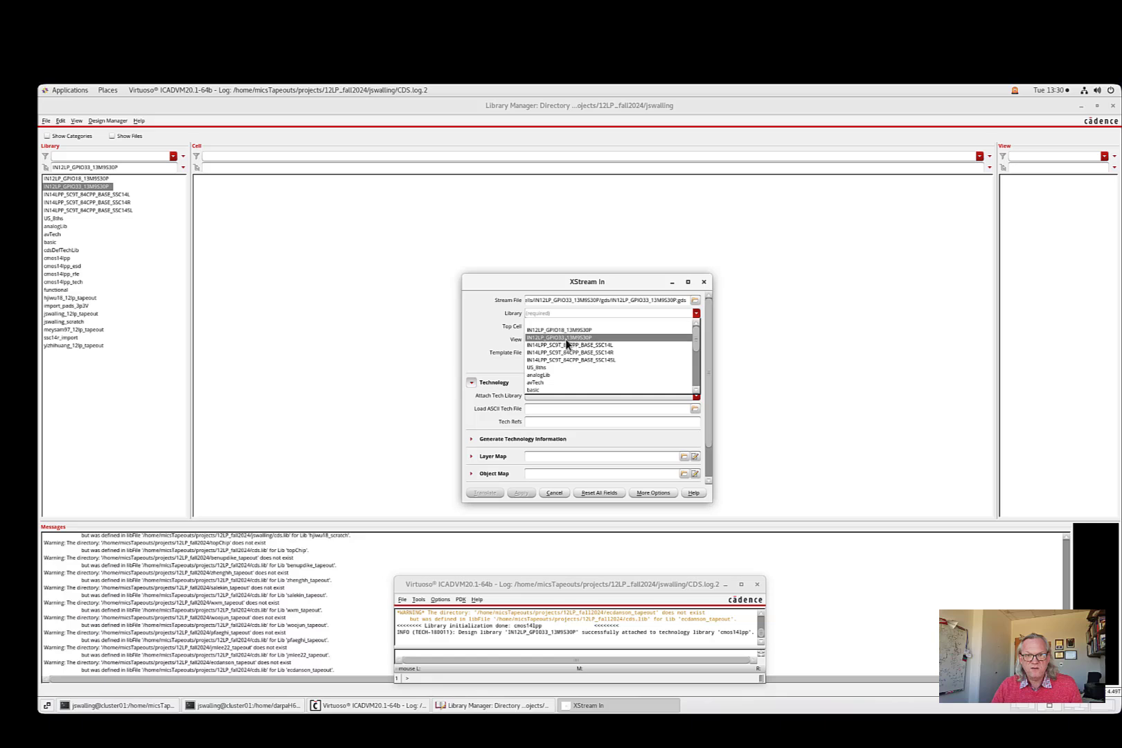
# - Choose IN12LP_GPIO33_13M9530P as the stream import's target library
pyautogui.click(573, 338)
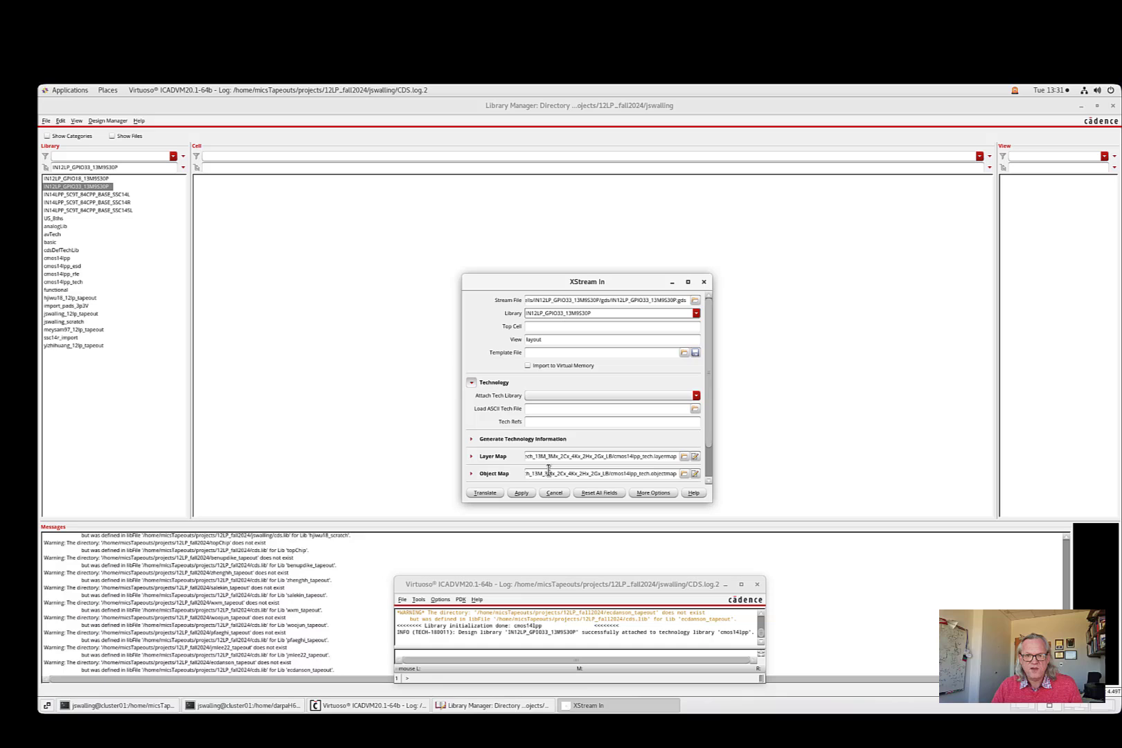
pyautogui.moveTo(665, 453)
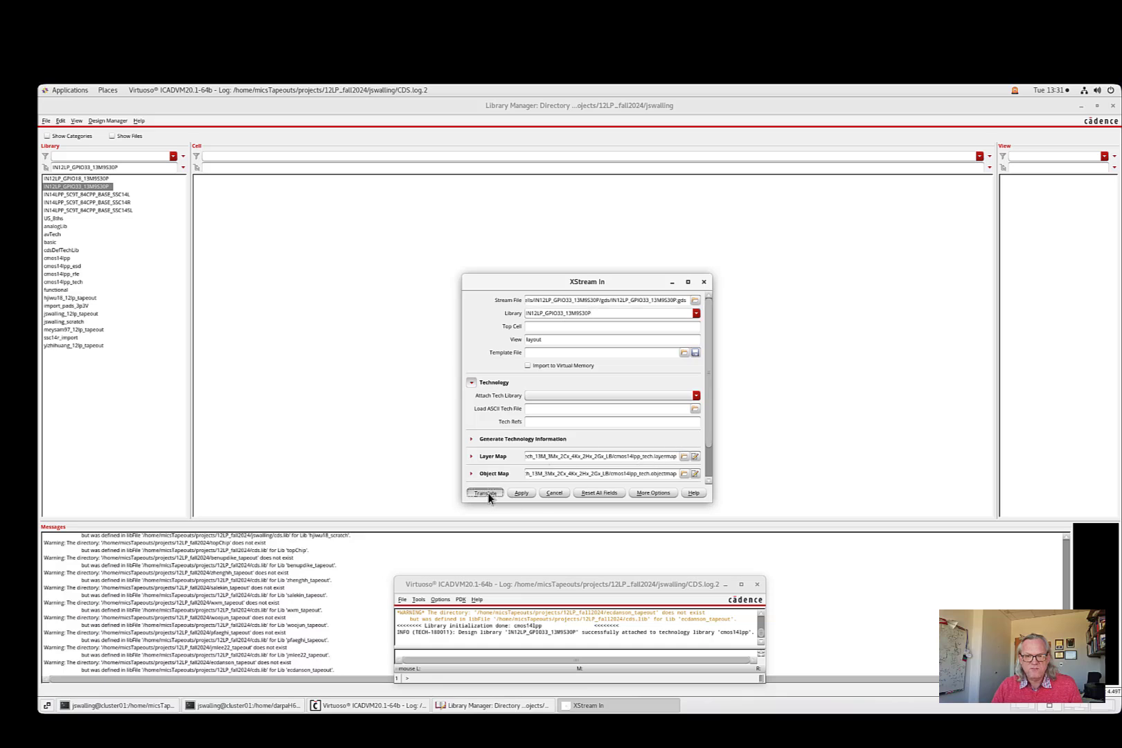
# - Run the GDS stream translation and decline viewing its log file
pyautogui.click(485, 492)
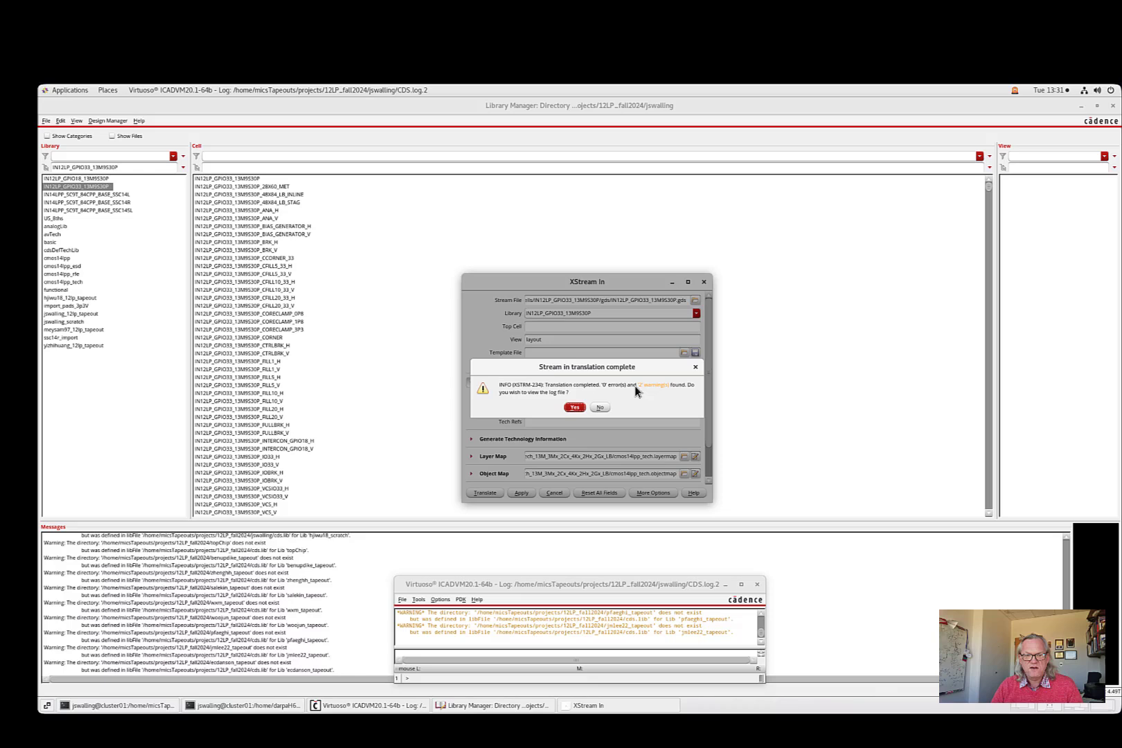
pyautogui.moveTo(252, 181)
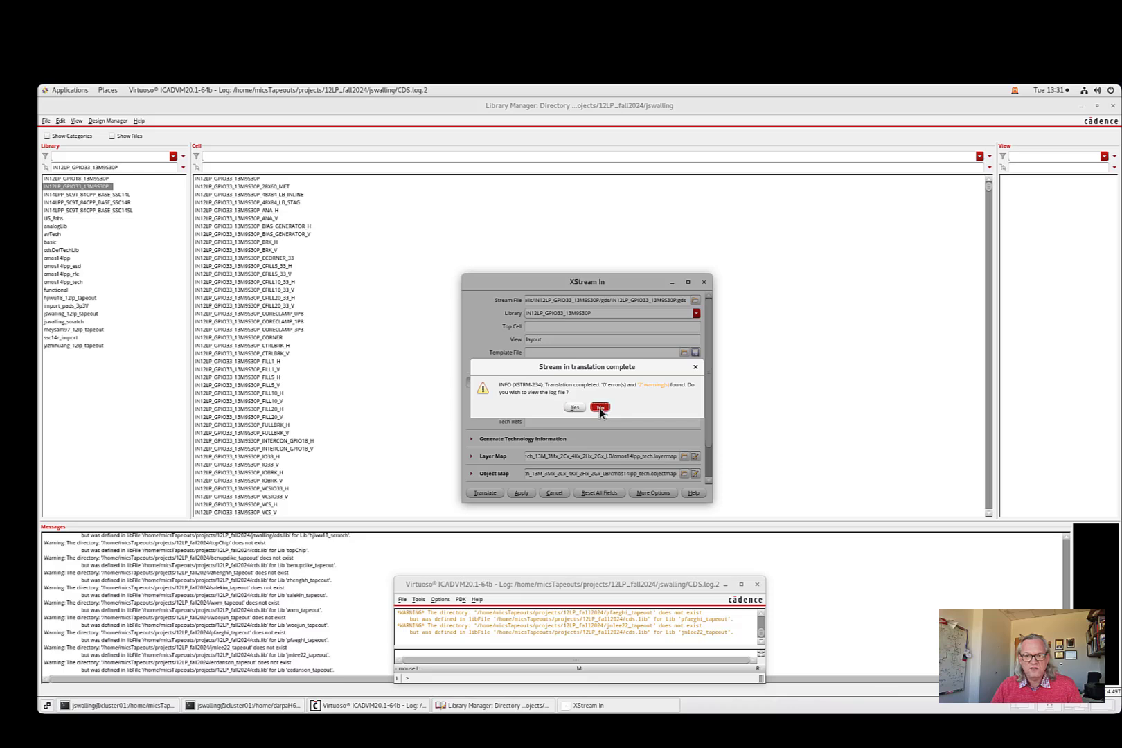
pyautogui.click(599, 407)
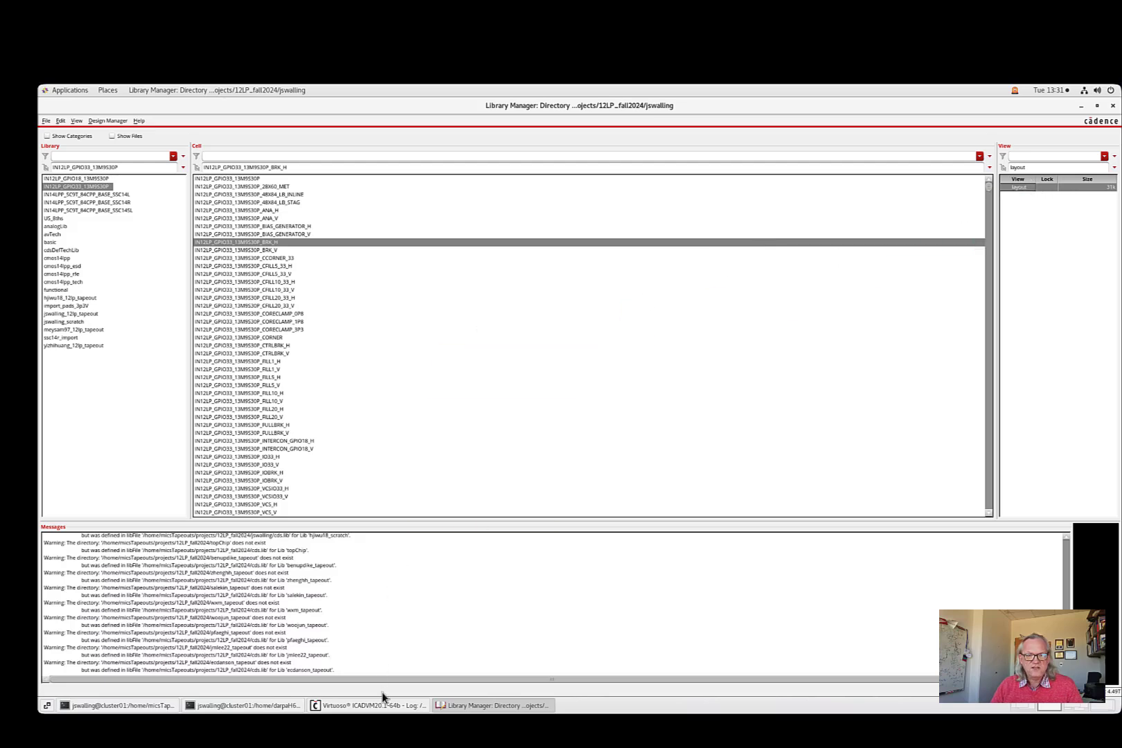
# - Bring the main CIW log window to the front
pyautogui.click(368, 705)
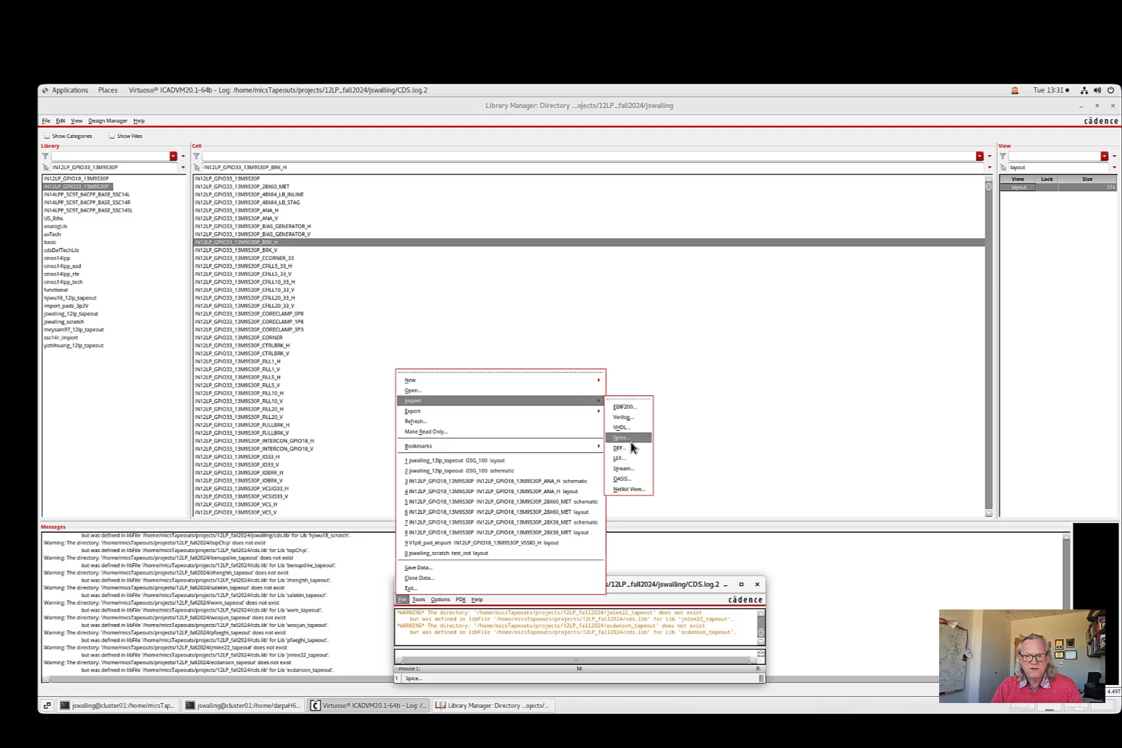
# - Load IN12LP_GPIO33_13M9530P.cdl into Spice In and set the netlist language to SPICE
pyautogui.click(621, 437)
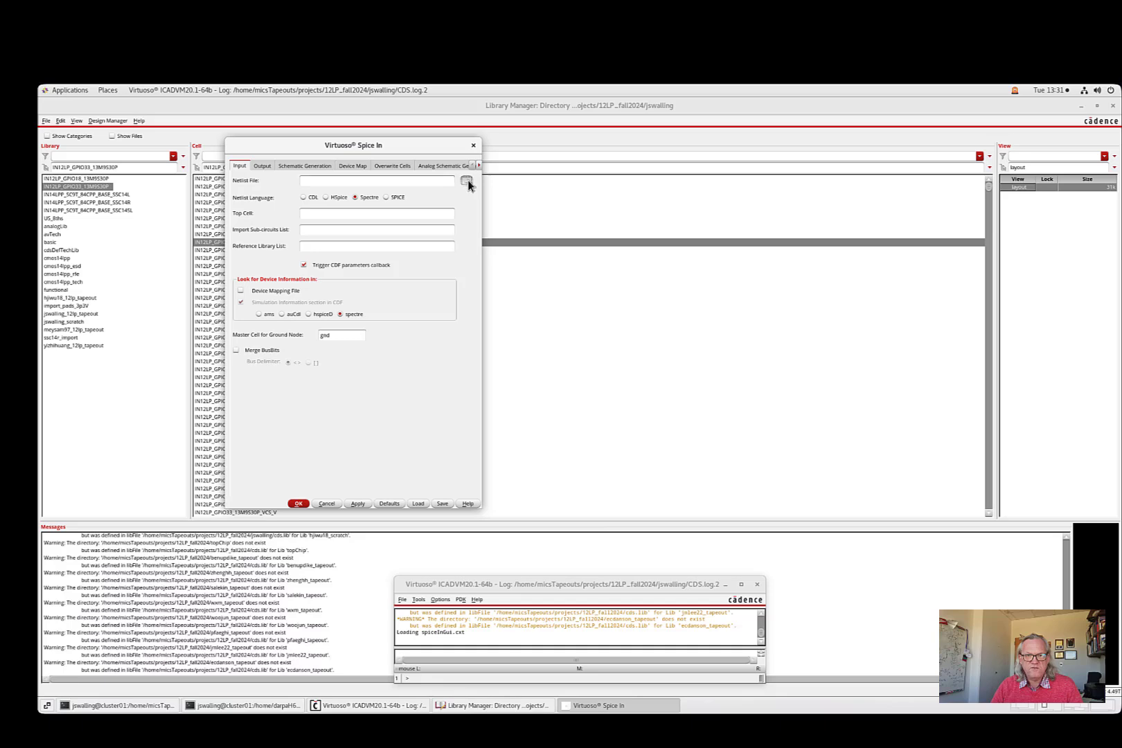
pyautogui.click(466, 180)
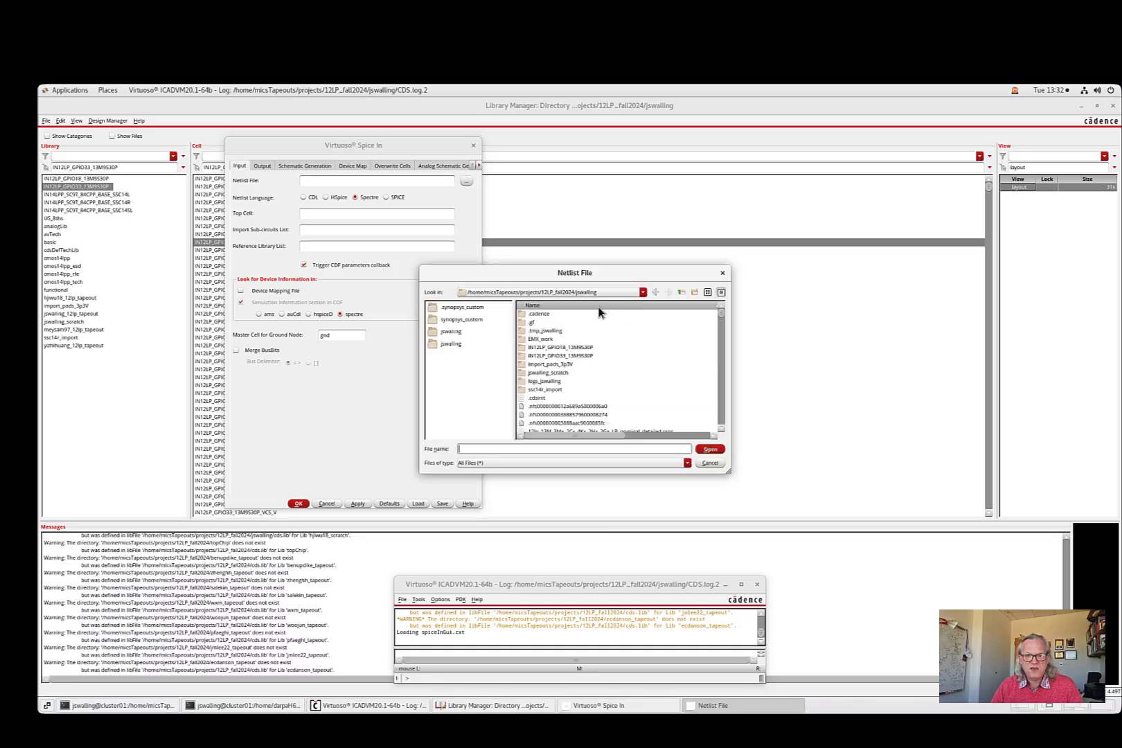
pyautogui.click(641, 292)
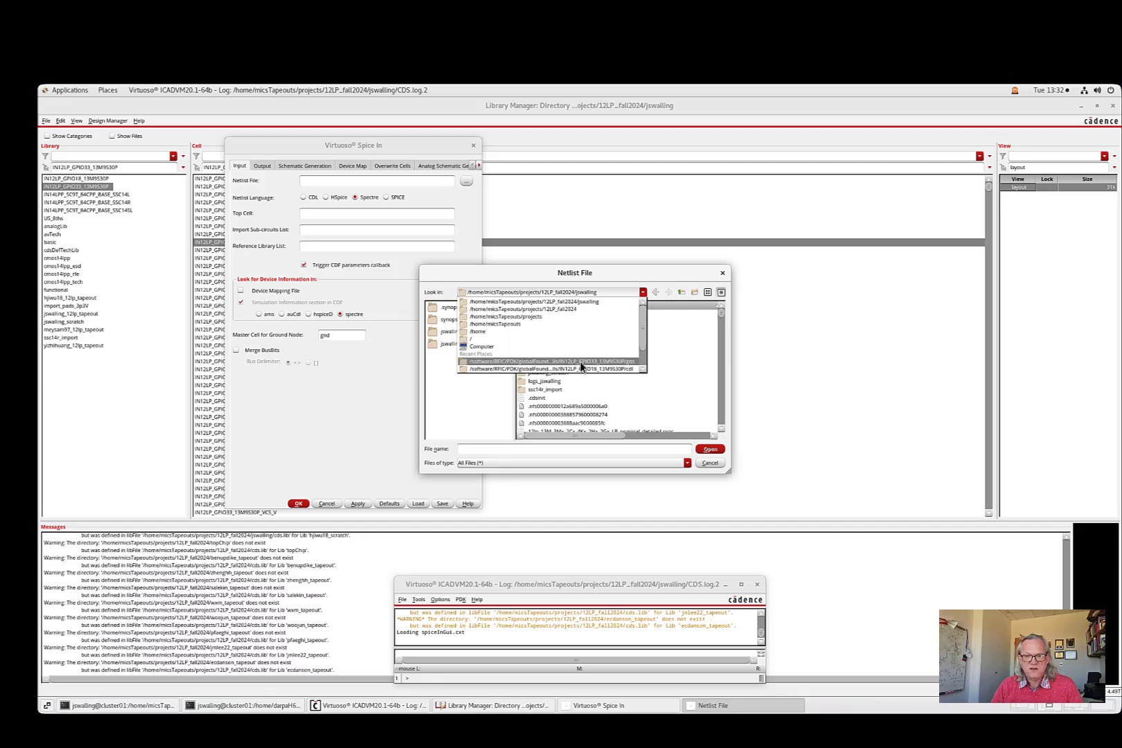
pyautogui.moveTo(591, 365)
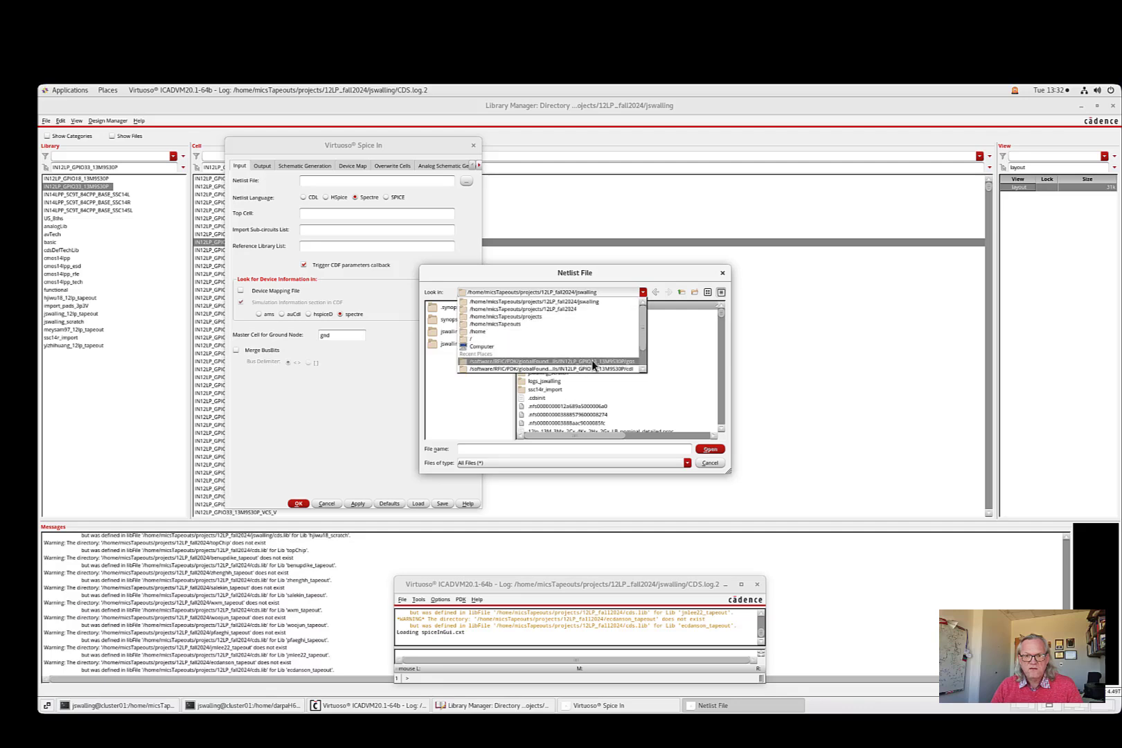
pyautogui.click(563, 360)
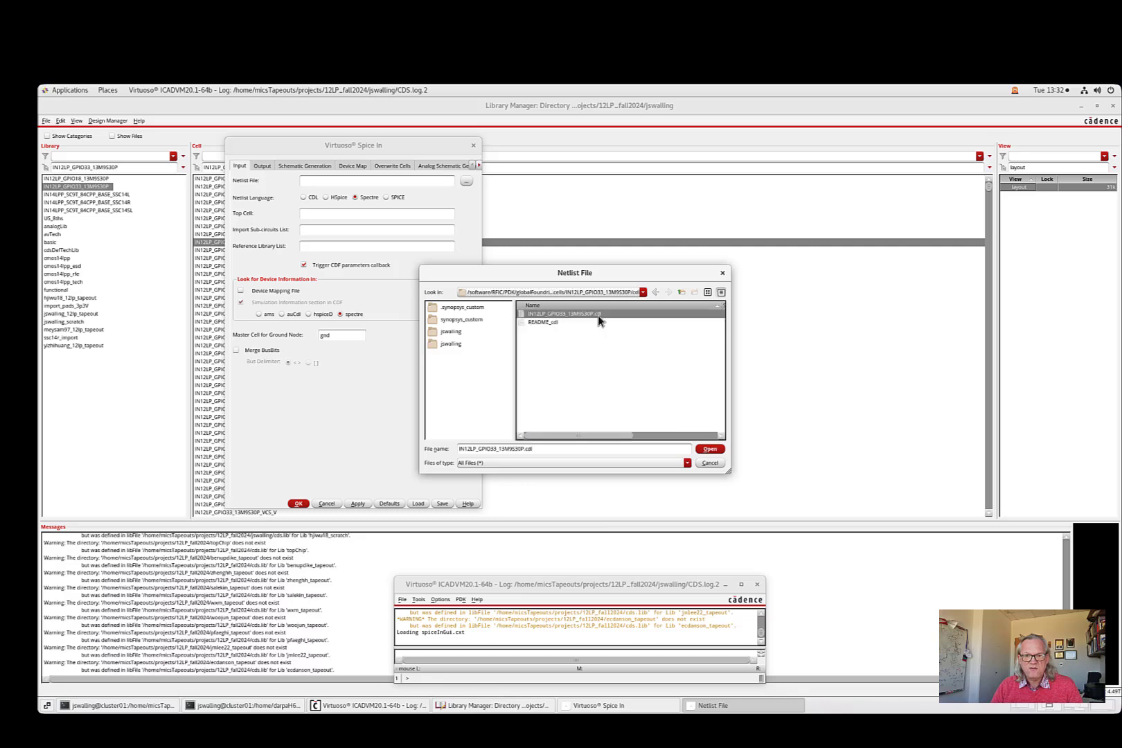
pyautogui.click(709, 449)
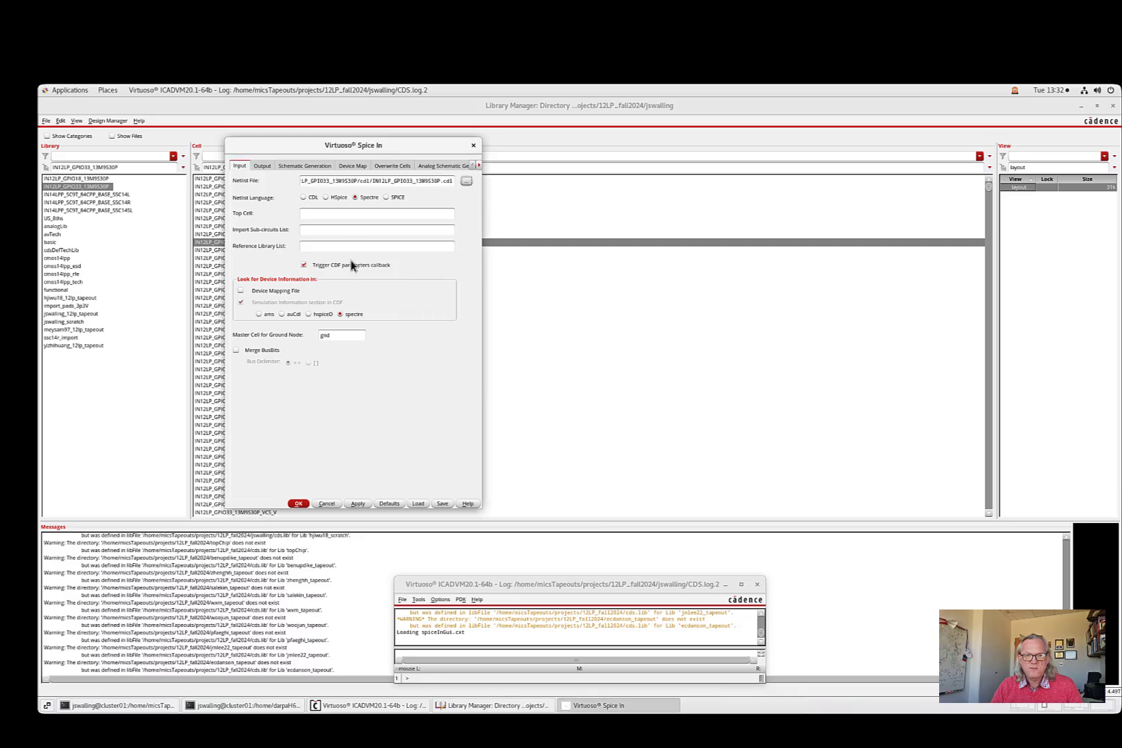
pyautogui.moveTo(401, 201)
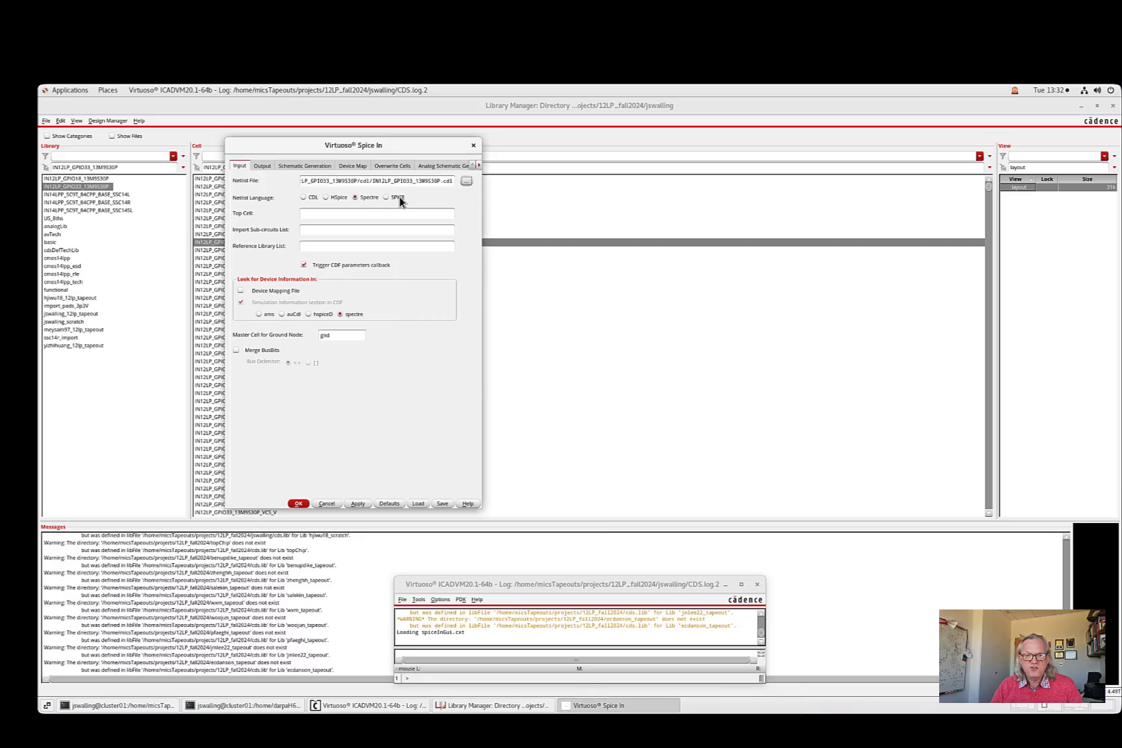
pyautogui.moveTo(393, 205)
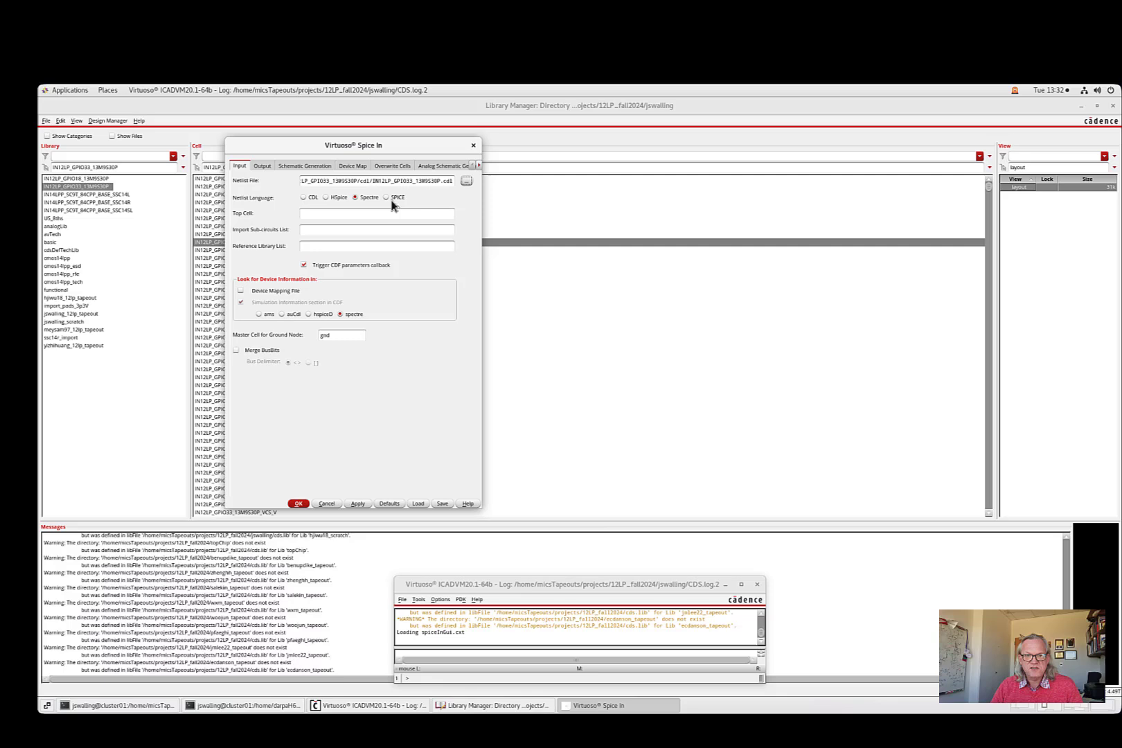
pyautogui.click(387, 197)
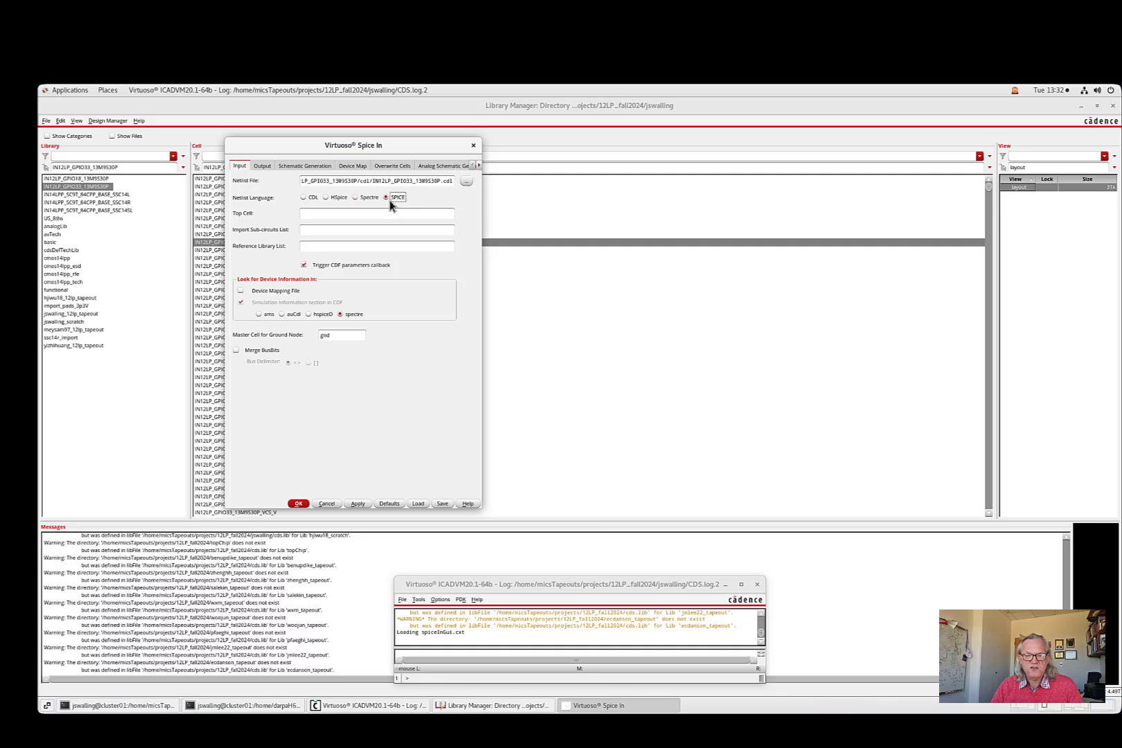
# - Enter analogLib, cmos14lpp and cmos14lpp_esd as reference libraries and enable Device Mapping File
pyautogui.click(375, 246)
pyautogui.write('analogLib')
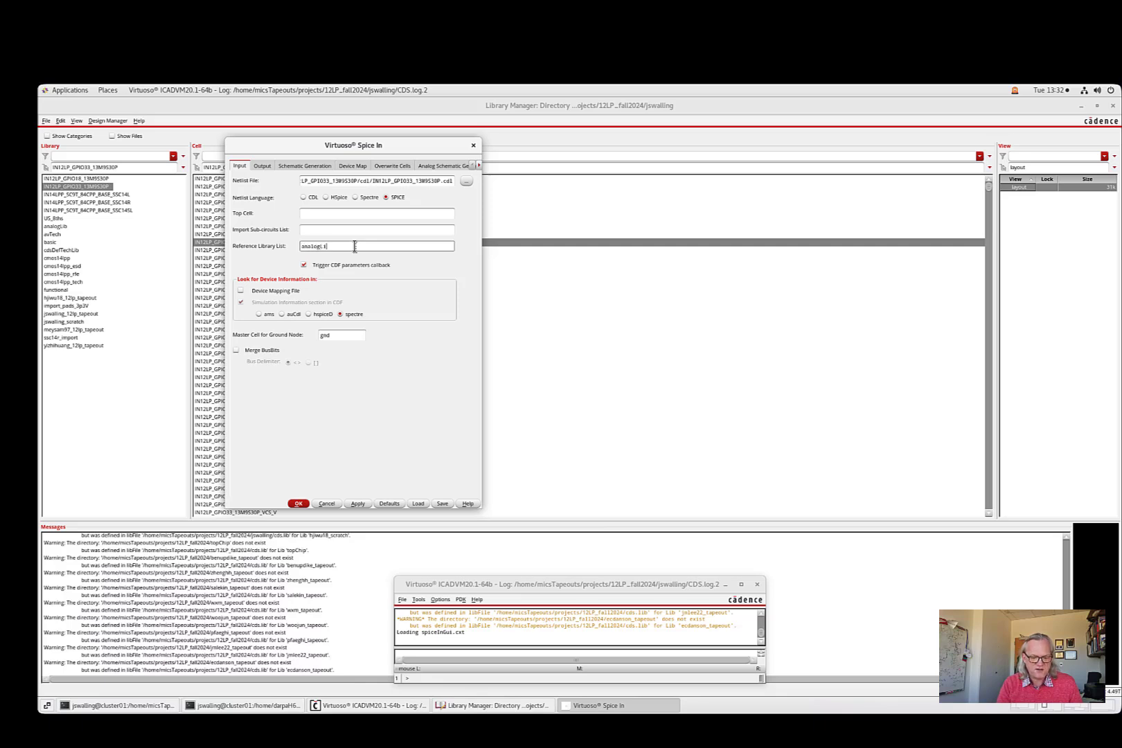
pyautogui.write('cmos14lpp')
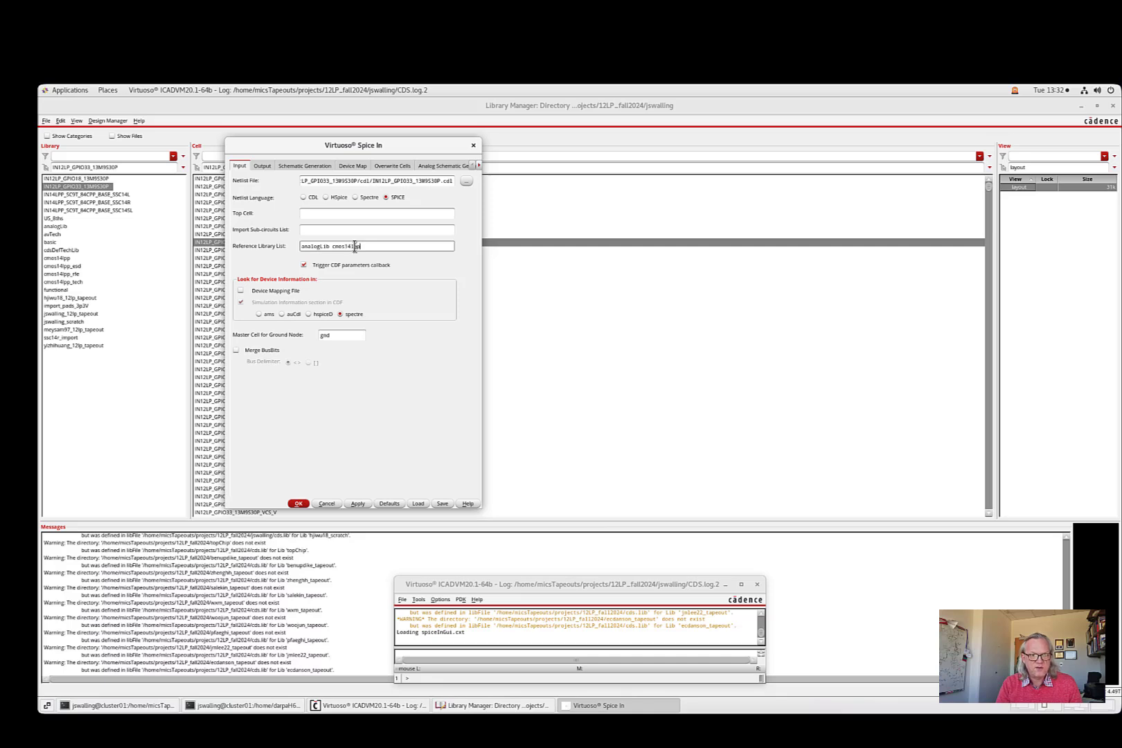
pyautogui.write('cmos14lpp')
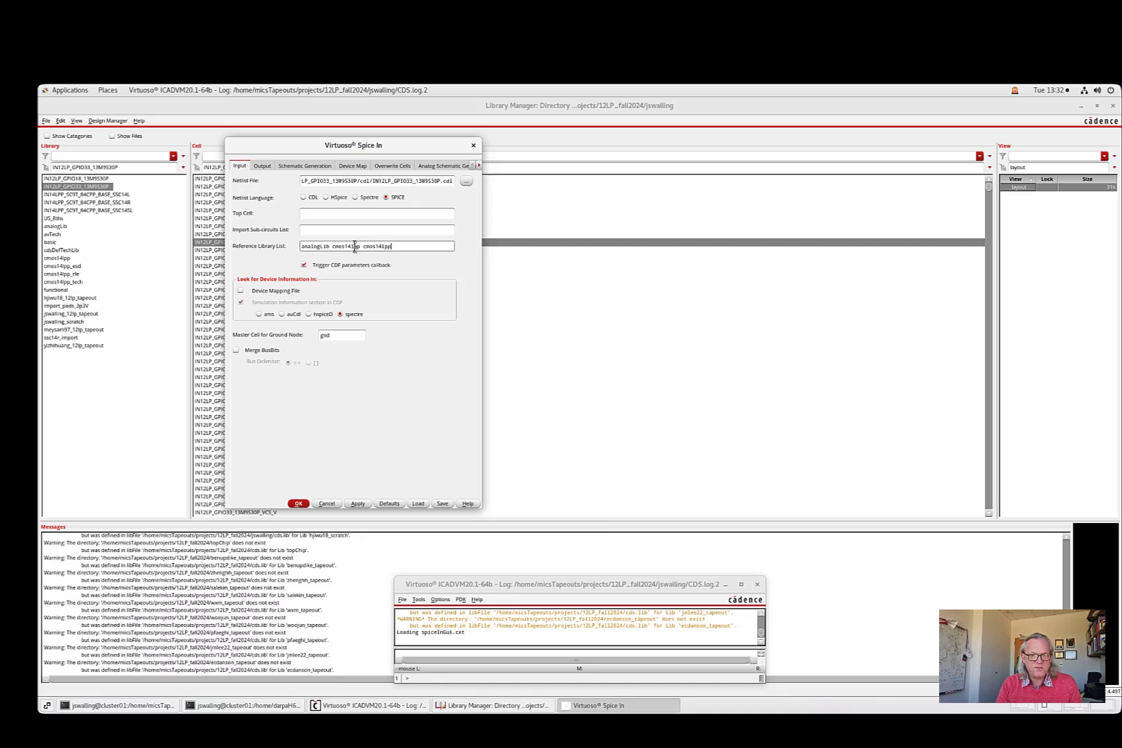
pyautogui.write('_esd')
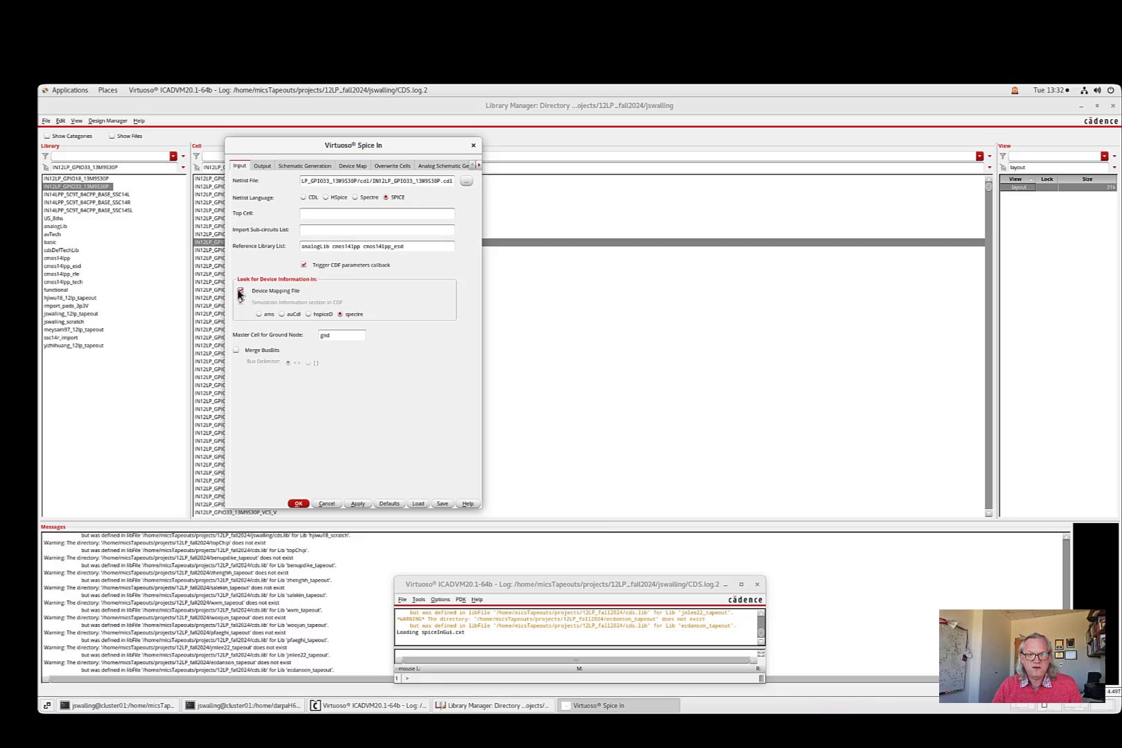
pyautogui.click(261, 166)
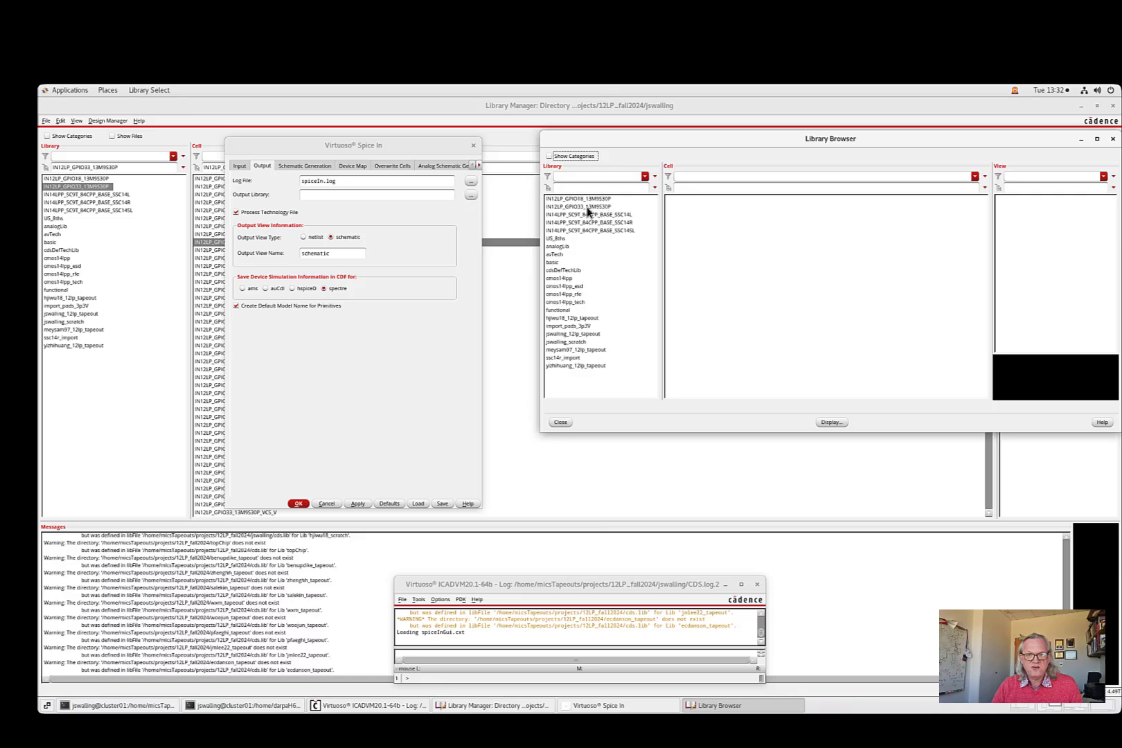
# - Set the output library to IN12LP_GPIO33_13M9530P, then review Schematic Generation and Device Map settings
pyautogui.click(577, 206)
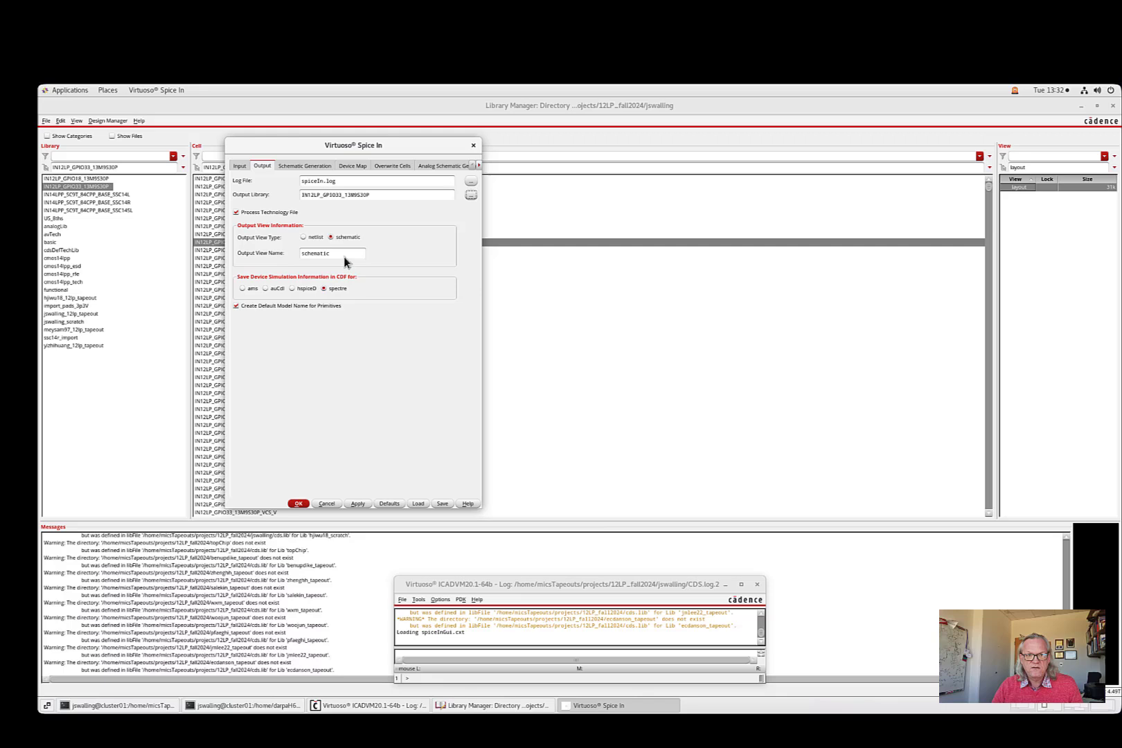
pyautogui.moveTo(346, 168)
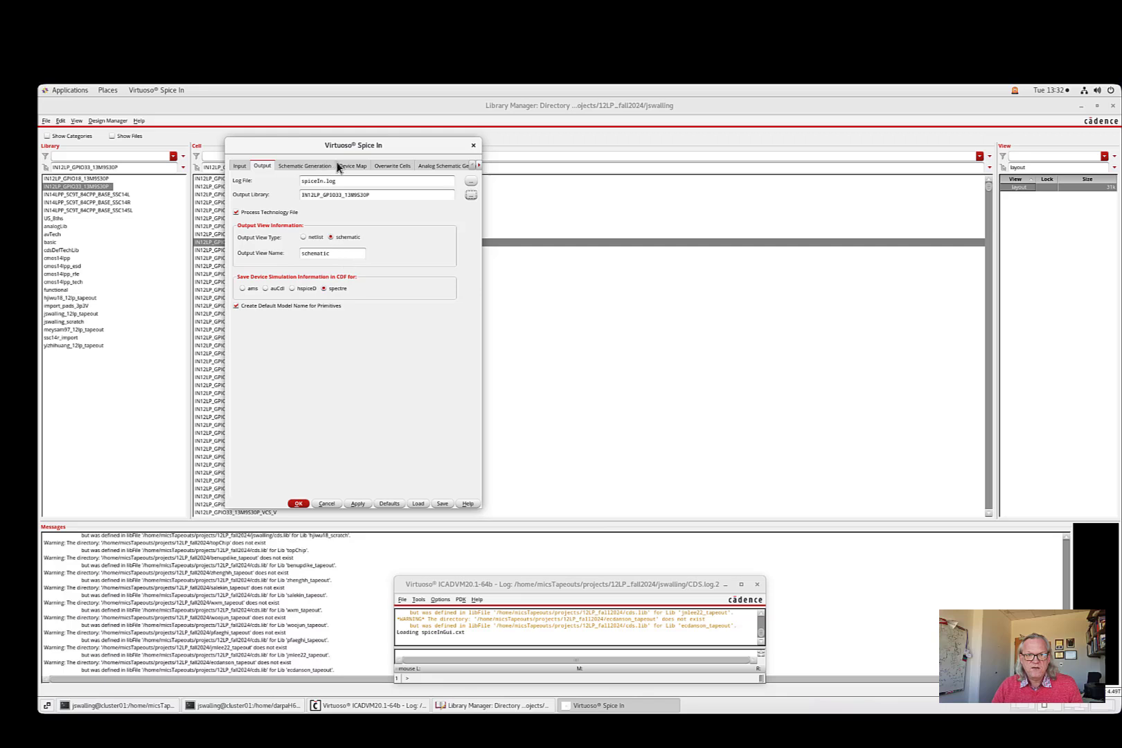
pyautogui.click(303, 166)
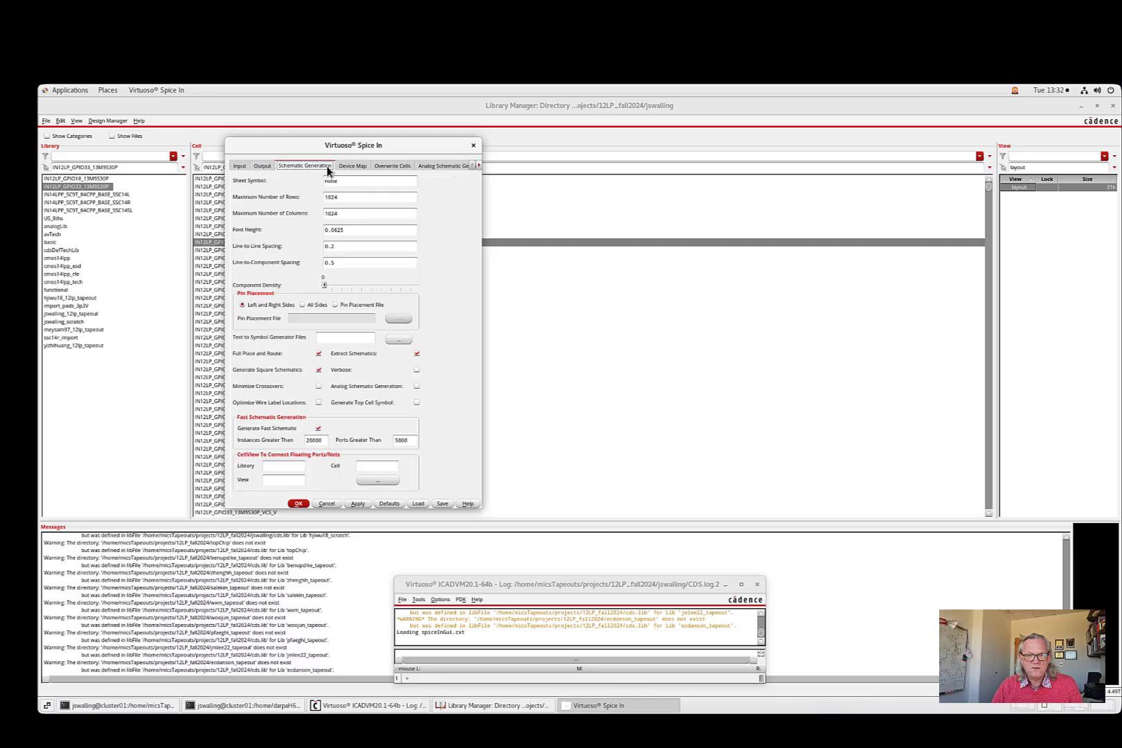
pyautogui.click(352, 166)
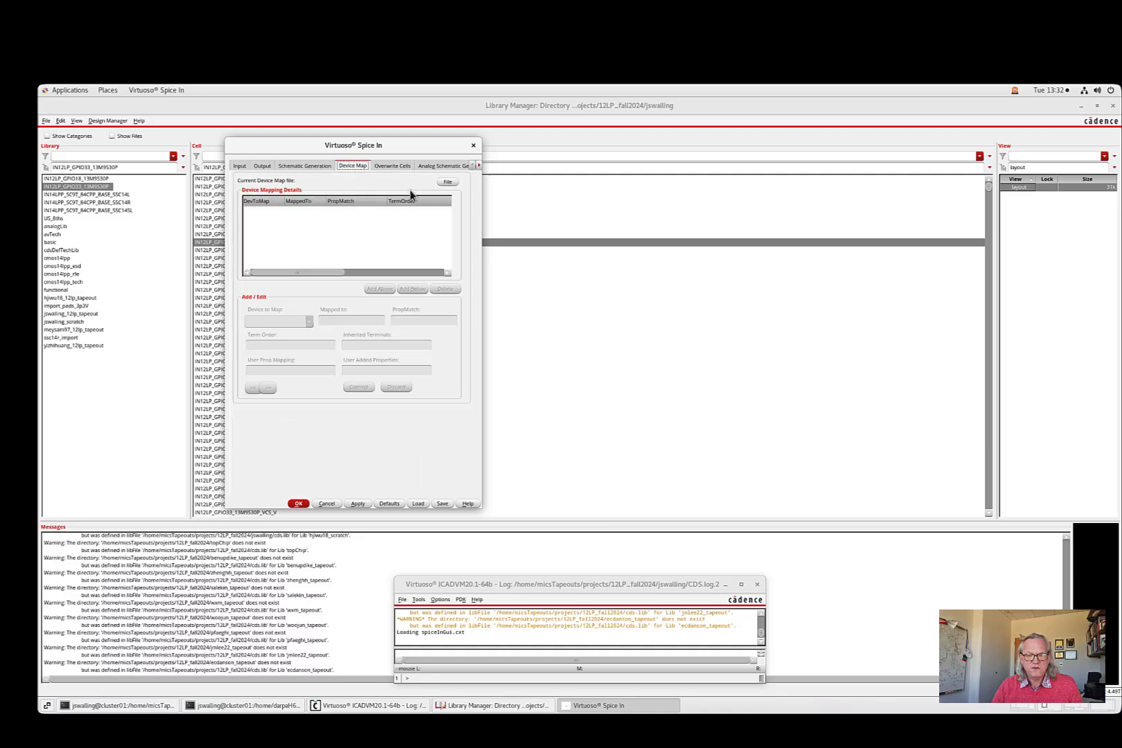
# - From the Device Map File actions, start browsing for an existing device mapping file
pyautogui.click(446, 181)
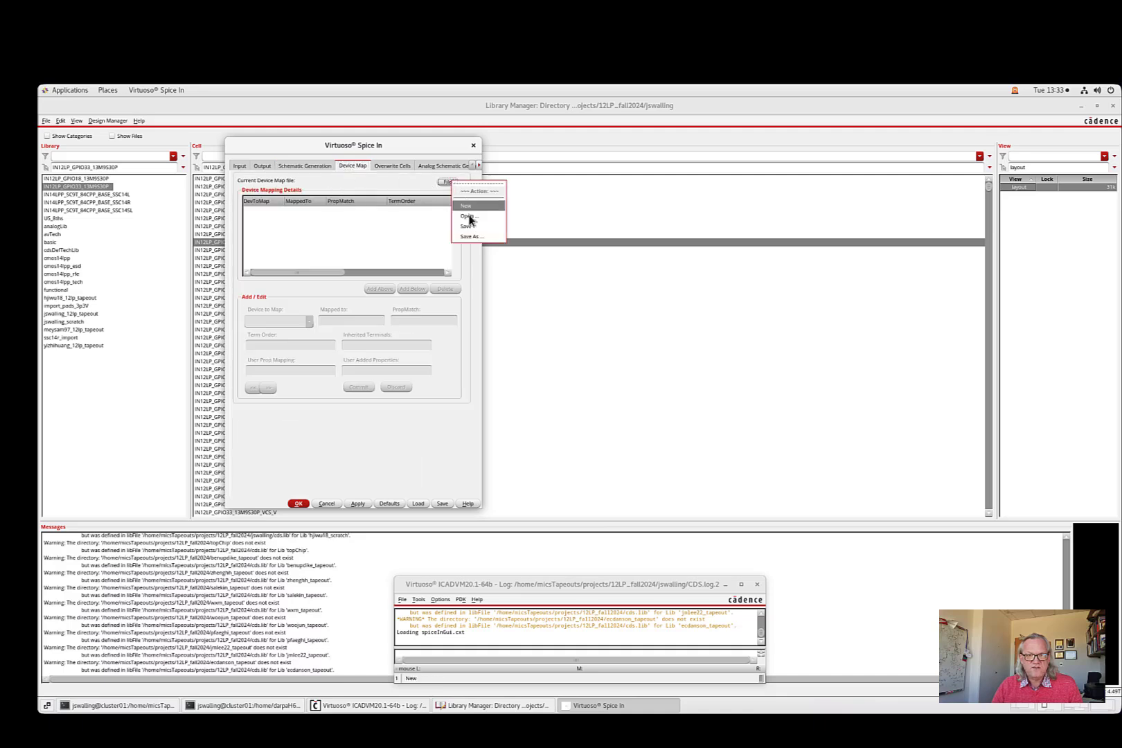
pyautogui.click(466, 216)
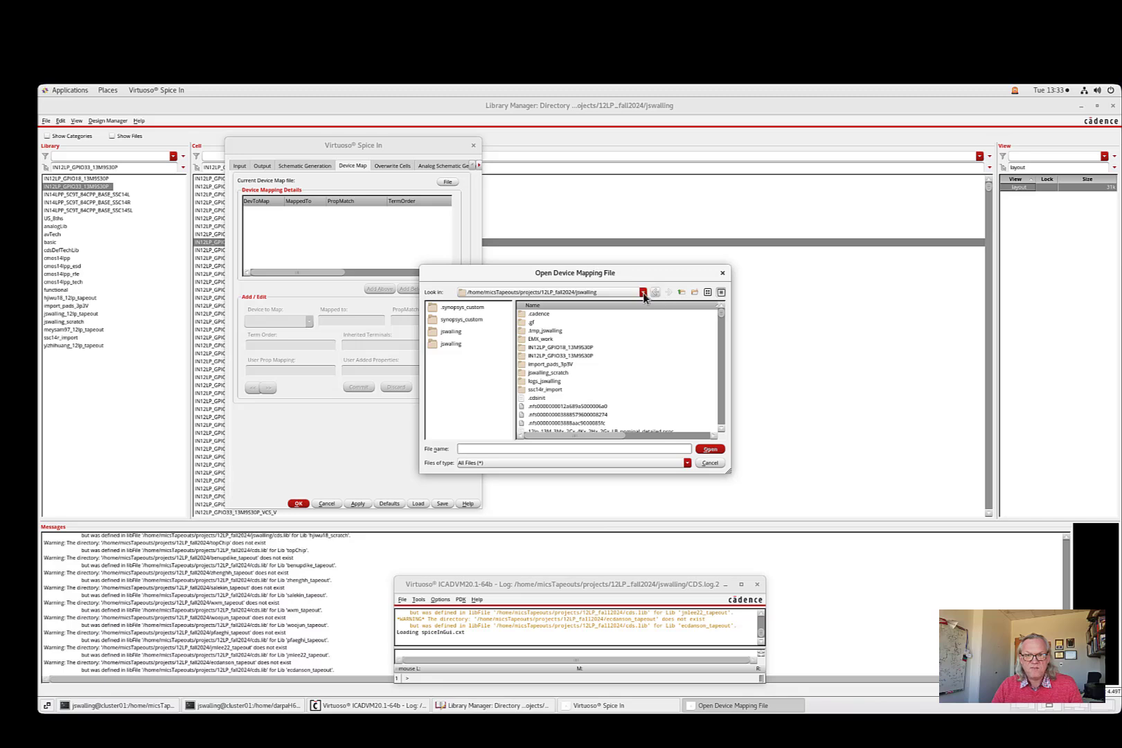
pyautogui.click(642, 292)
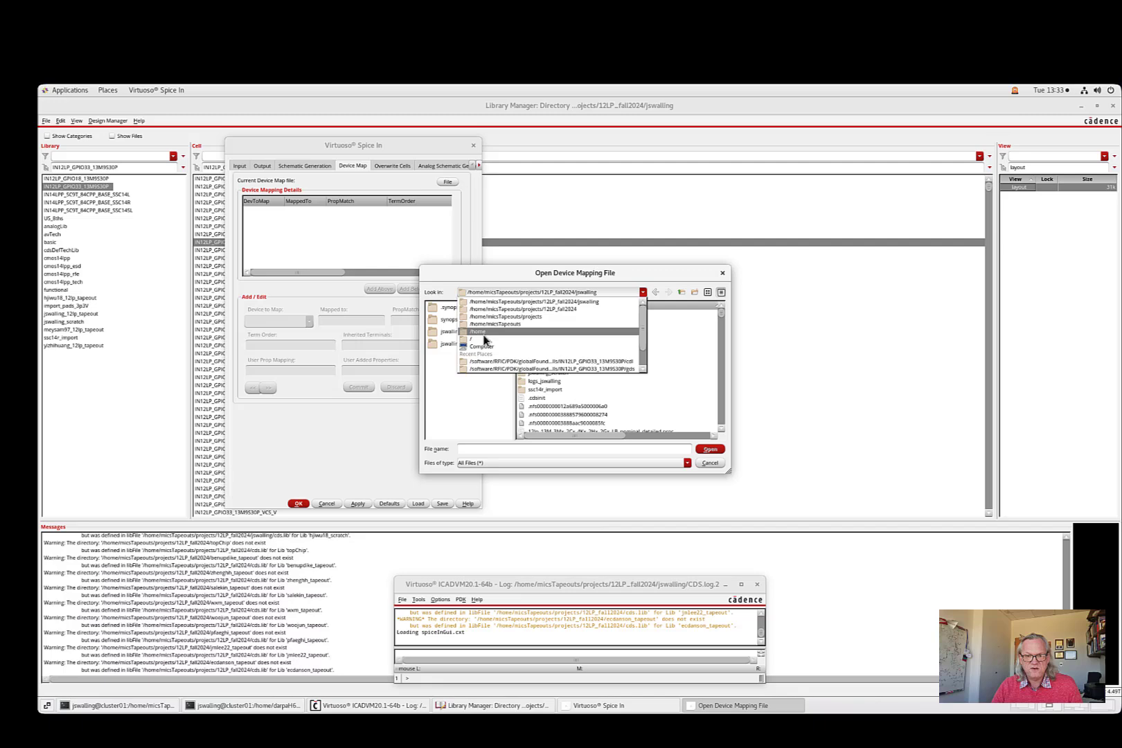
pyautogui.click(476, 330)
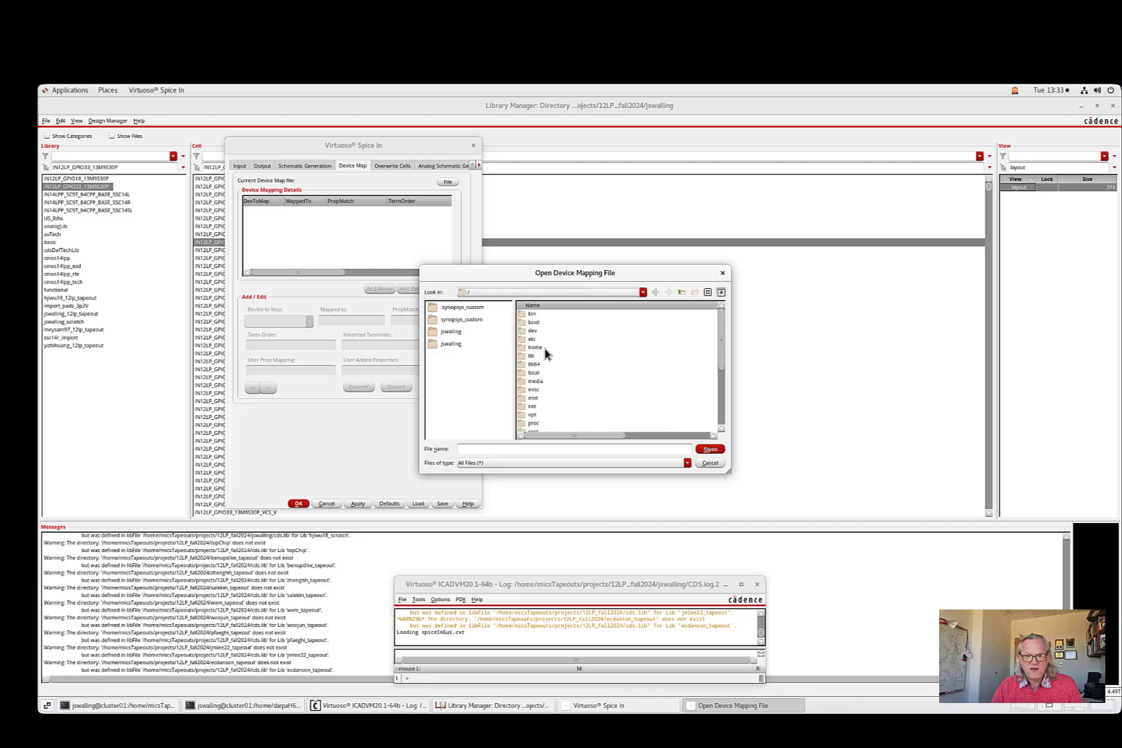
# - Navigate through home and projects into 22FDX and pick the devmap file
pyautogui.click(535, 347)
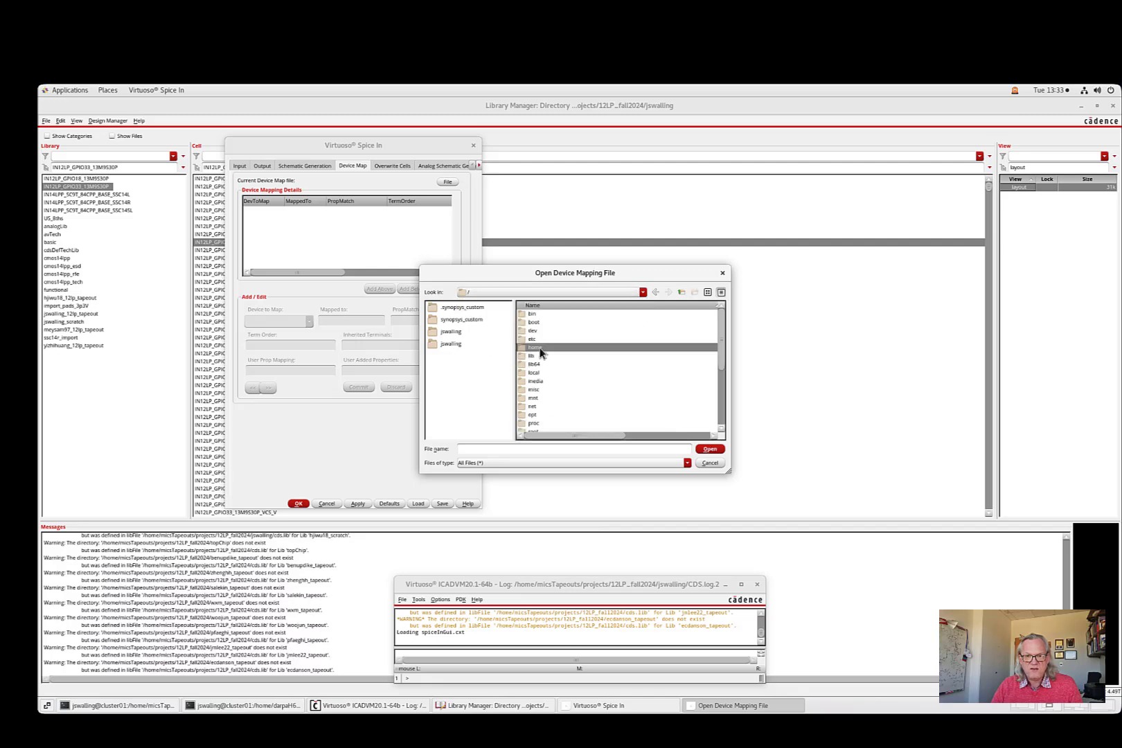
pyautogui.doubleClick(536, 347)
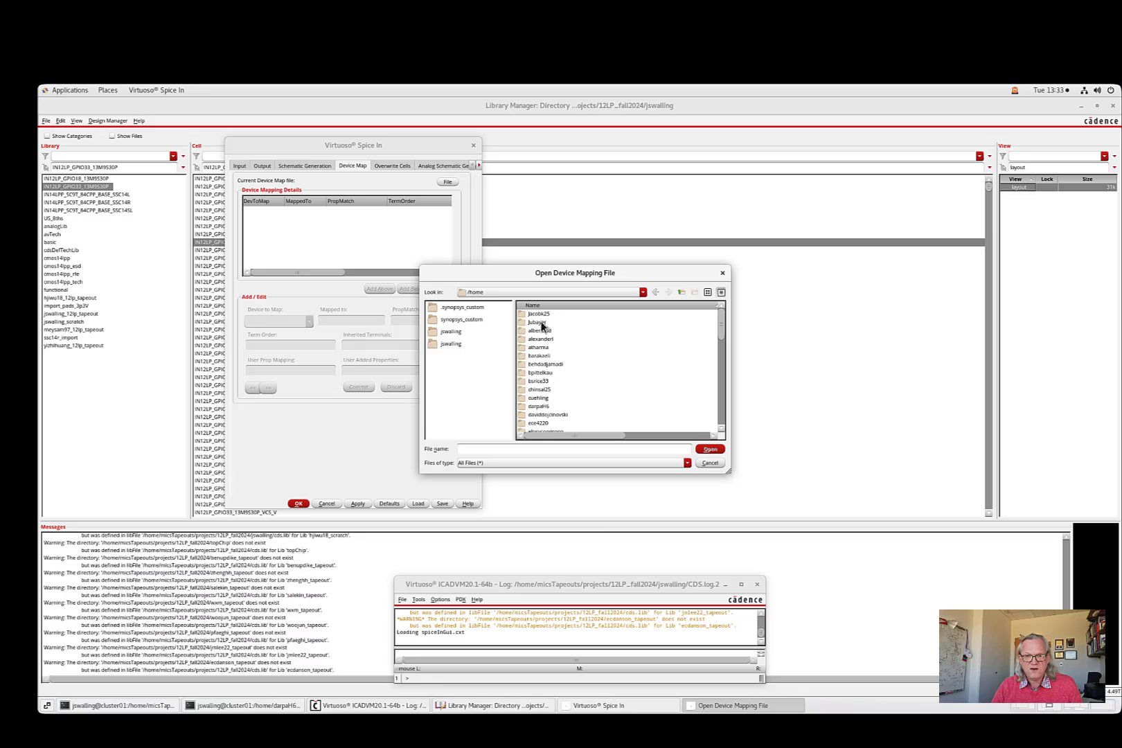
pyautogui.scroll(-3)
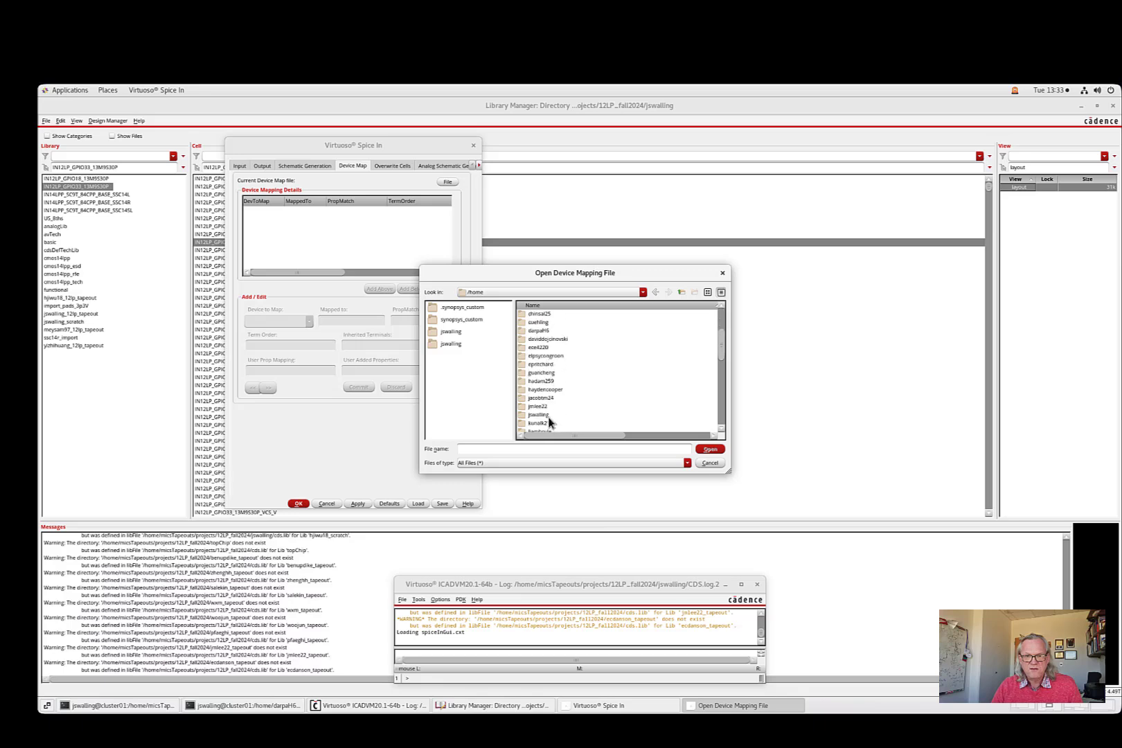
pyautogui.doubleClick(538, 414)
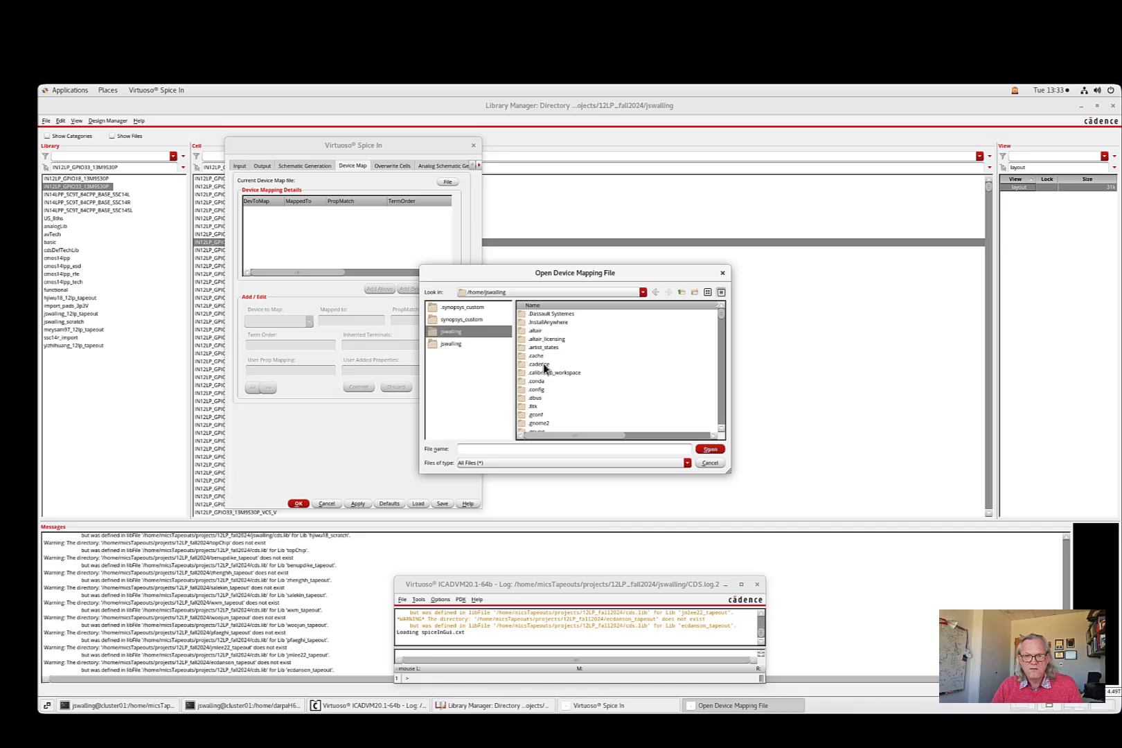
pyautogui.scroll(-3)
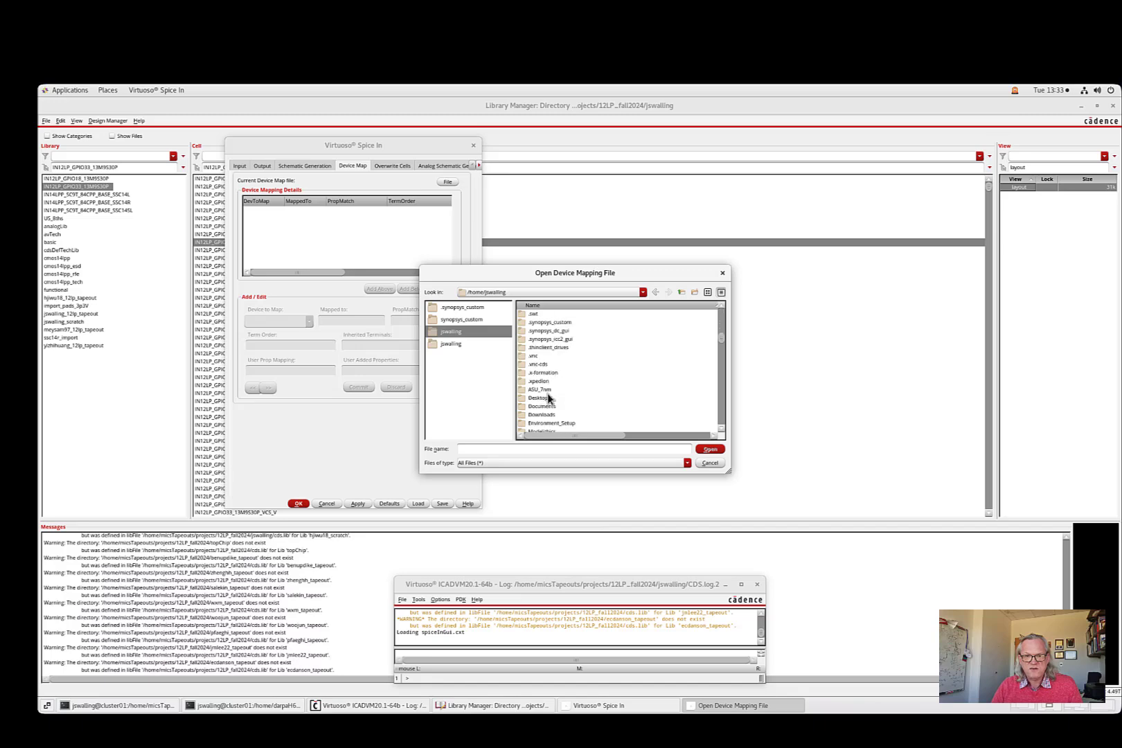
pyautogui.scroll(-3)
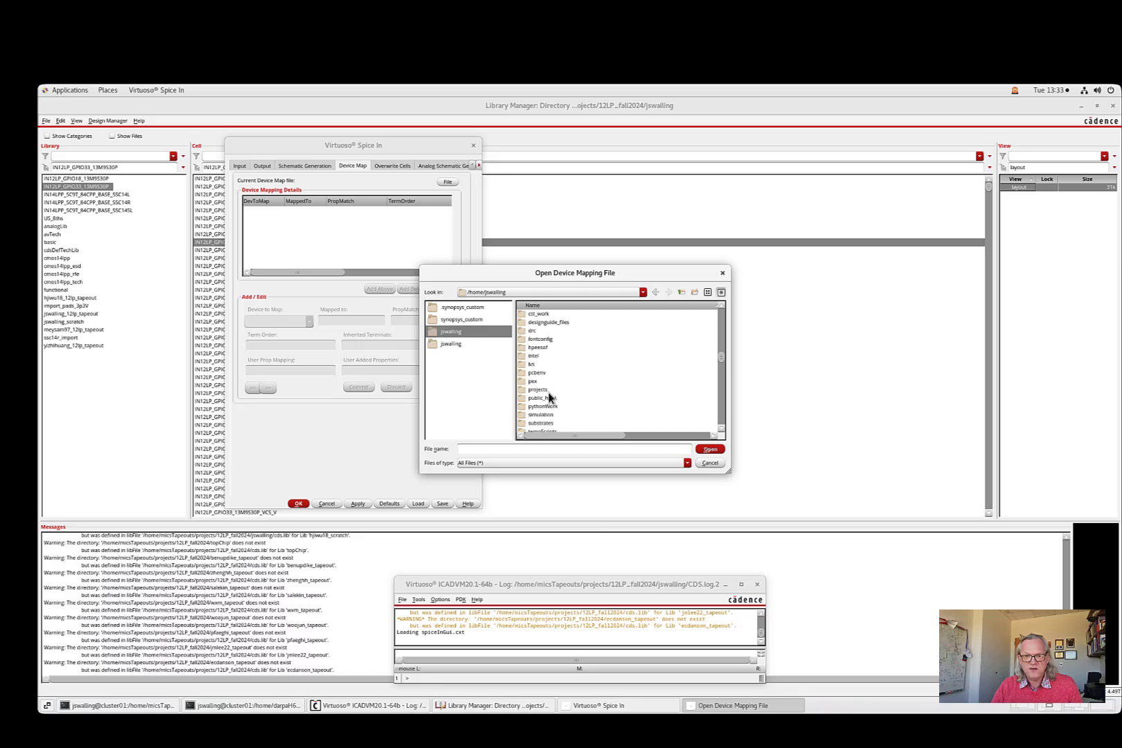
pyautogui.scroll(-3)
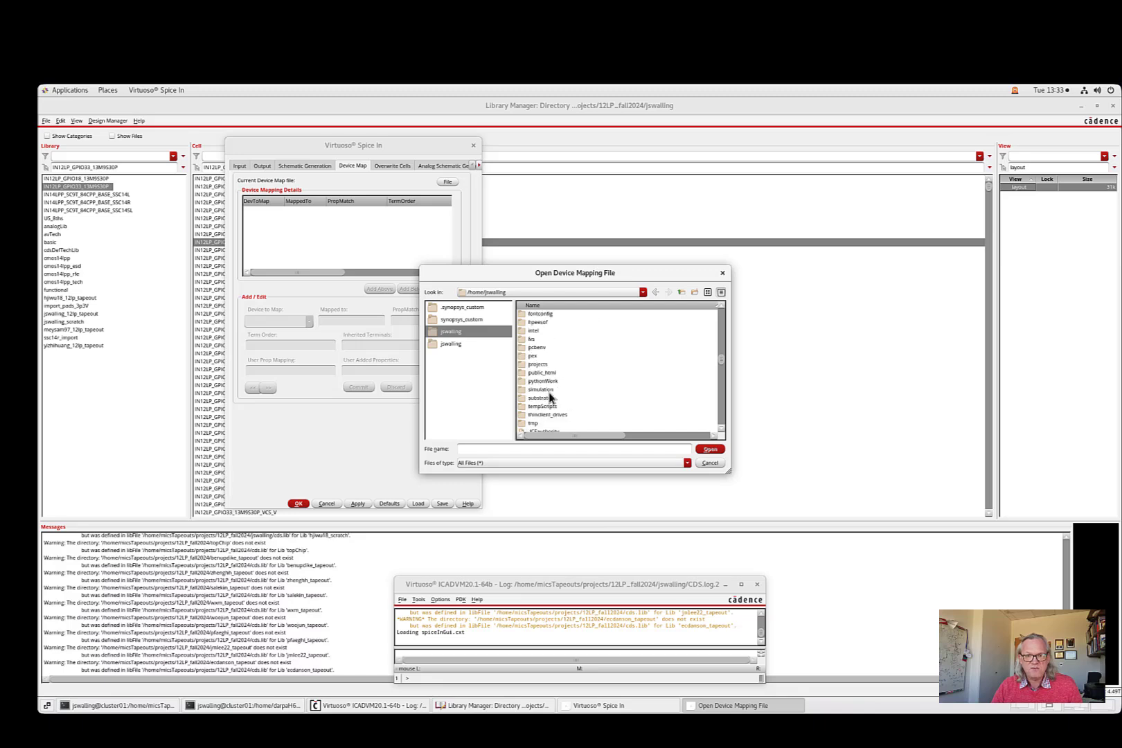
pyautogui.doubleClick(537, 363)
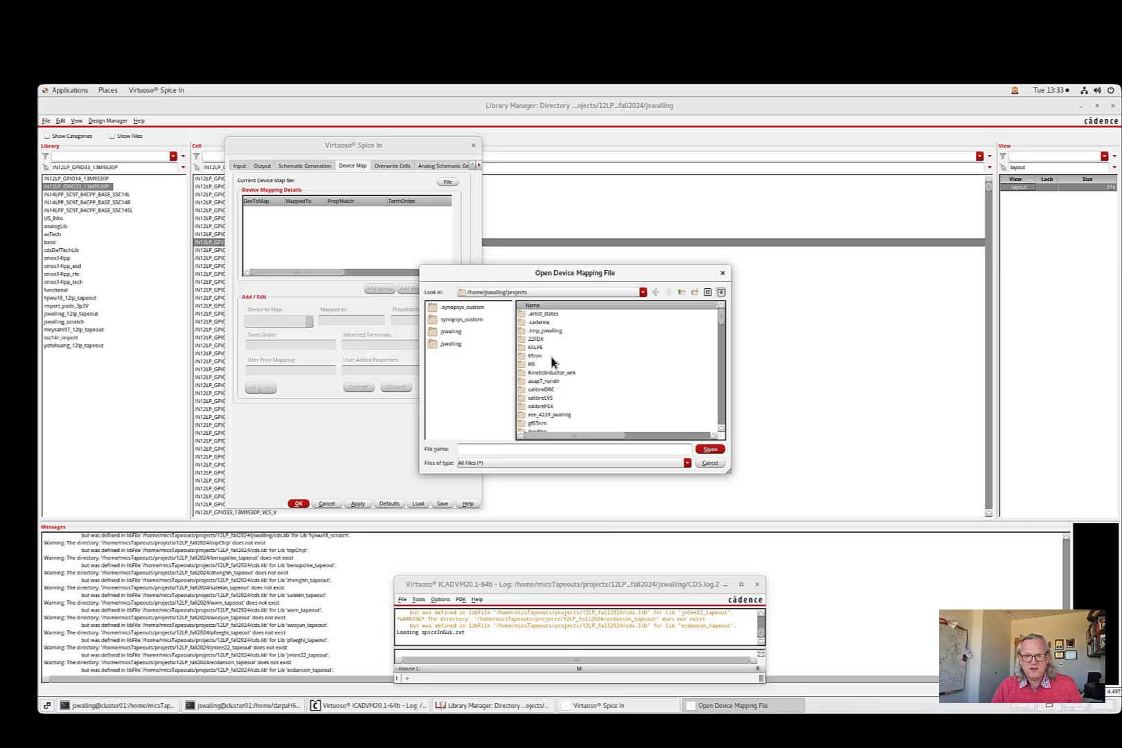
pyautogui.doubleClick(536, 347)
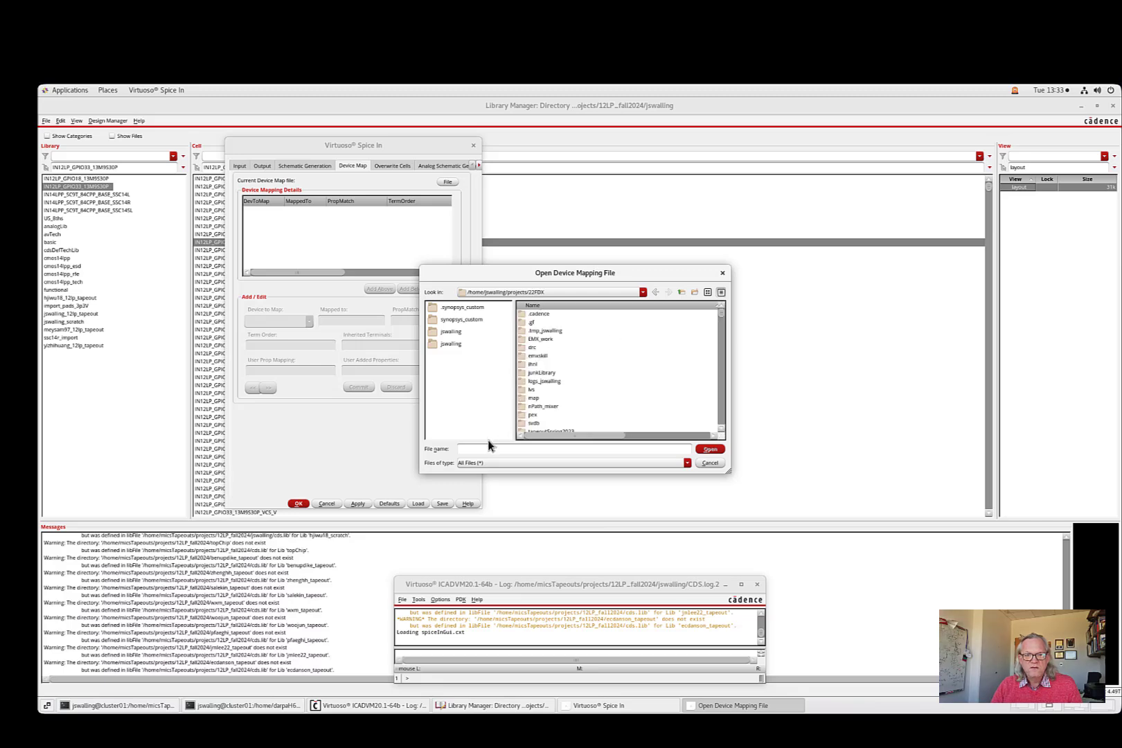
pyautogui.write('dev')
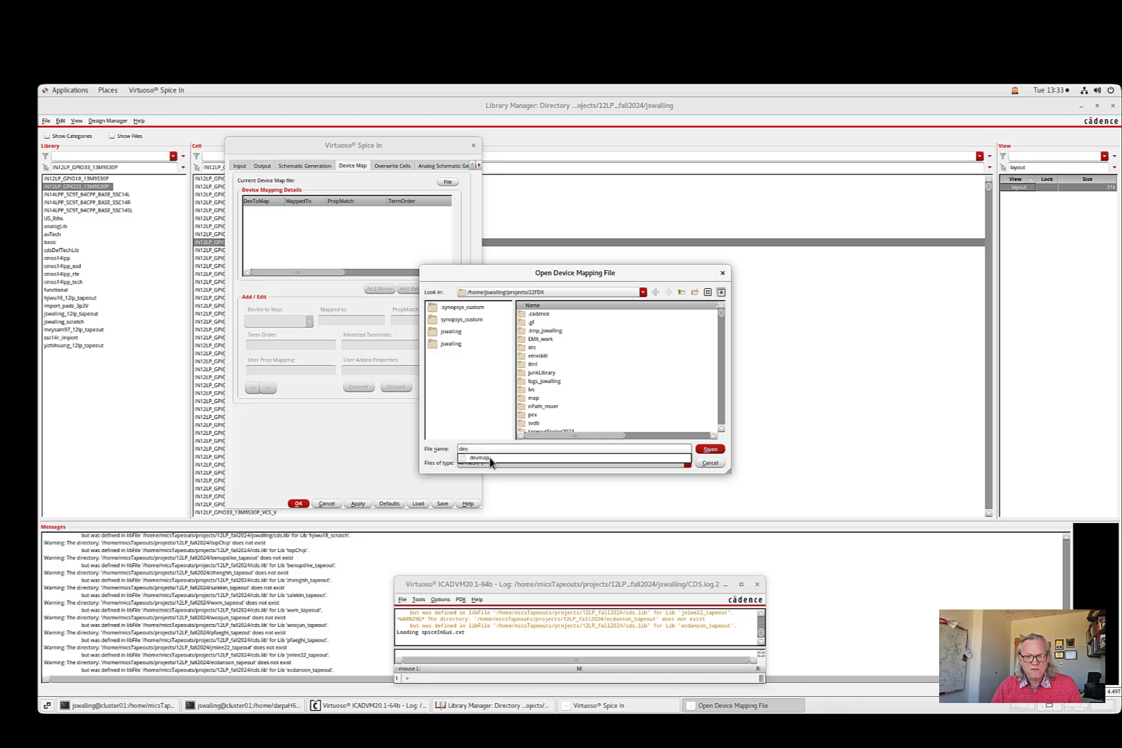
pyautogui.click(477, 458)
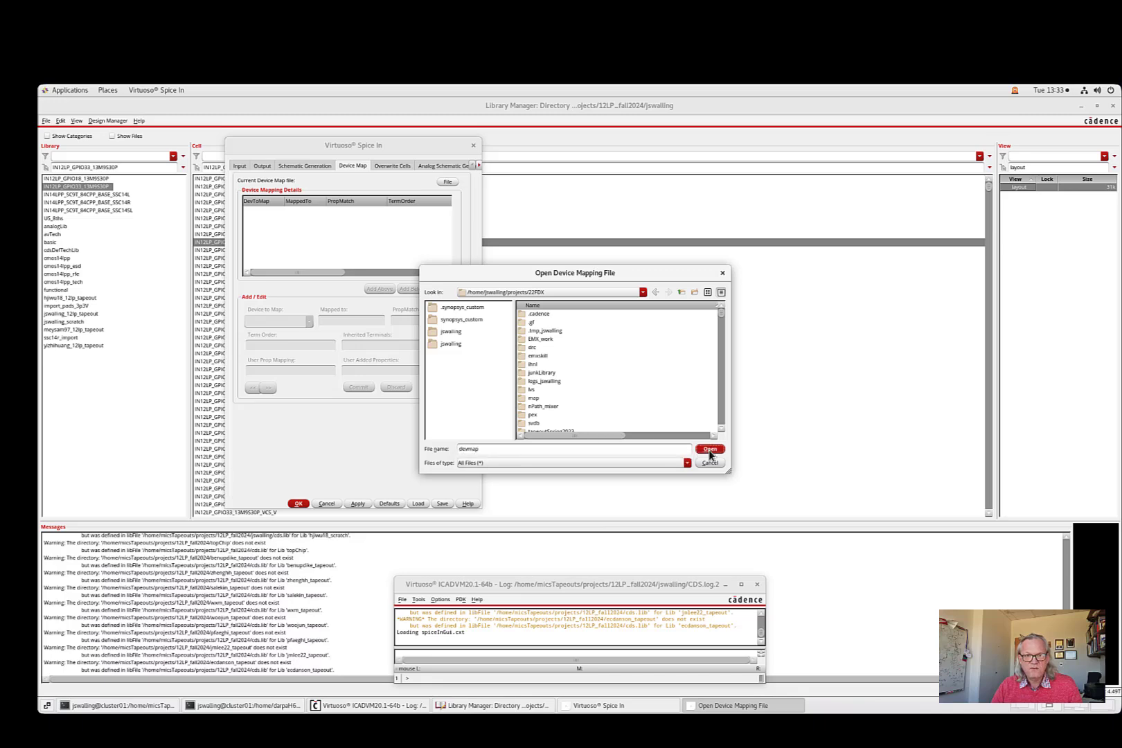
# - Open devmap and review its mappings such as resistor, nfet and capacitor
pyautogui.click(709, 449)
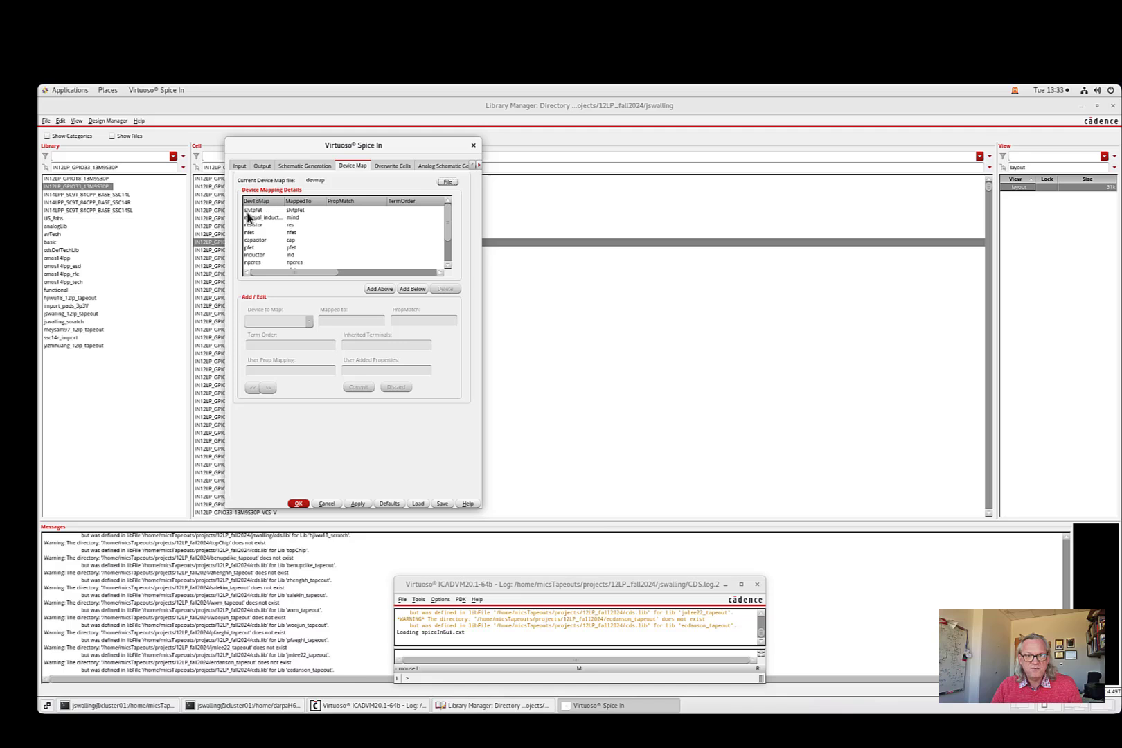
pyautogui.moveTo(299, 216)
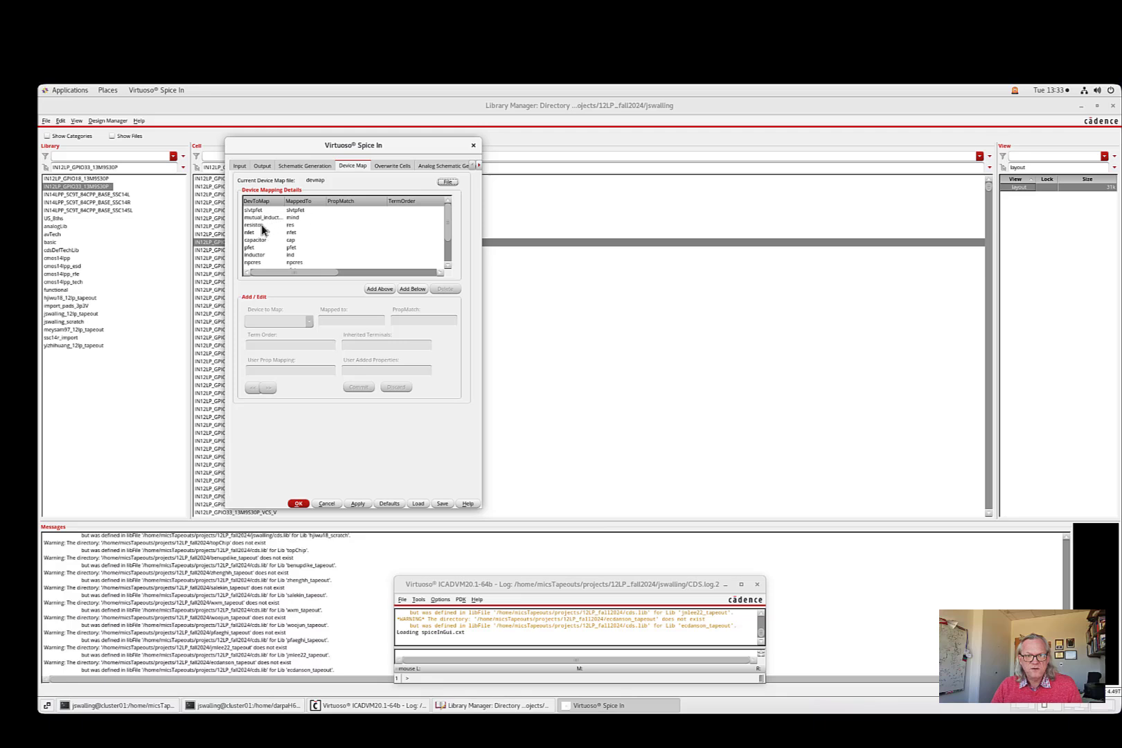
pyautogui.moveTo(262, 232)
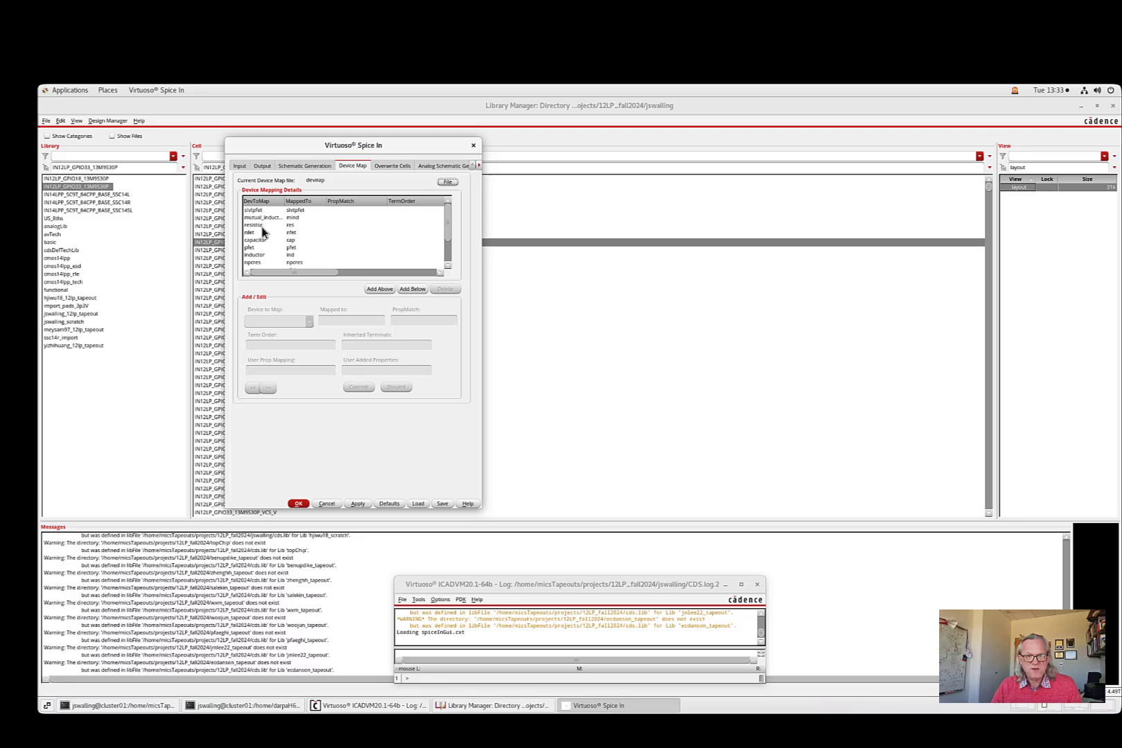
pyautogui.moveTo(291, 231)
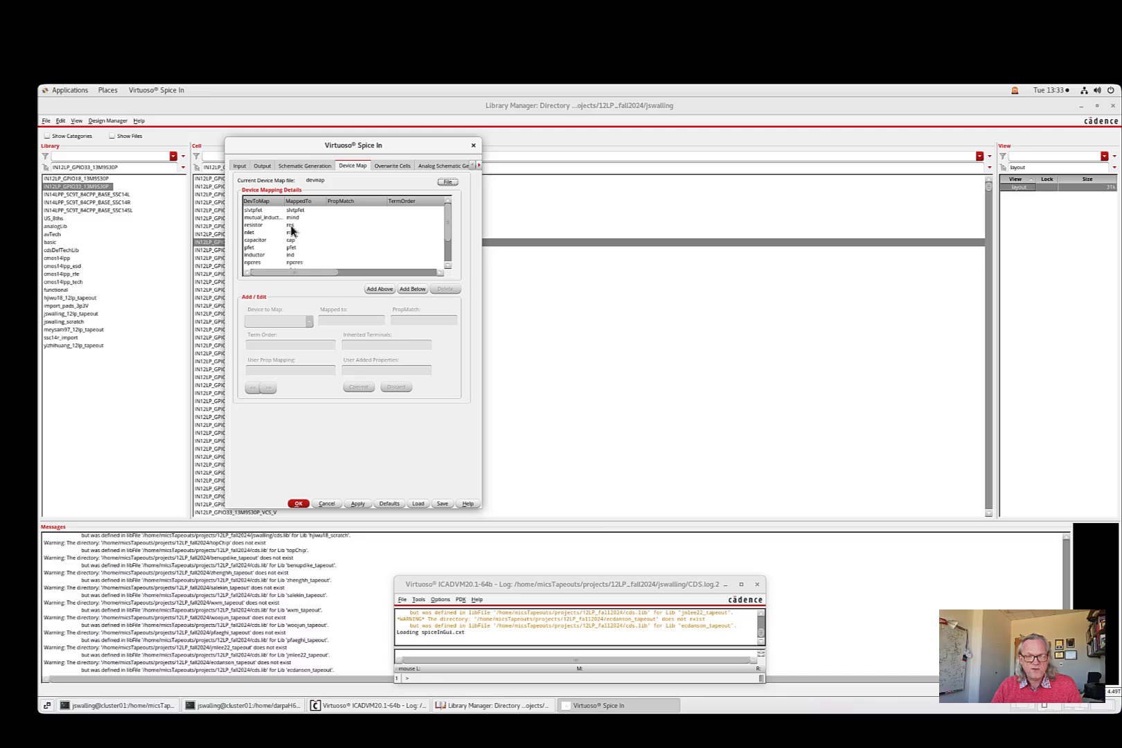
pyautogui.moveTo(250, 235)
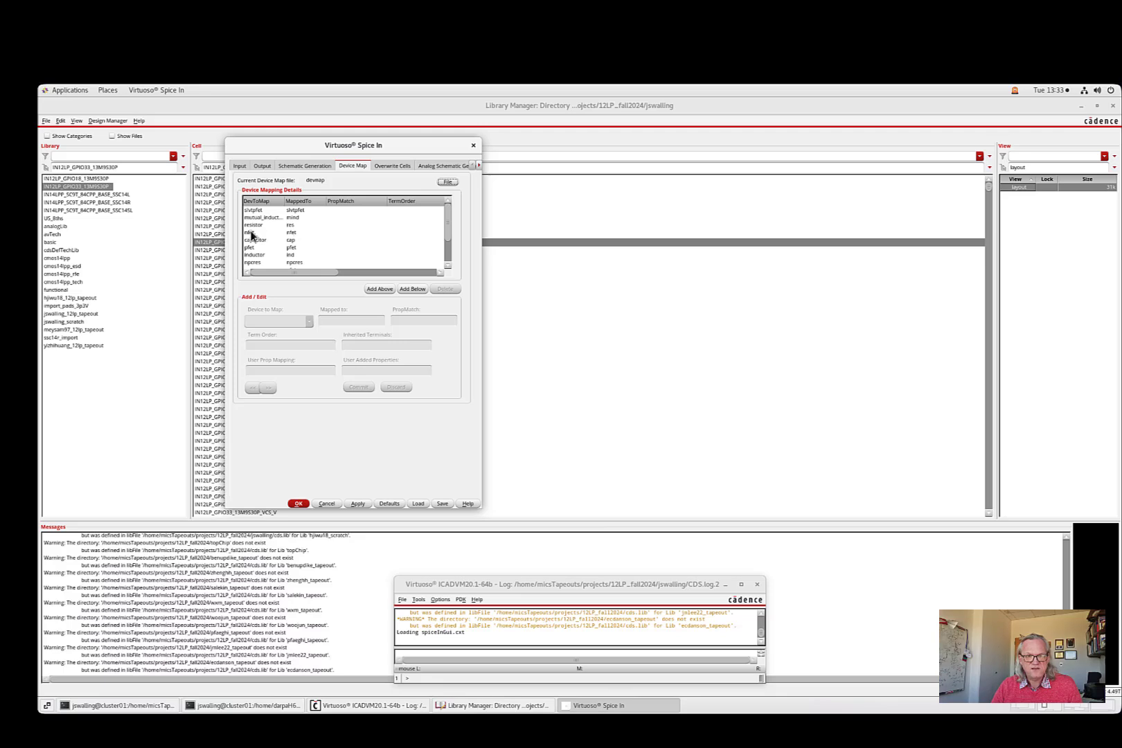
pyautogui.moveTo(261, 248)
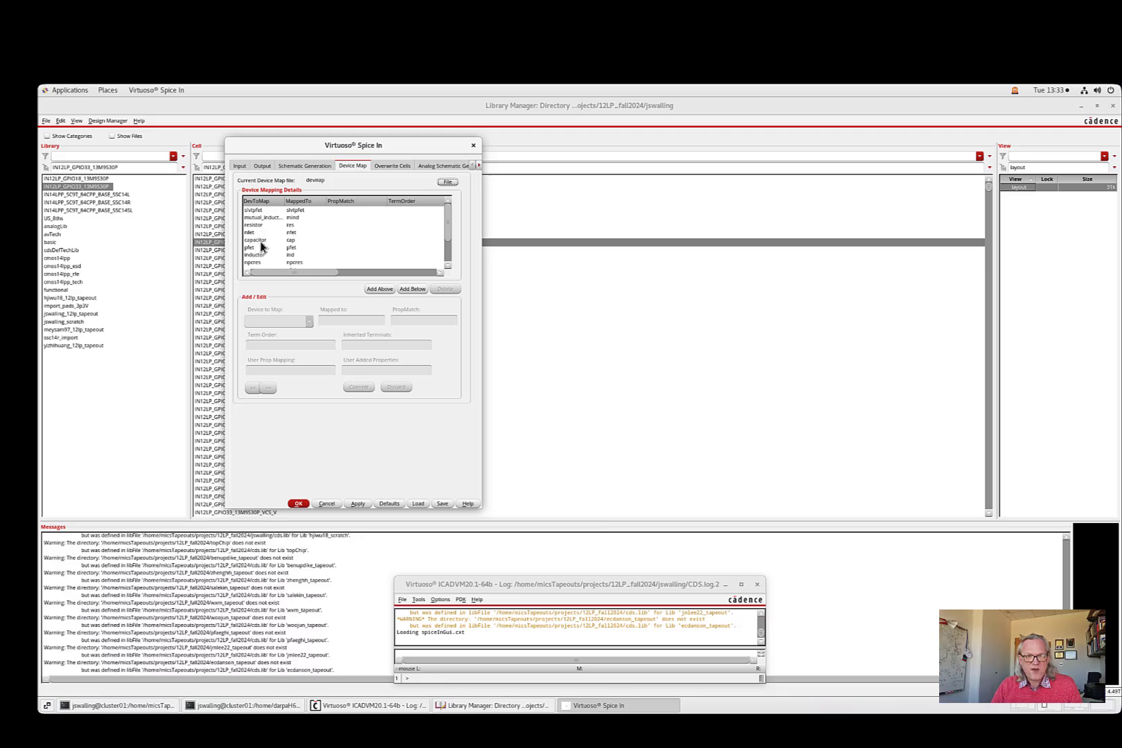
pyautogui.moveTo(300, 211)
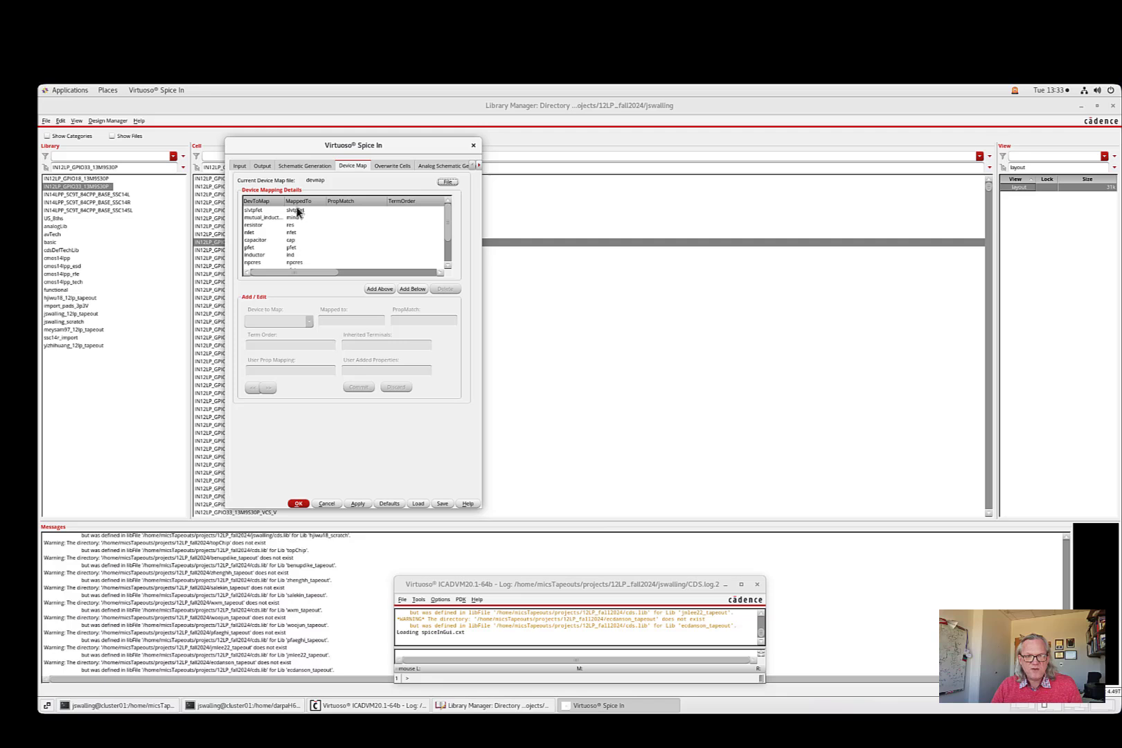
pyautogui.moveTo(261, 234)
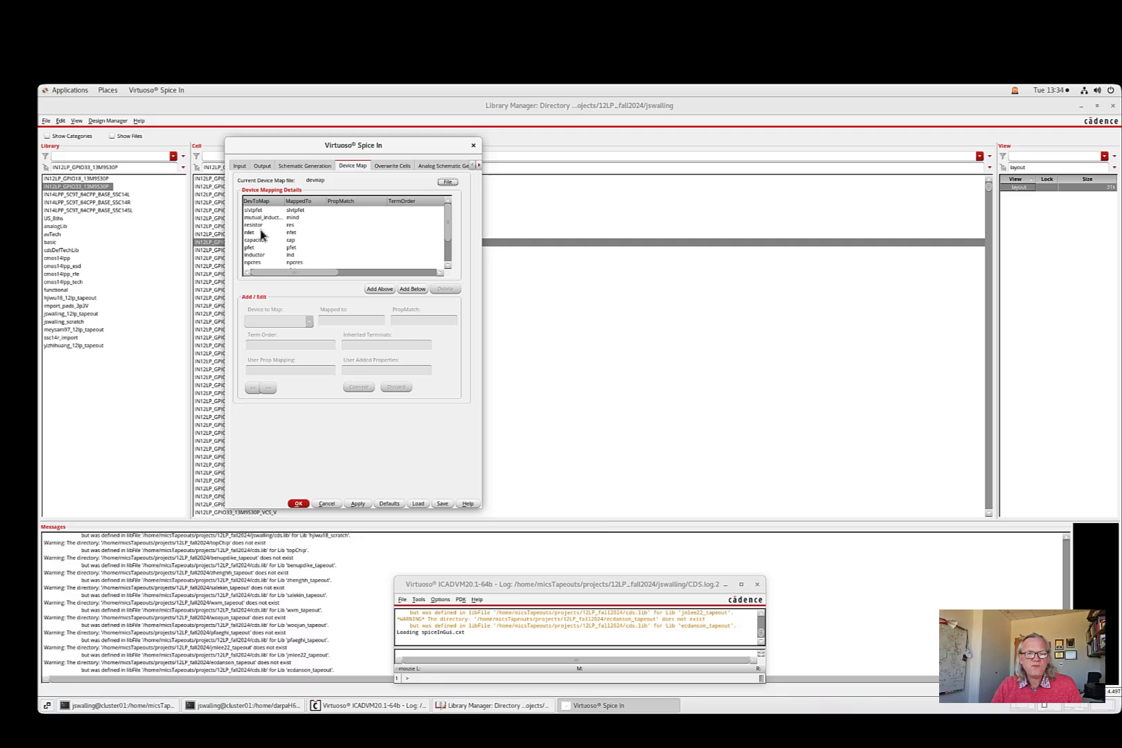
pyautogui.moveTo(259, 221)
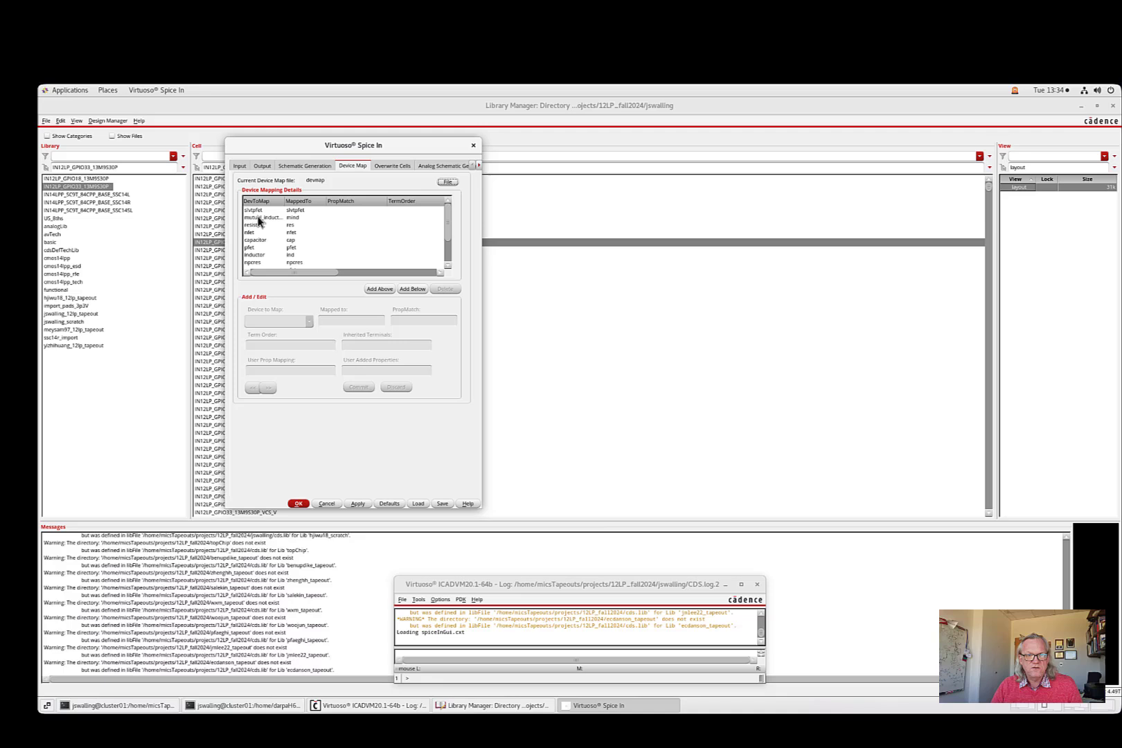
pyautogui.scroll(-3)
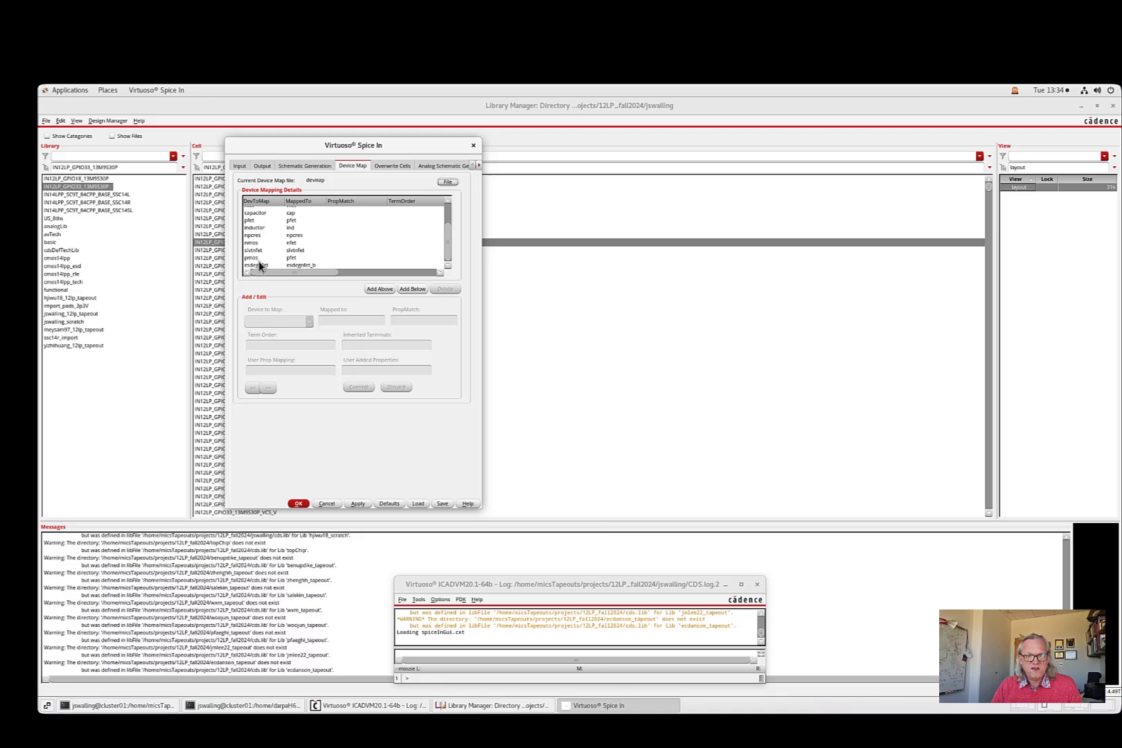
pyautogui.moveTo(262, 235)
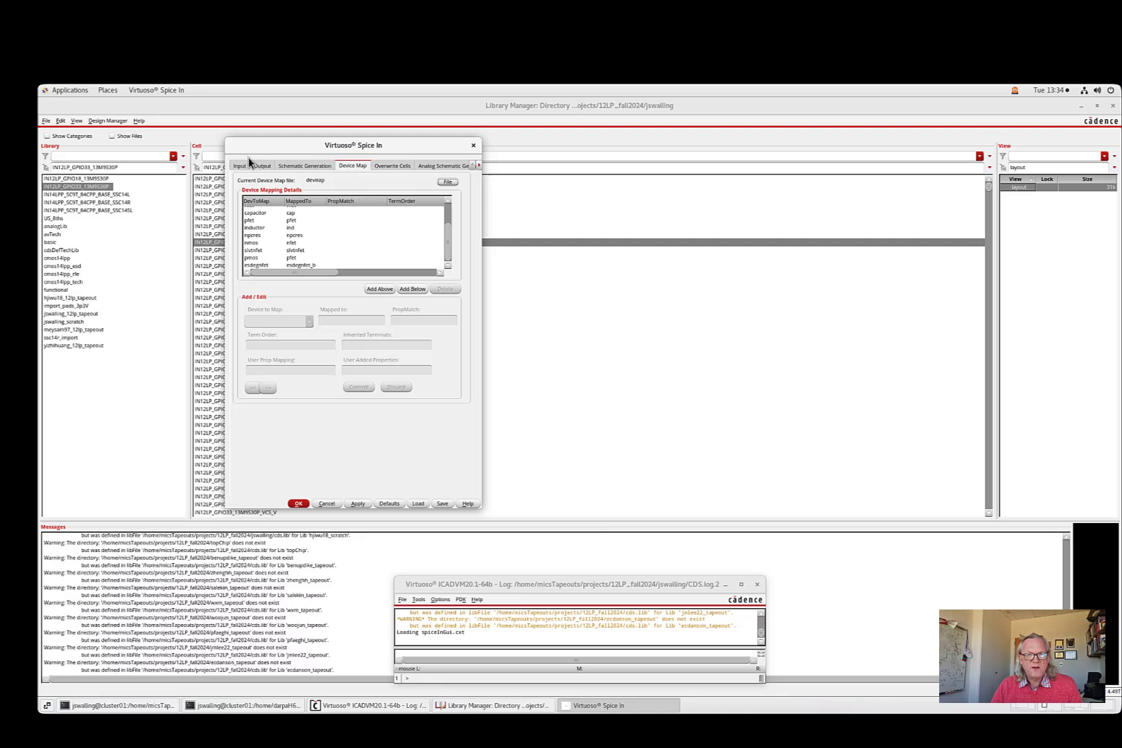
# - Return to the netlist input settings and launch the CDL netlist import
pyautogui.click(239, 165)
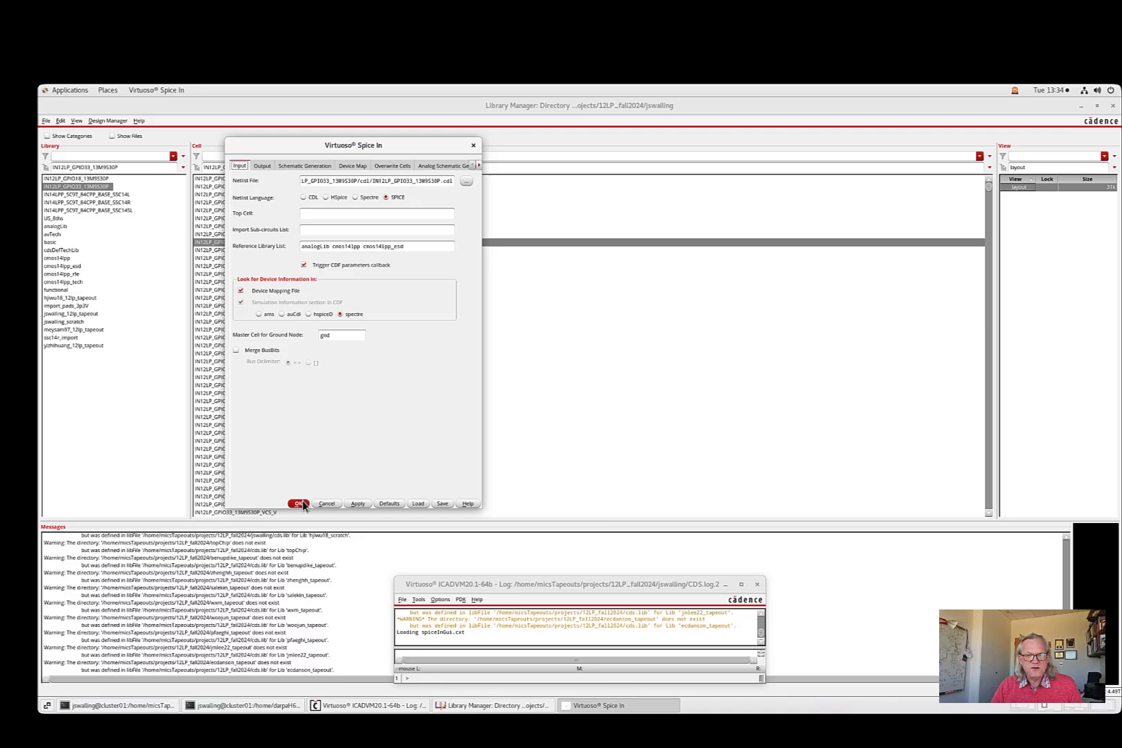
pyautogui.moveTo(358, 504)
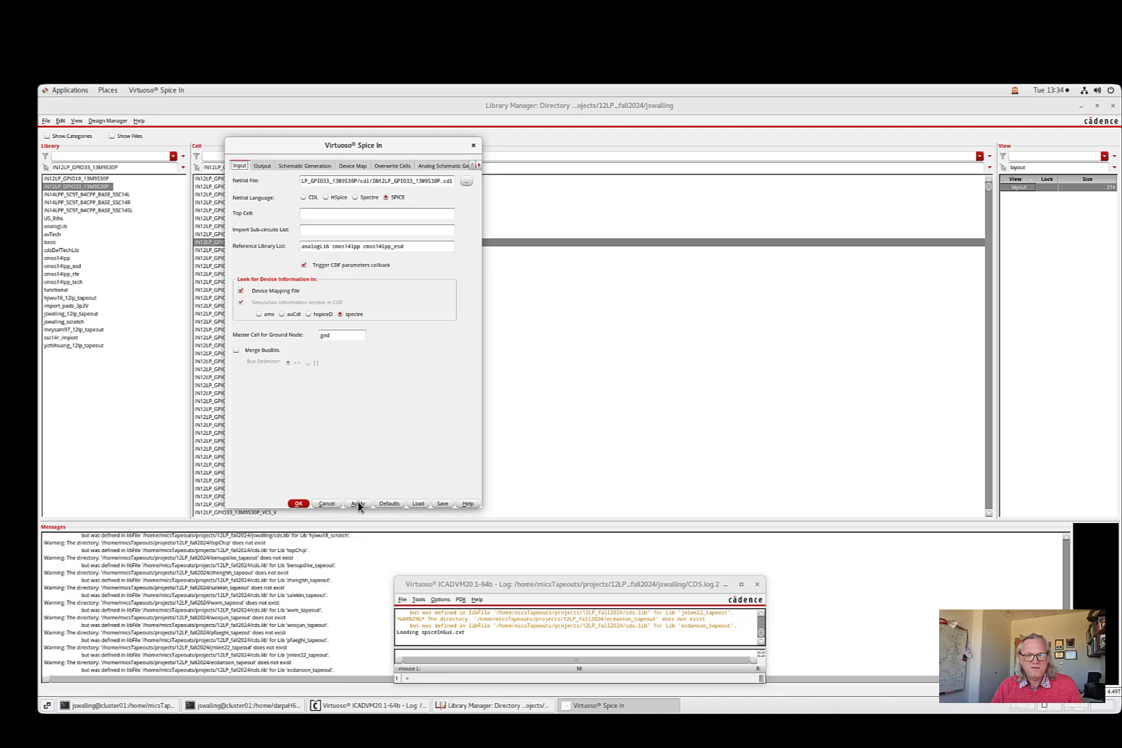
pyautogui.click(358, 504)
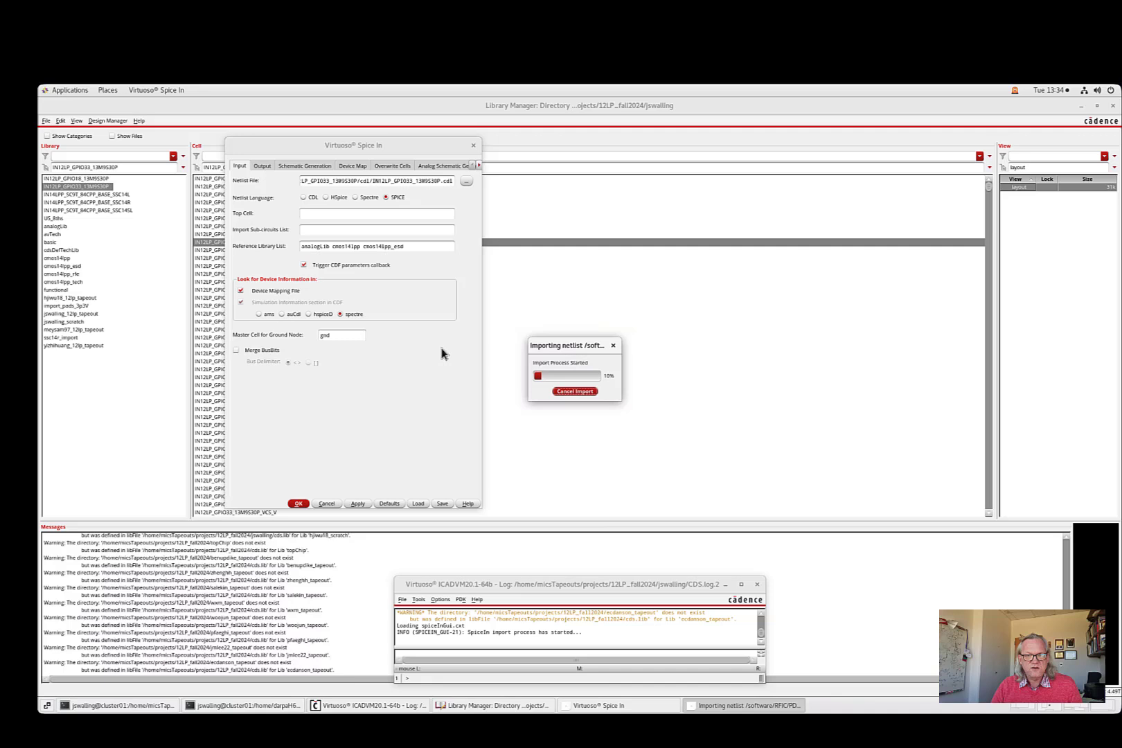
pyautogui.moveTo(669, 392)
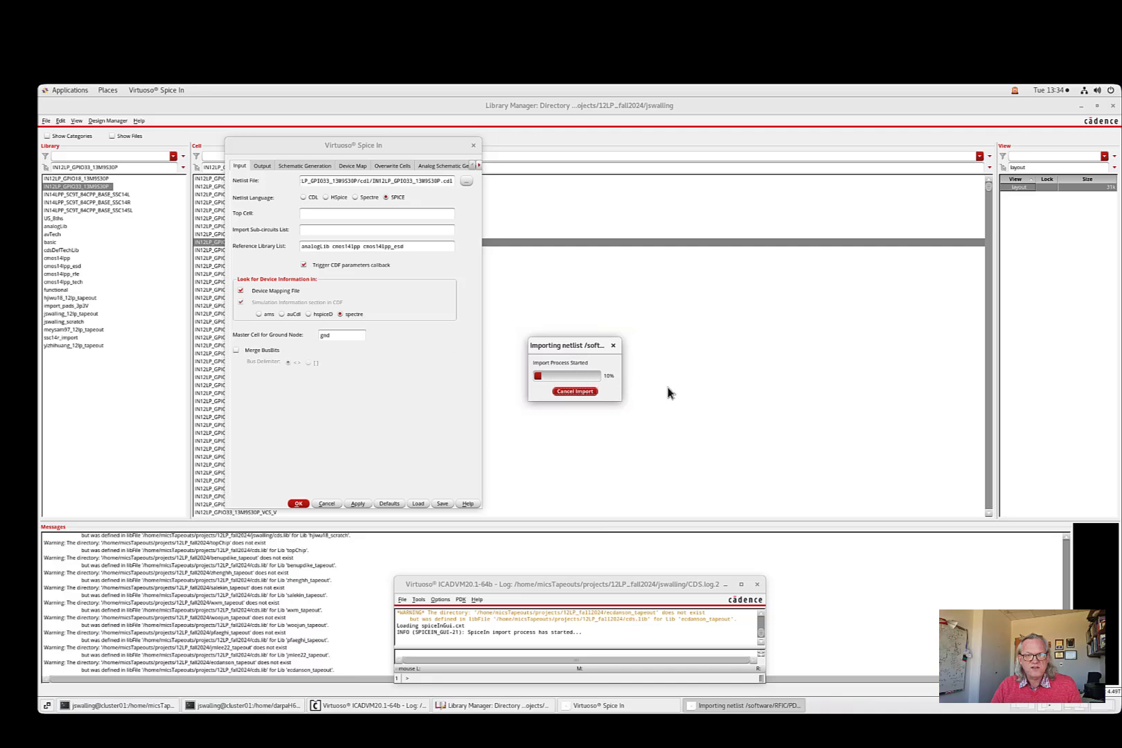
pyautogui.moveTo(651, 379)
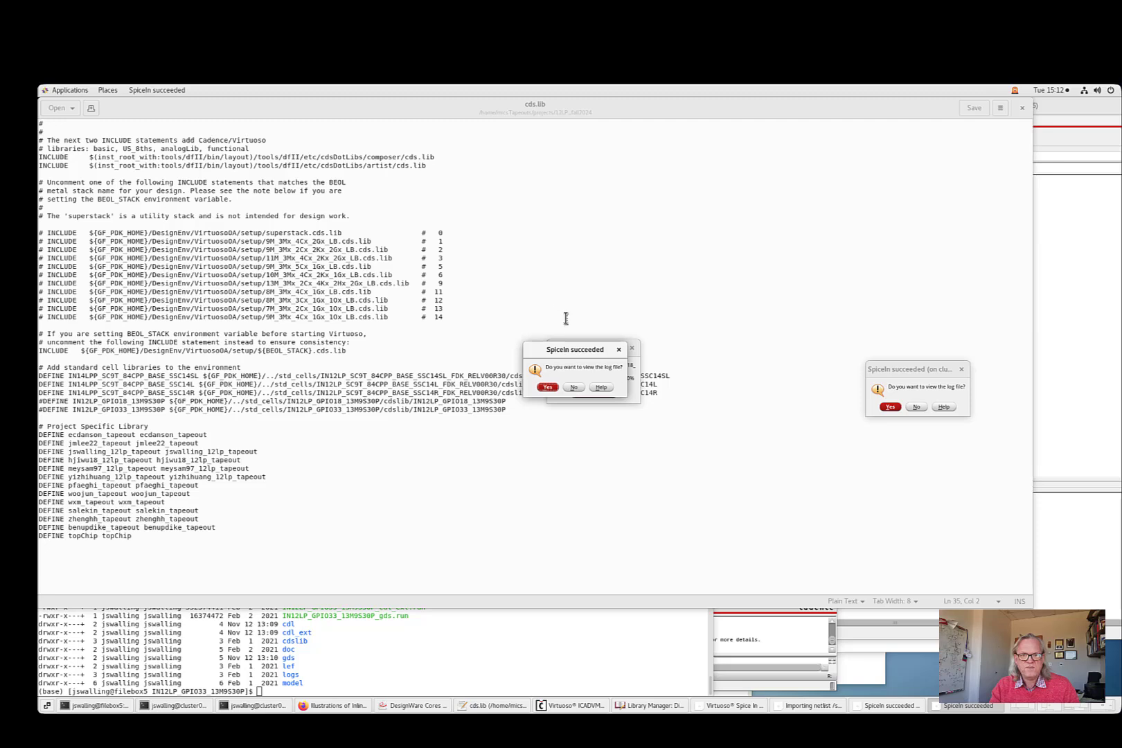
pyautogui.moveTo(558, 375)
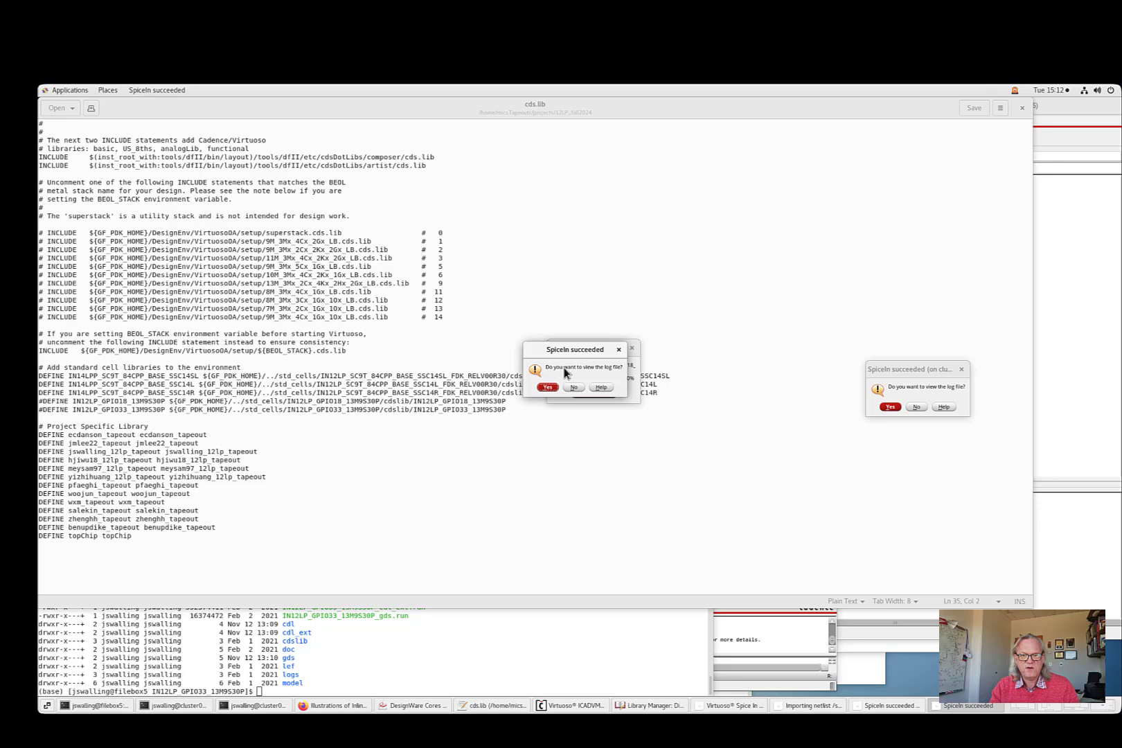
pyautogui.moveTo(607, 376)
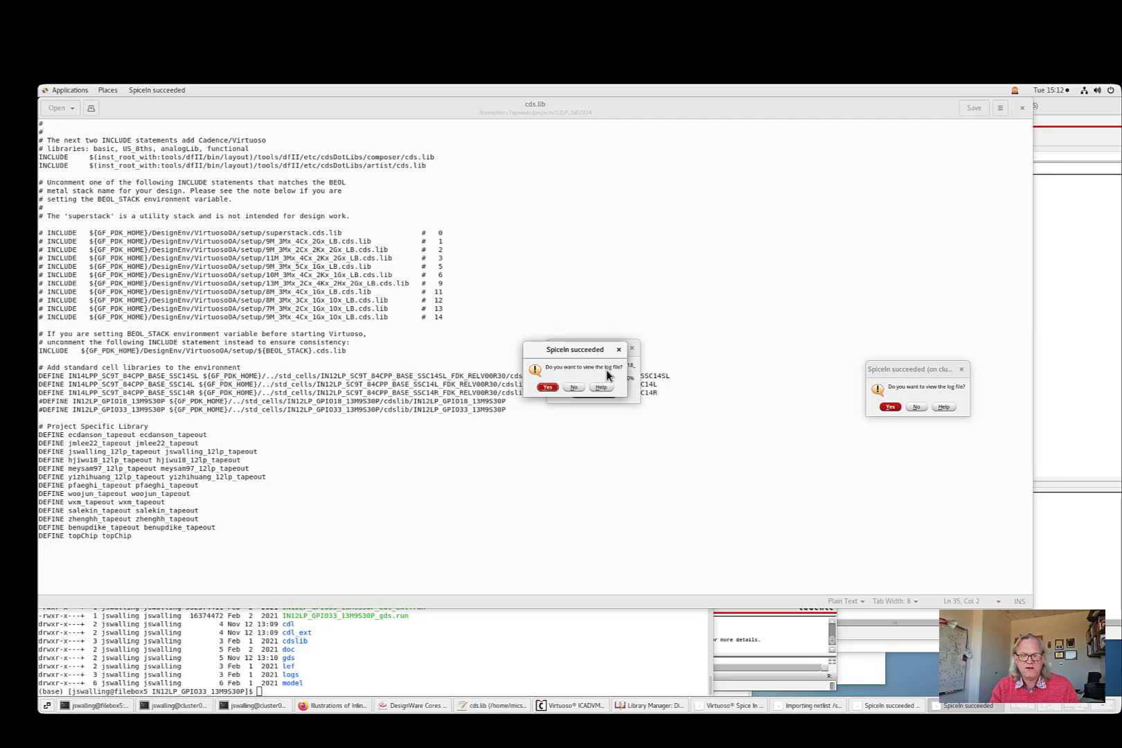
pyautogui.moveTo(573, 351)
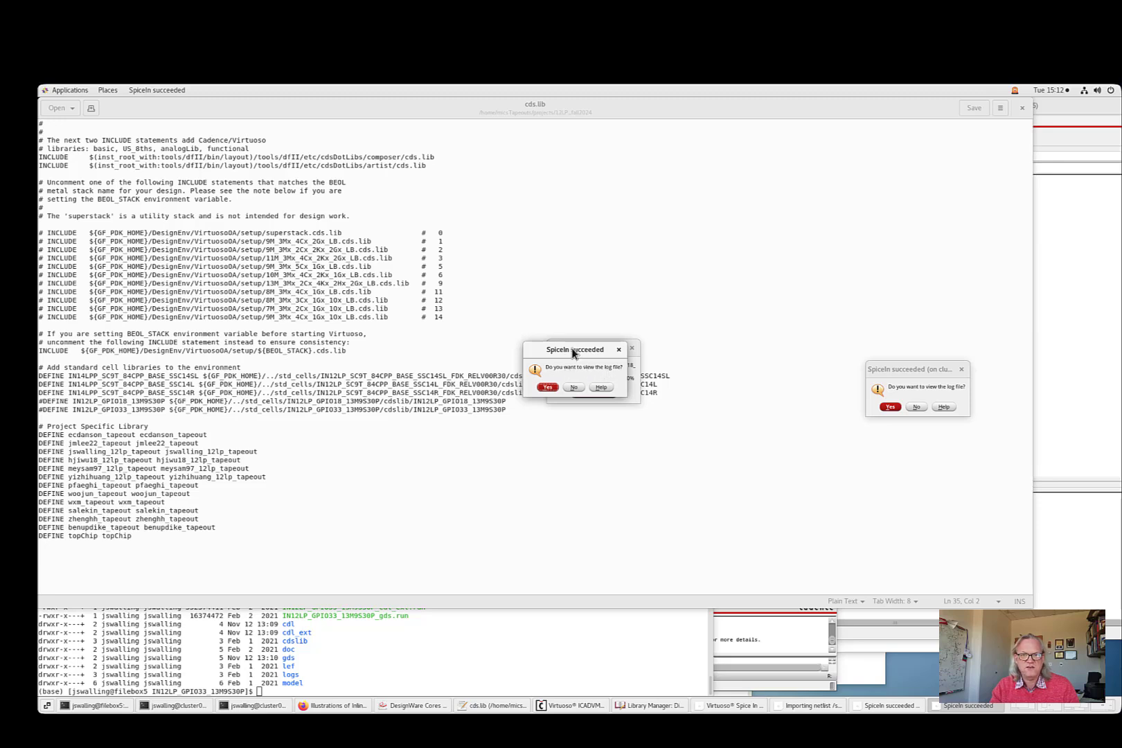
pyautogui.moveTo(581, 361)
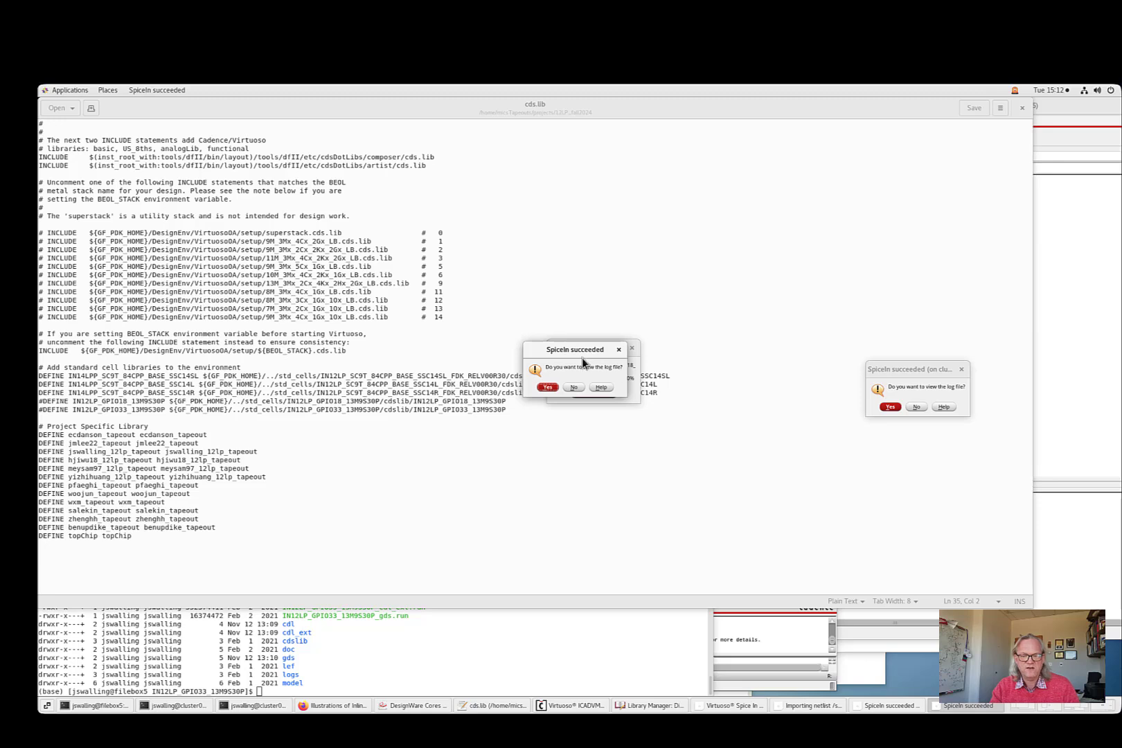
pyautogui.moveTo(578, 365)
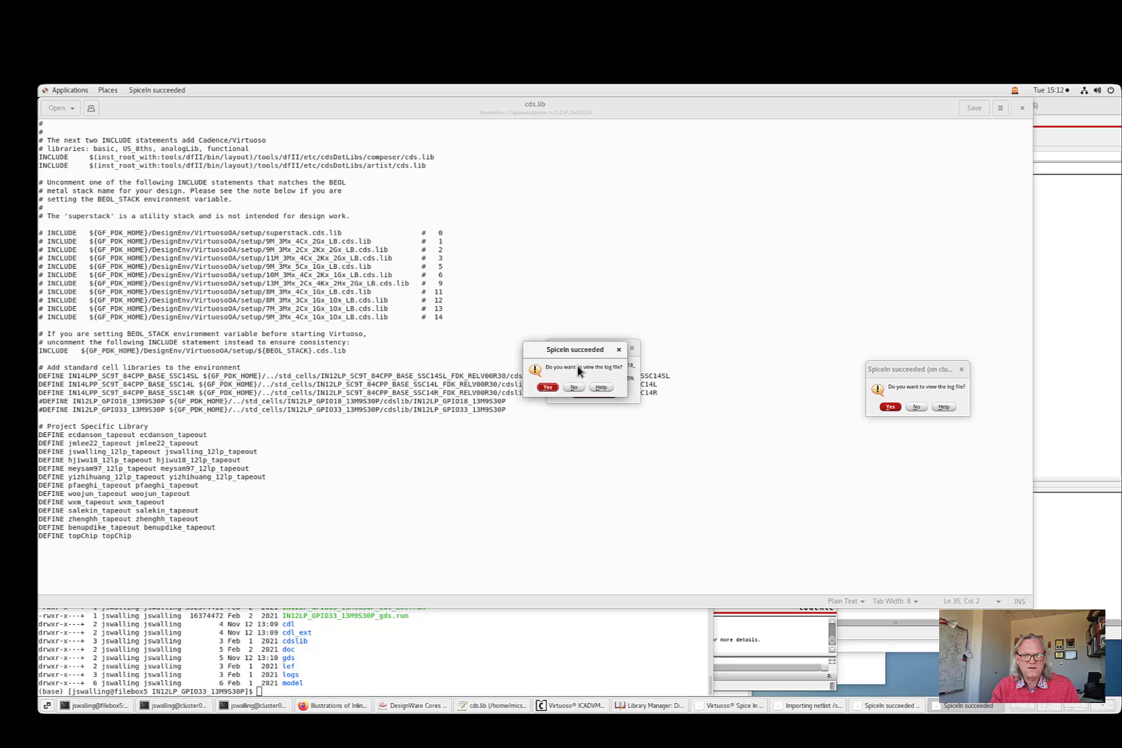
pyautogui.moveTo(573, 373)
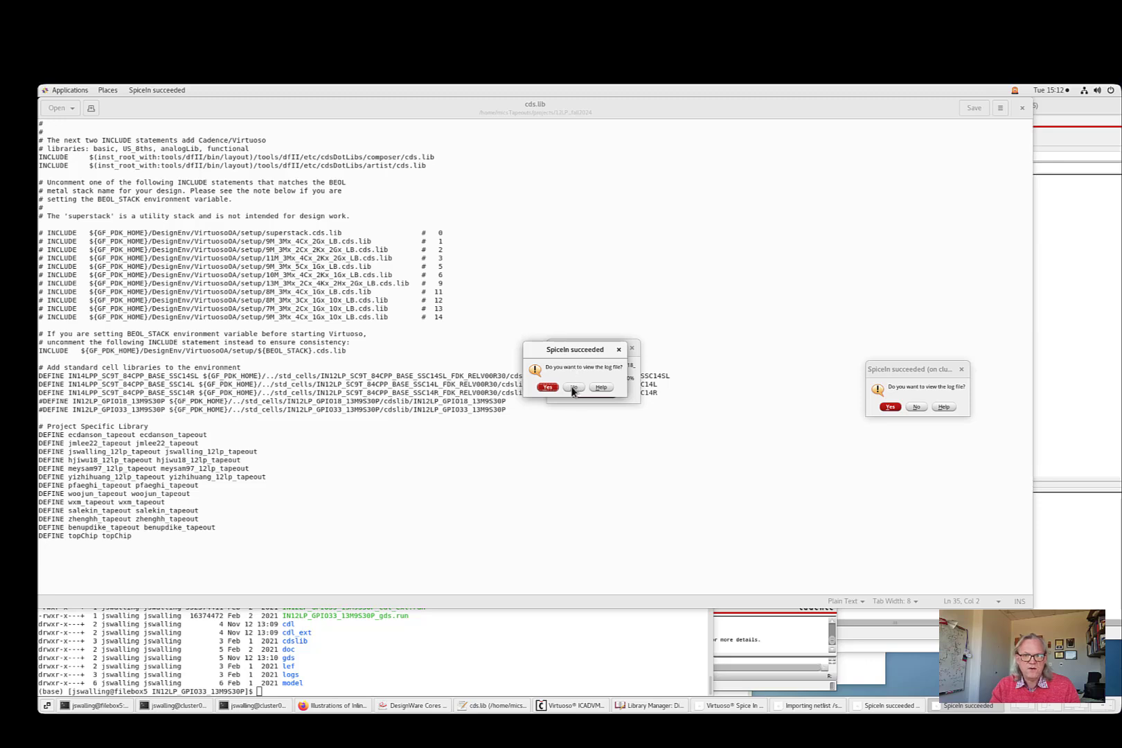
# - Decline both SpiceIn succeeded prompts offering to show the import log files
pyautogui.click(547, 387)
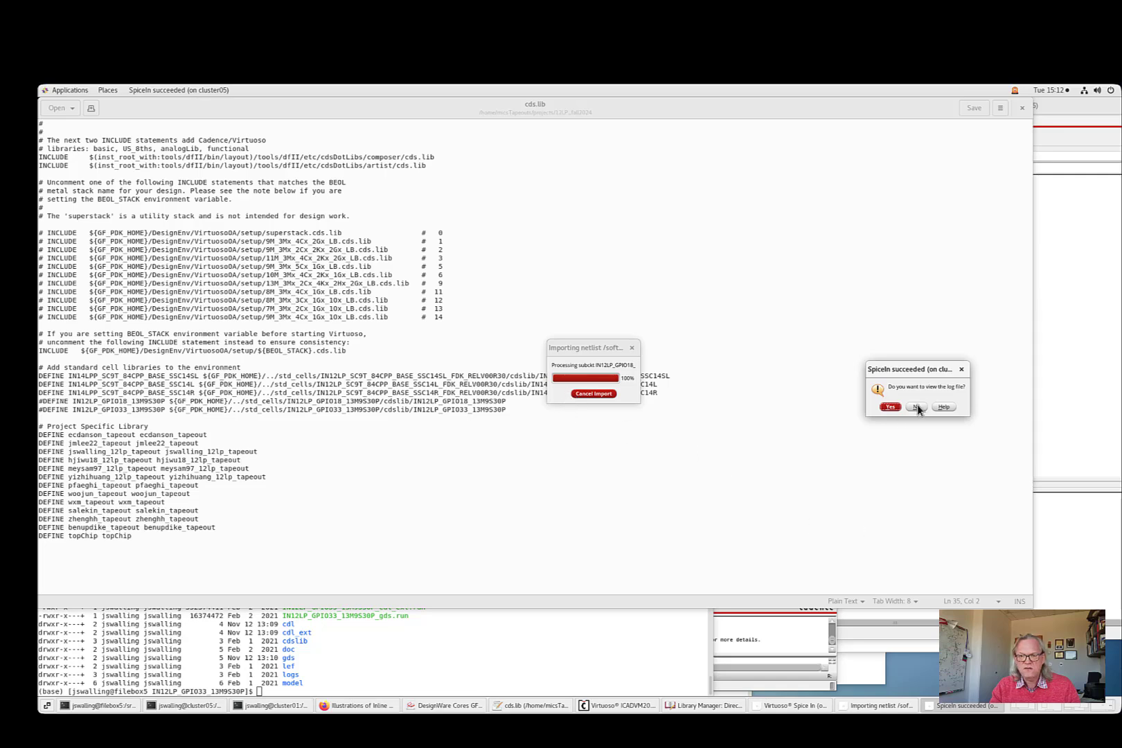
pyautogui.click(918, 407)
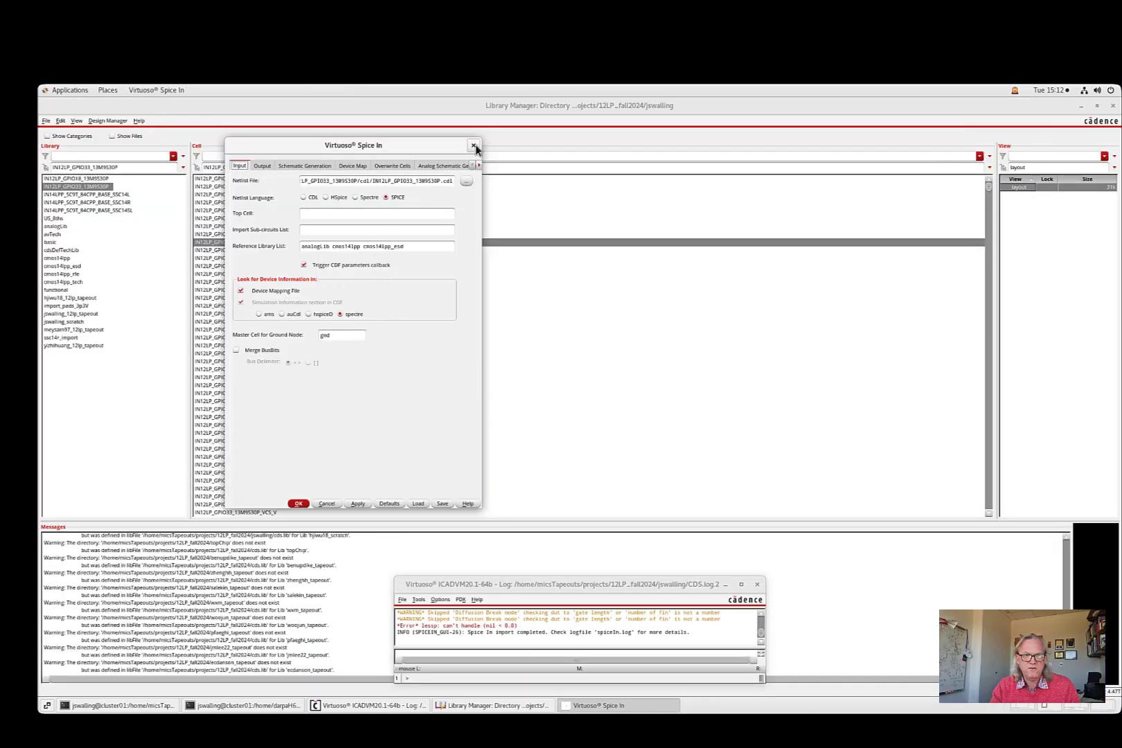
# - Close the Spice In form and inspect an imported IO cell's views in Library Manager
pyautogui.click(474, 146)
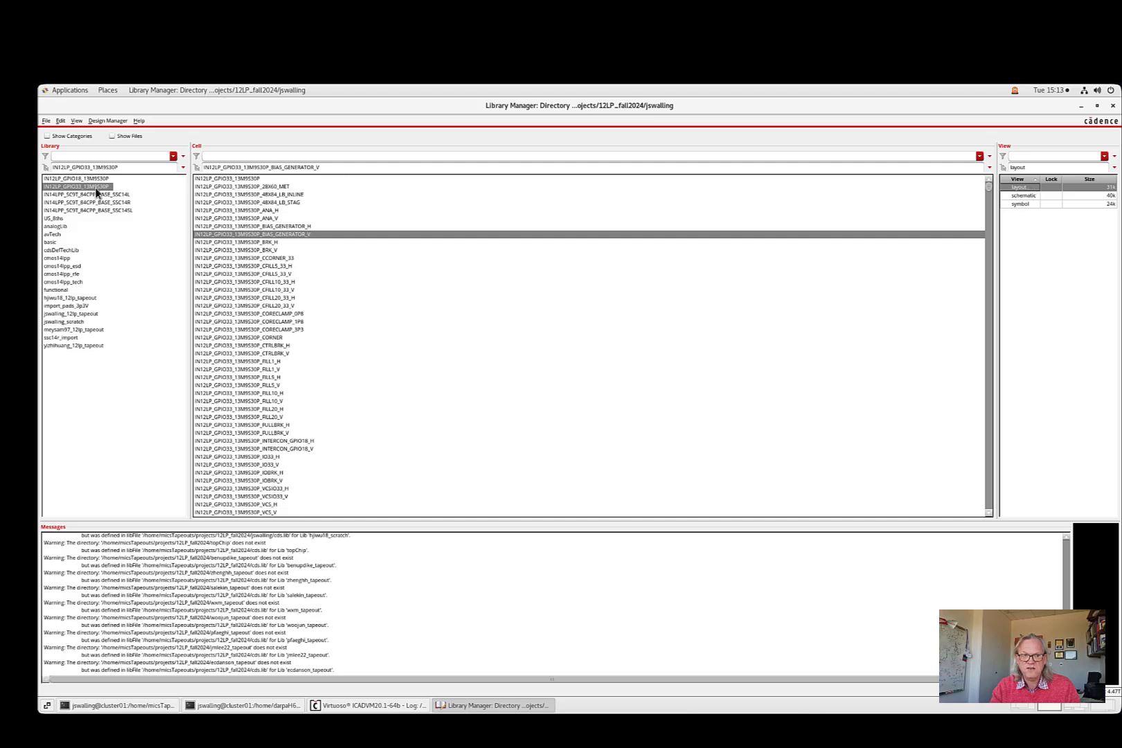
pyautogui.moveTo(1029, 196)
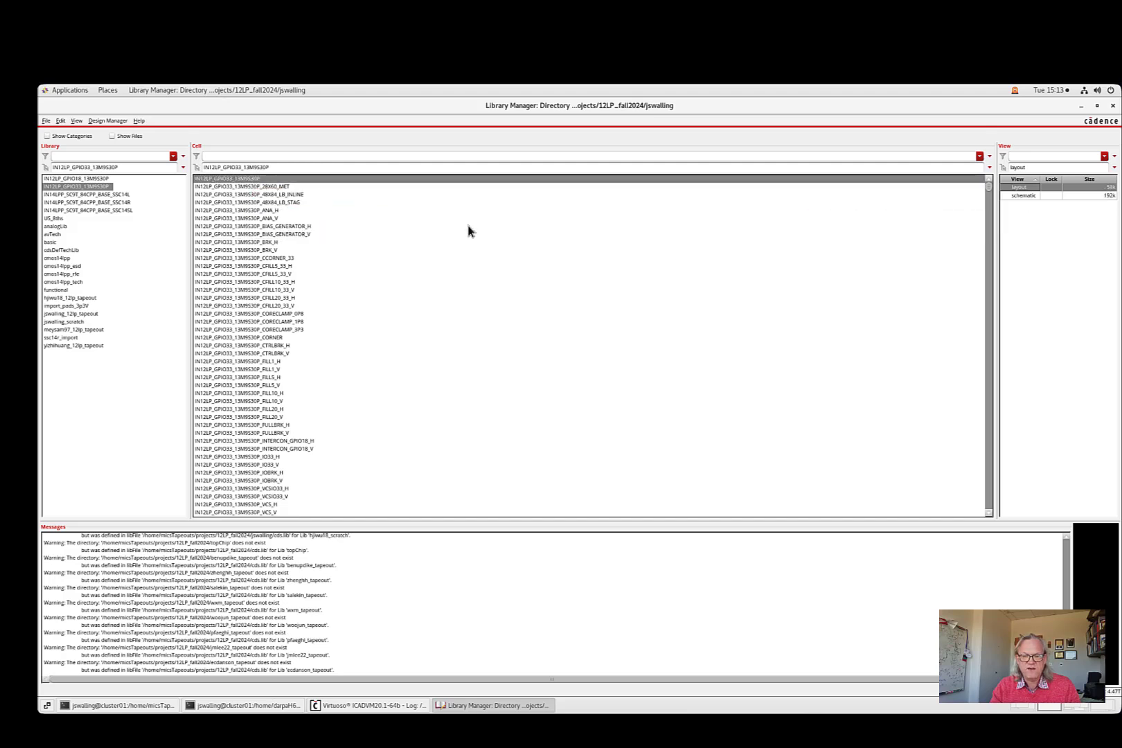
pyautogui.moveTo(470, 230)
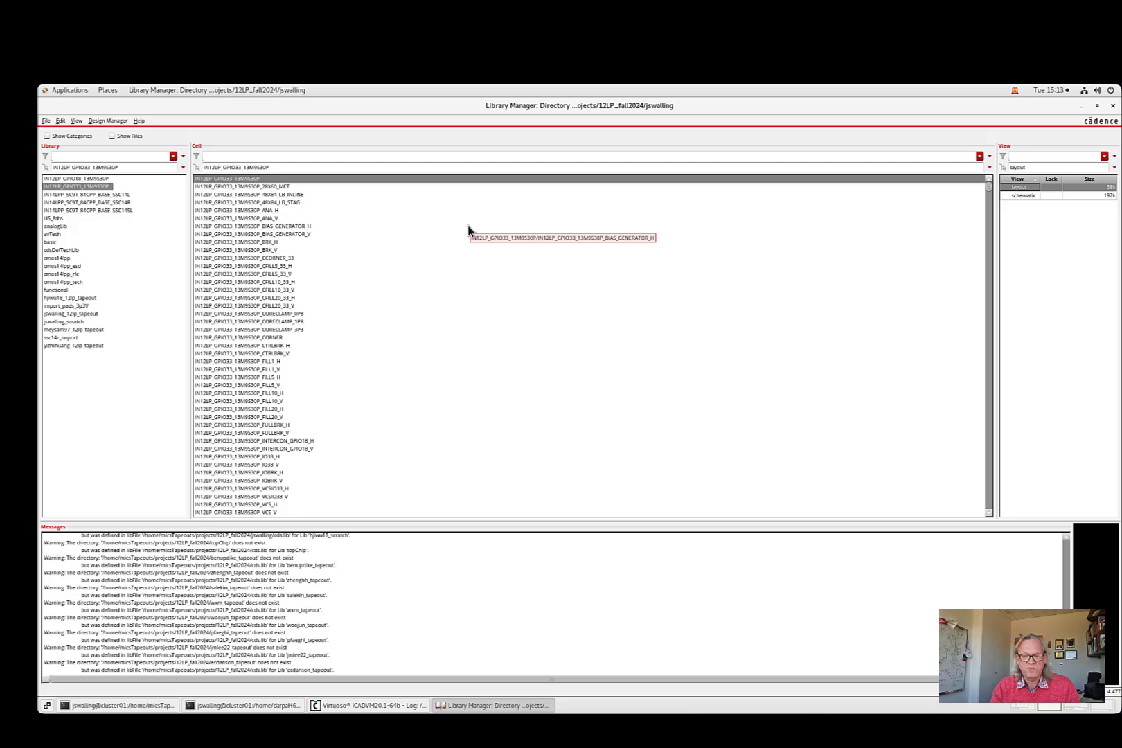
pyautogui.click(243, 186)
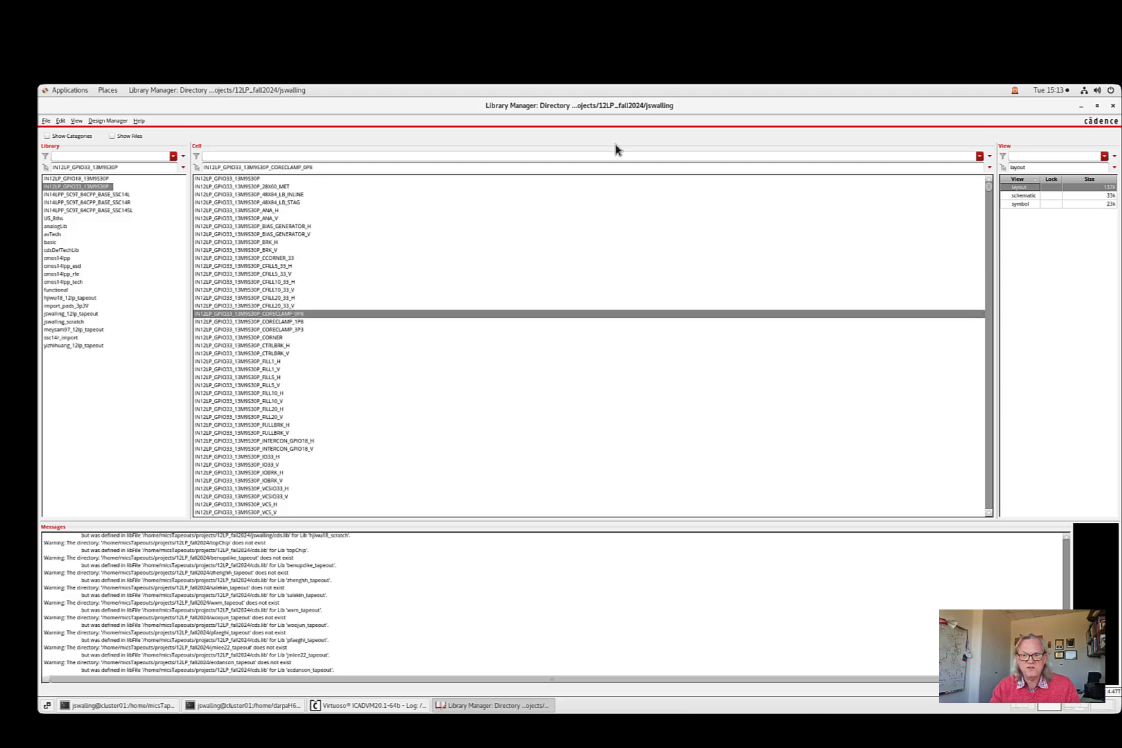
pyautogui.moveTo(530, 176)
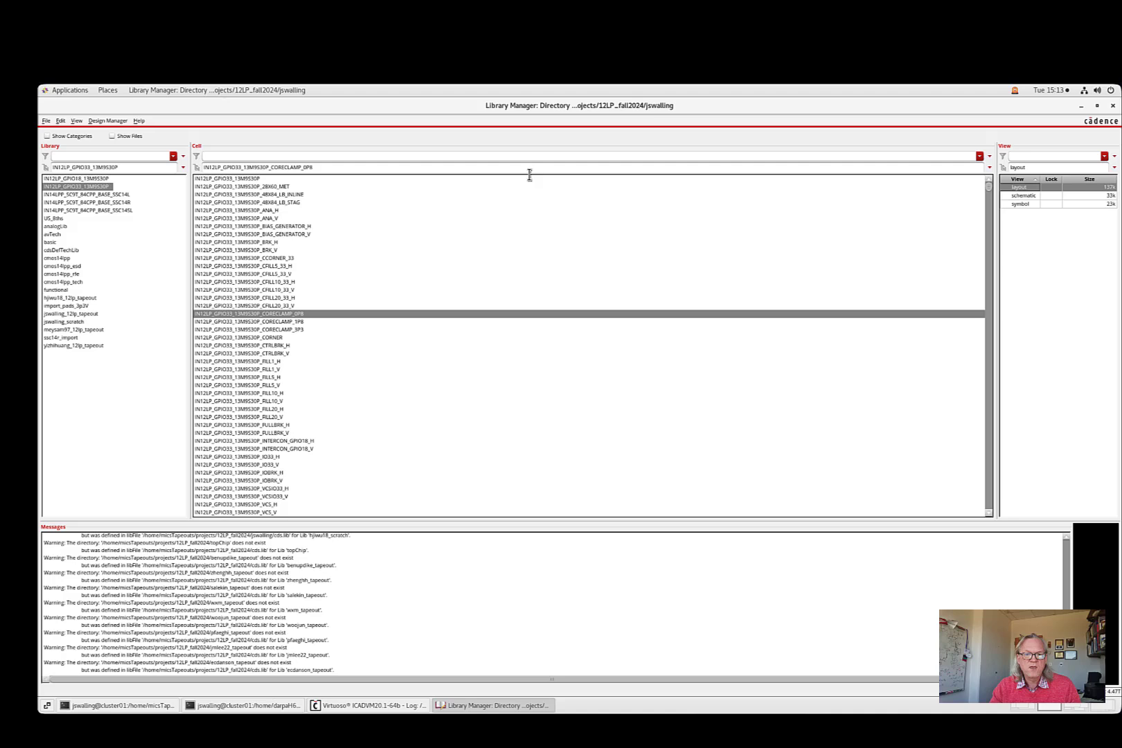
pyautogui.moveTo(538, 190)
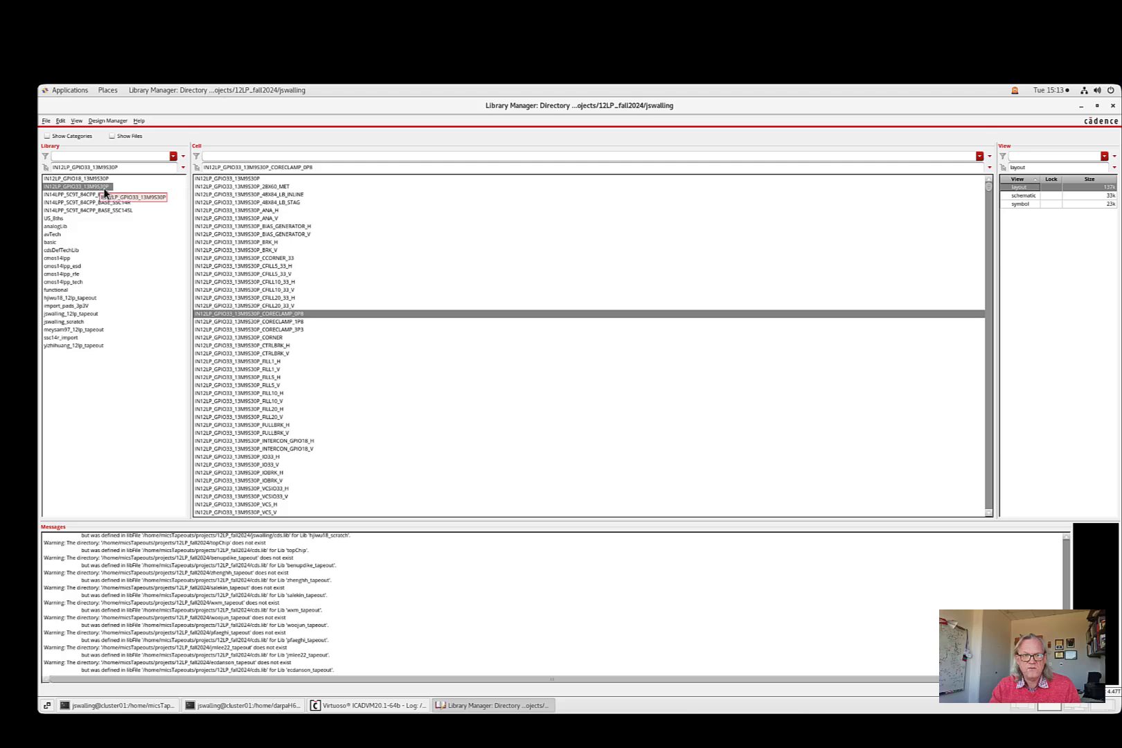
pyautogui.moveTo(266, 211)
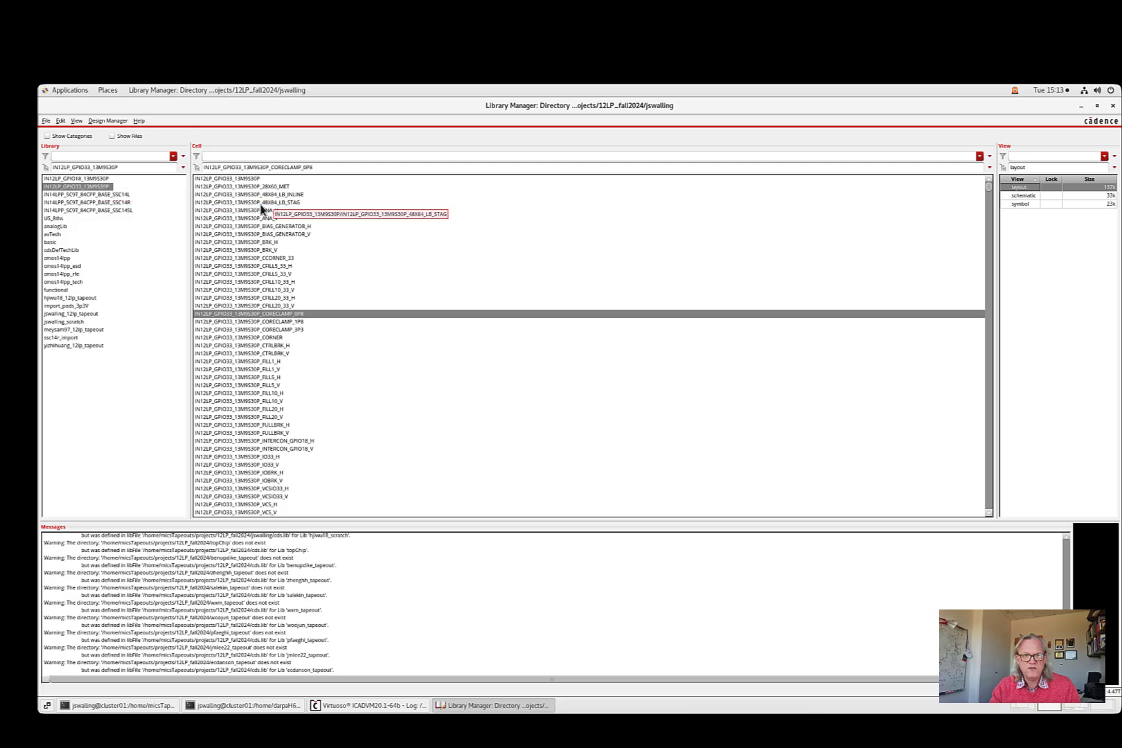
pyautogui.moveTo(254, 201)
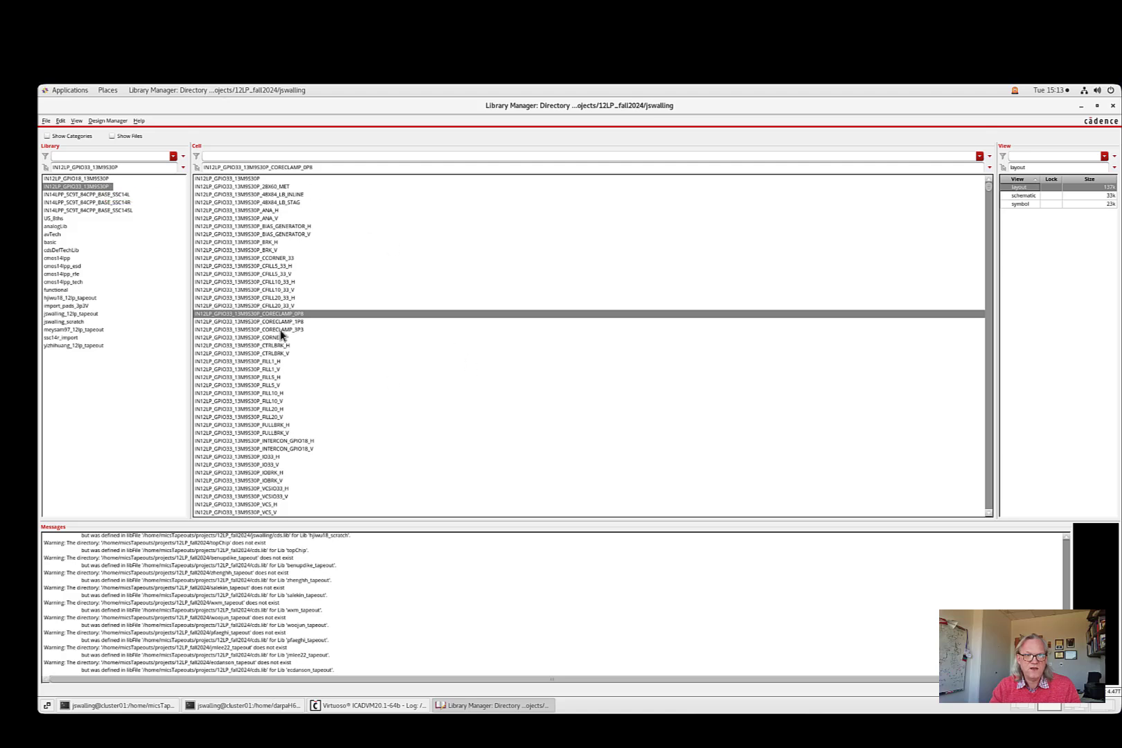
pyautogui.moveTo(304, 439)
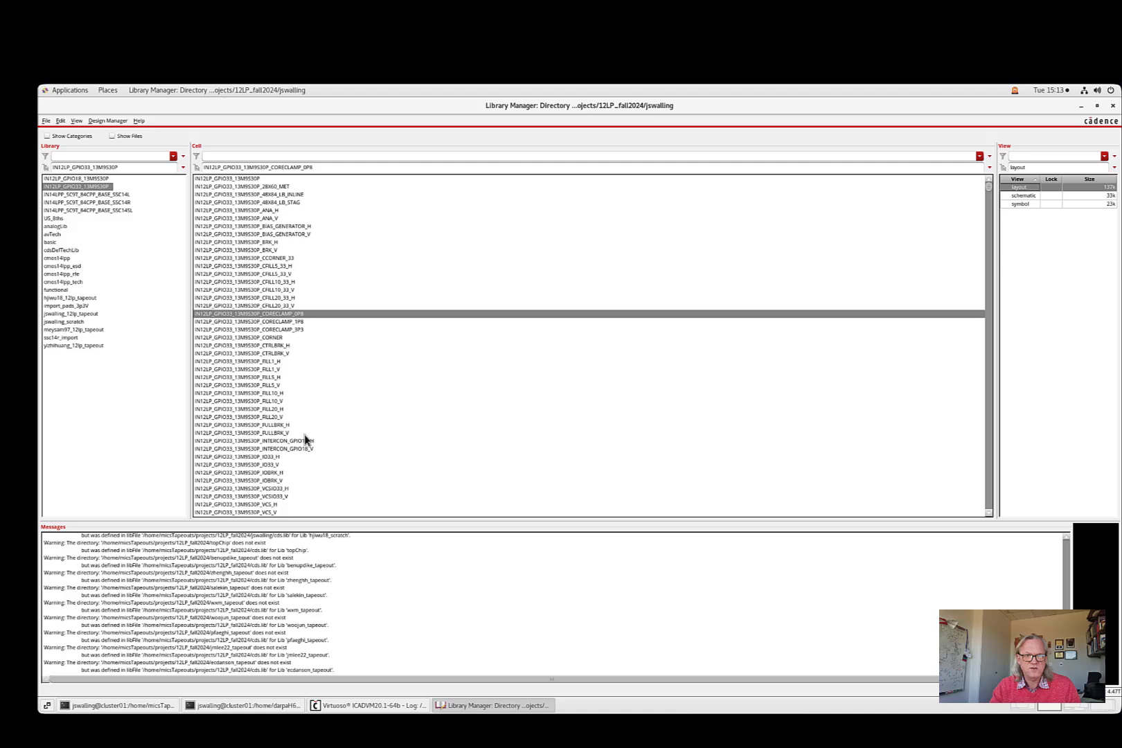
pyautogui.moveTo(247, 451)
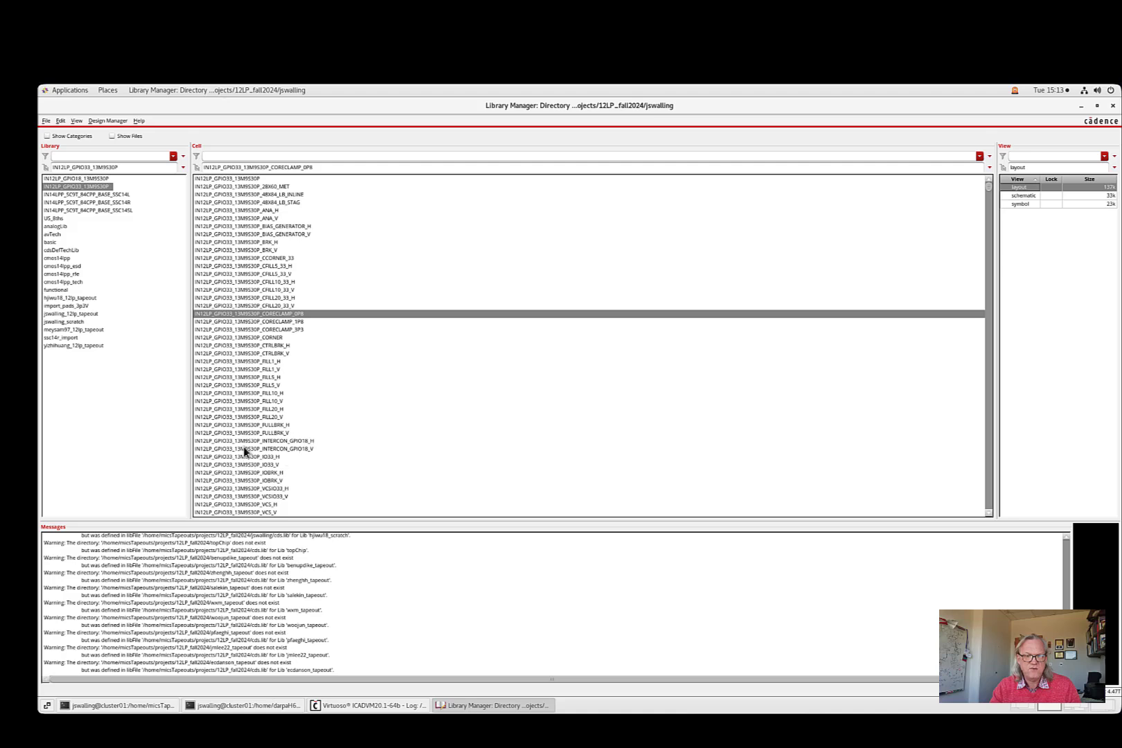
pyautogui.moveTo(254, 449)
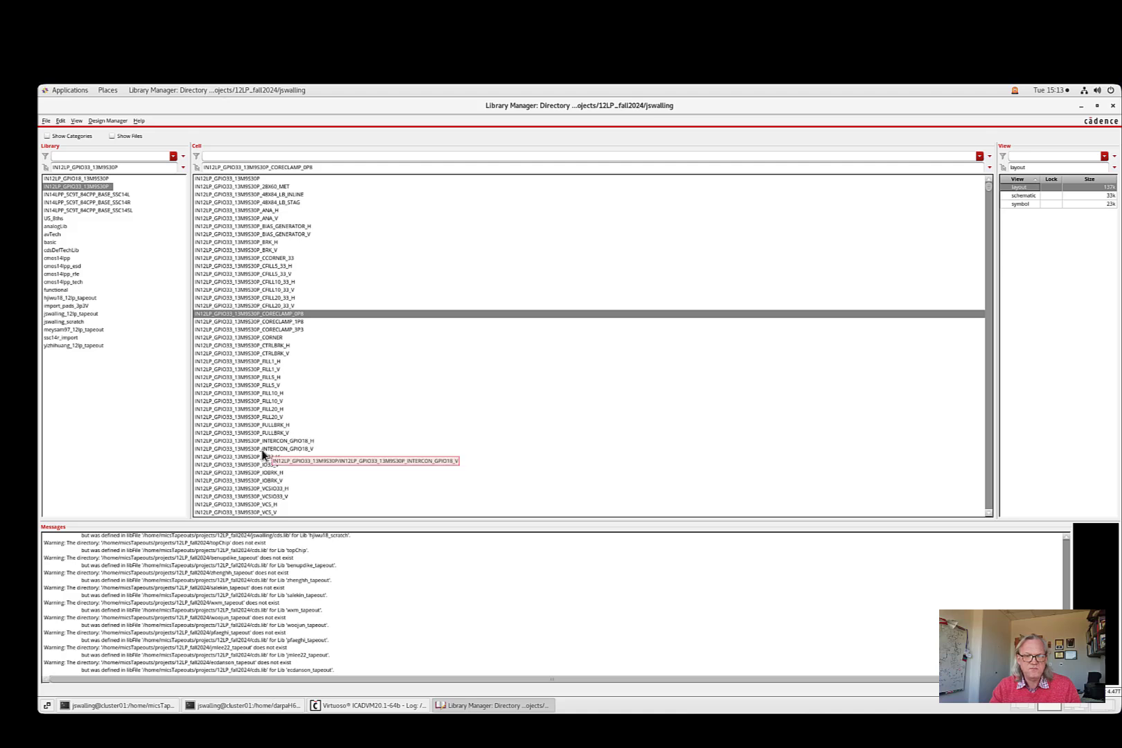